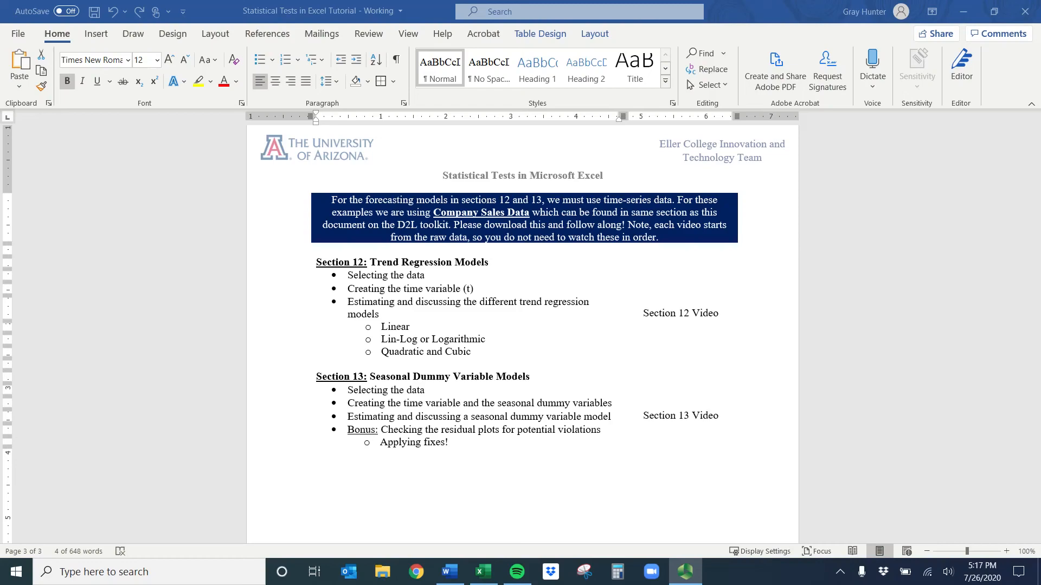
Step: Select the Seasonal Dummy Variable Models heading, then switch to the sales workbook
double_click(449, 376)
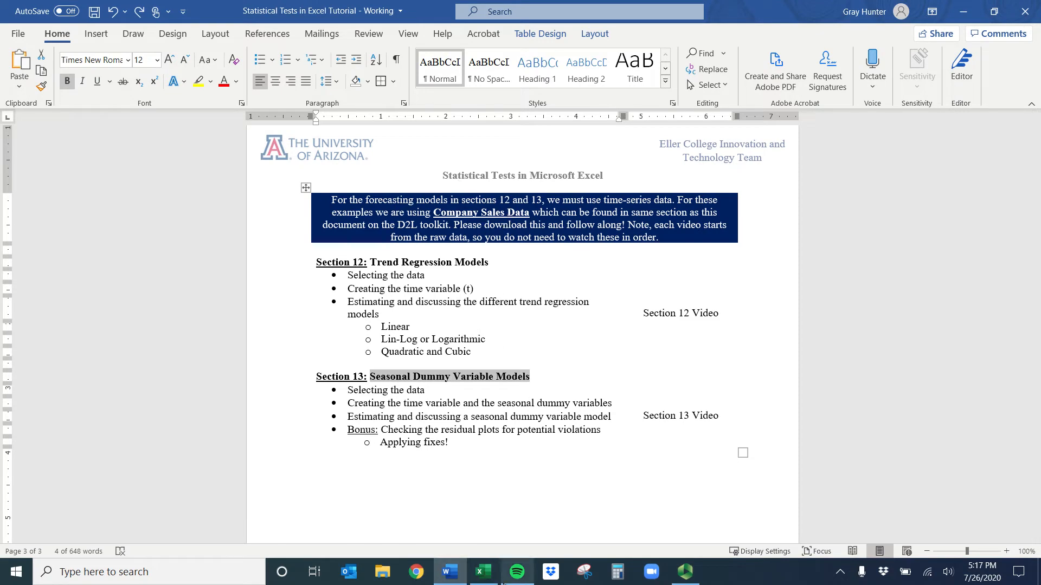
click(483, 572)
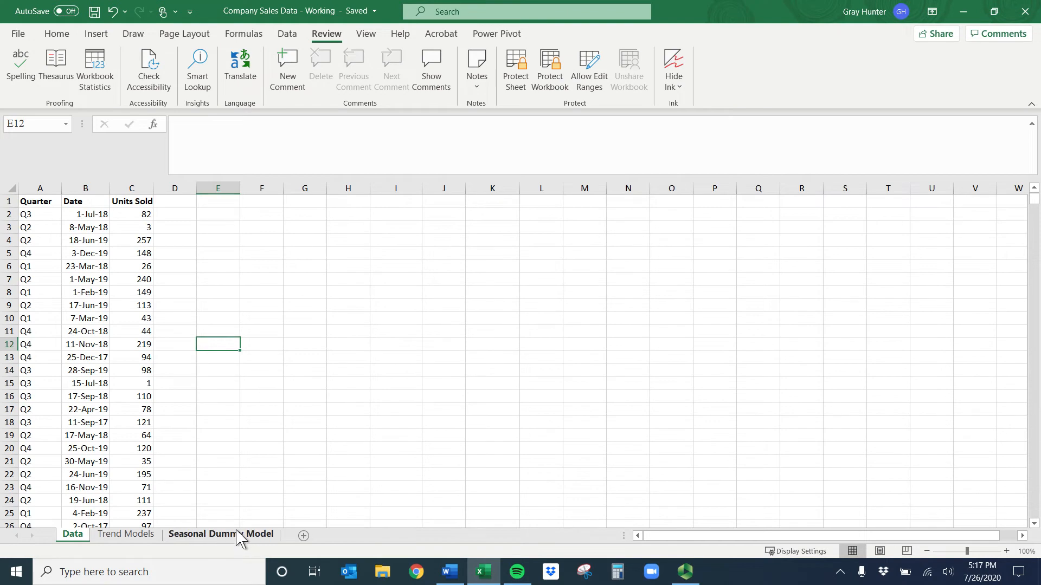
Step: Paste the Quarter, Date and Units Sold columns onto the Seasonal Dummy Model sheet
click(220, 534)
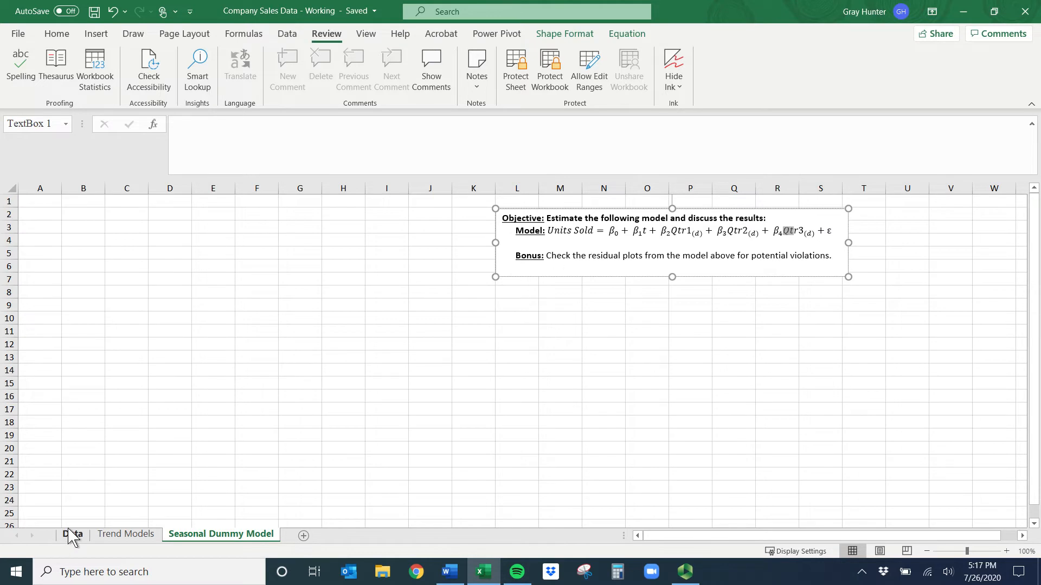
click(73, 533)
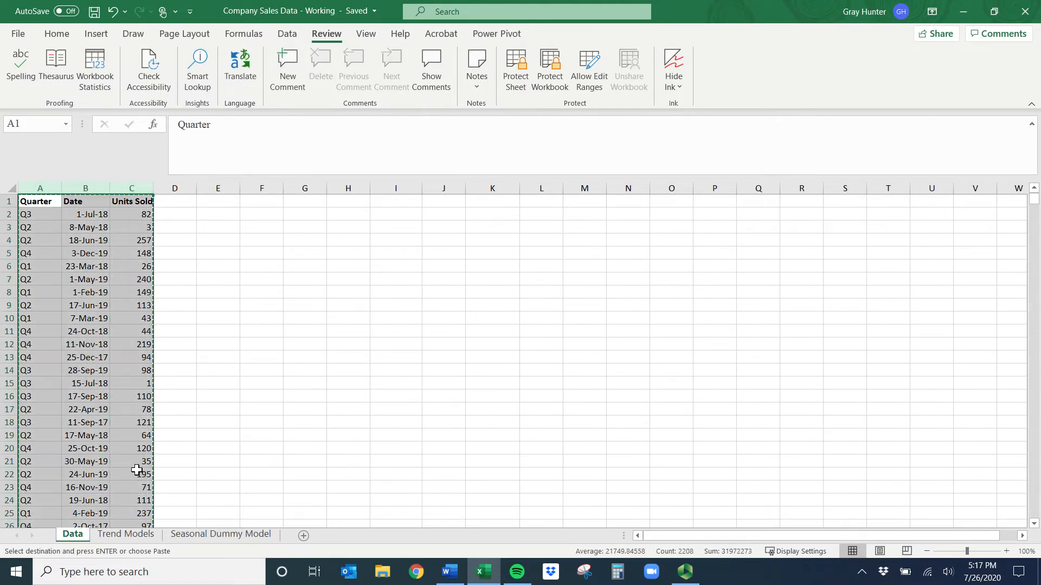
click(220, 533)
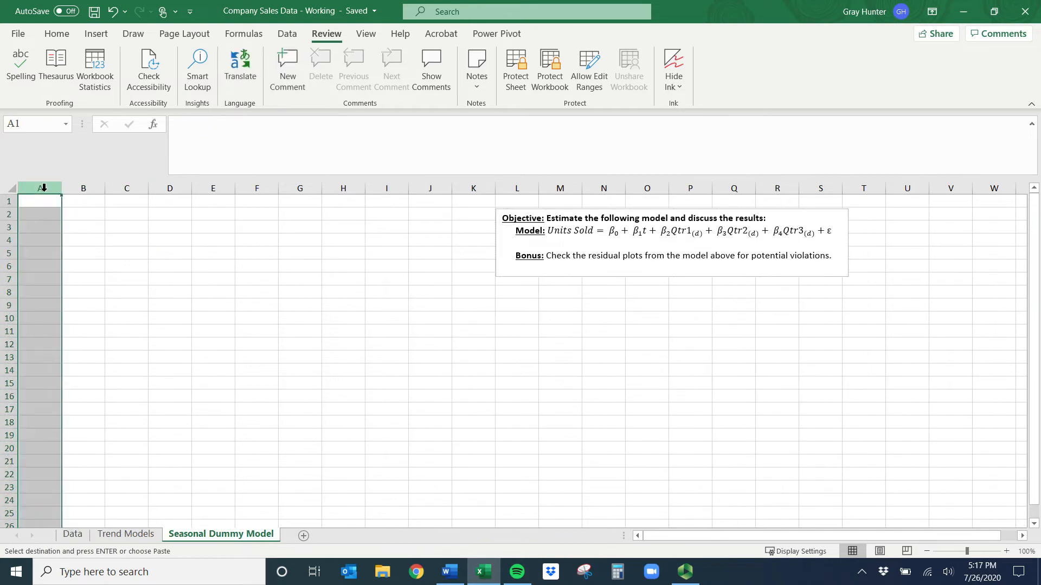
key(ctrl+v)
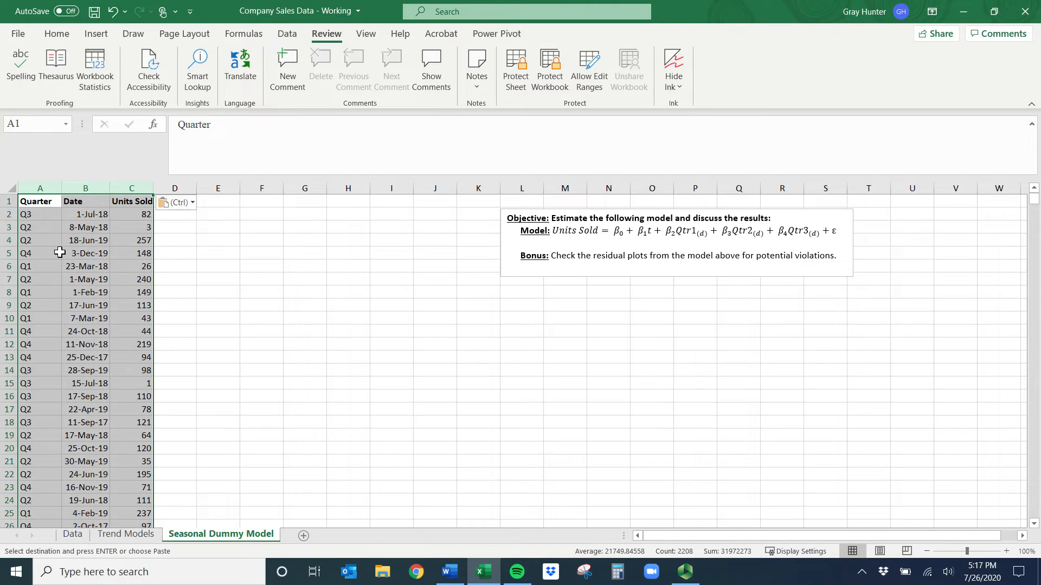
mouse_move(273, 181)
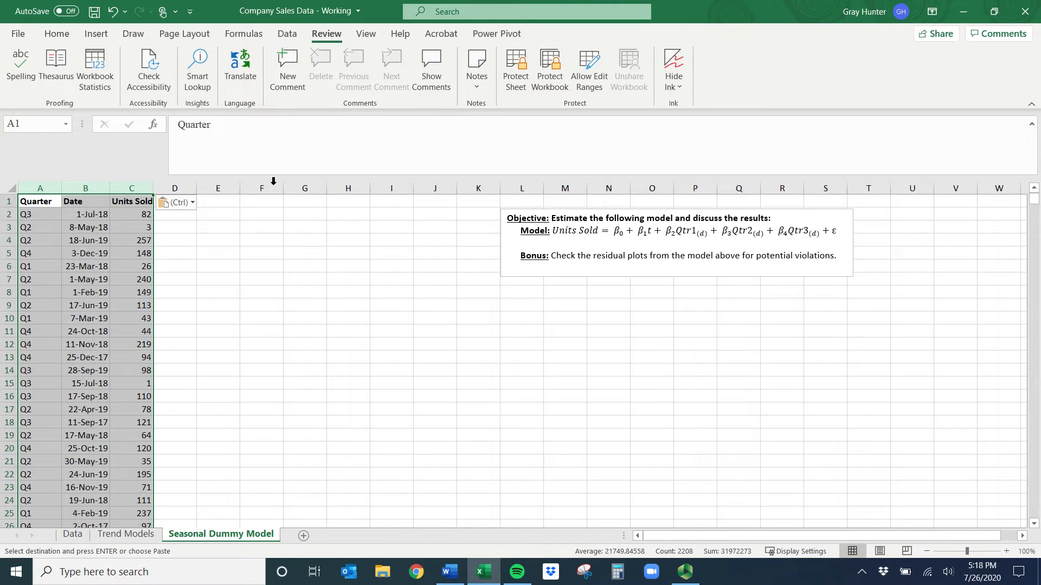
mouse_move(79, 182)
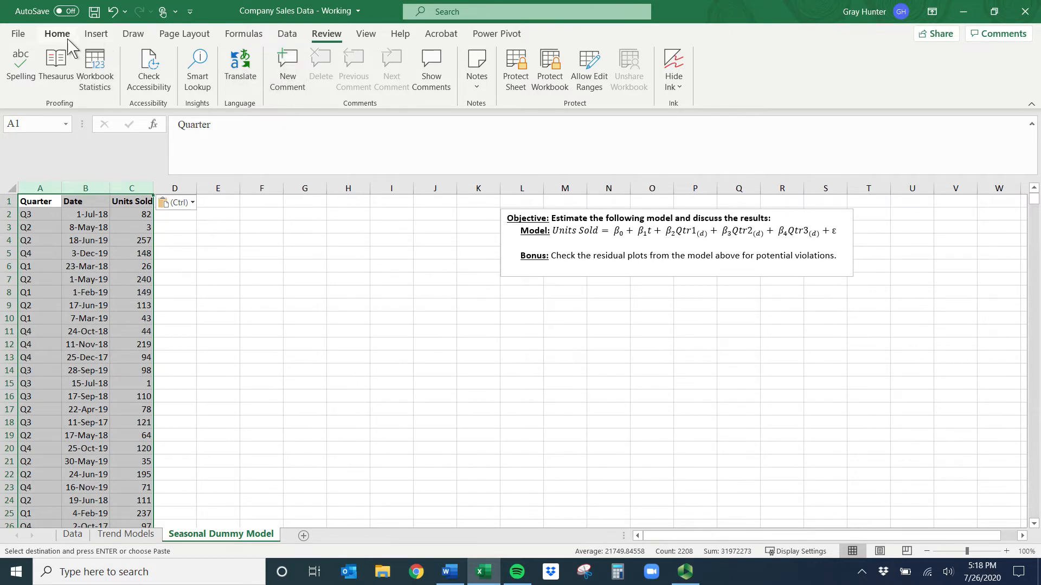
Step: Sort the sales rows by Date, oldest to newest
click(286, 34)
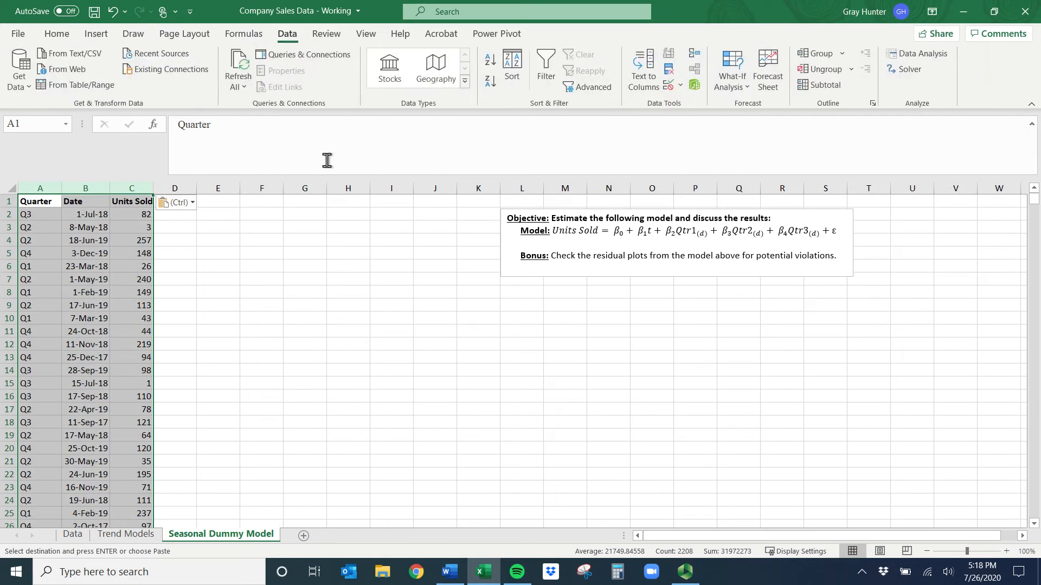
click(511, 66)
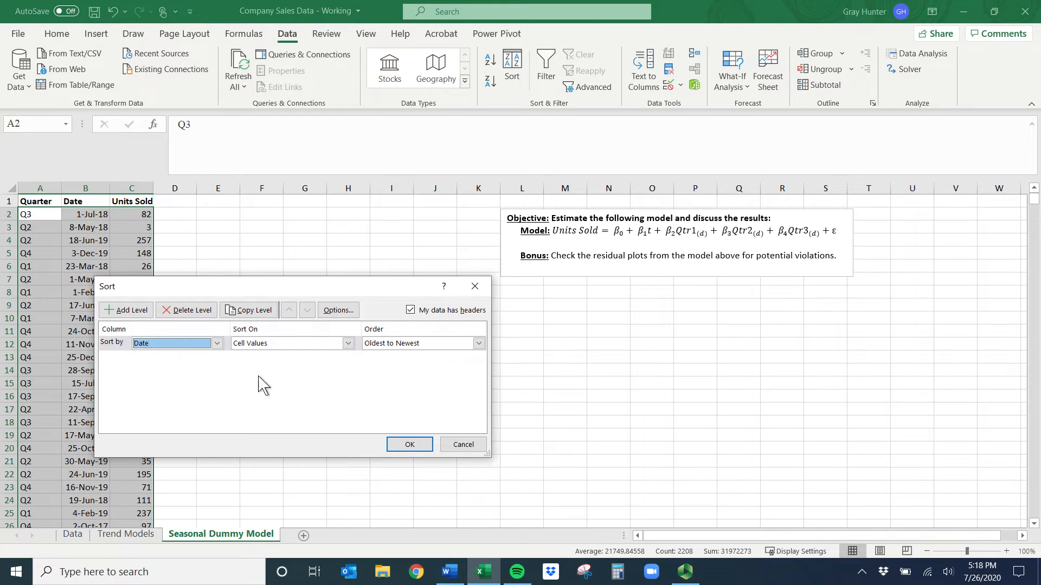
click(408, 444)
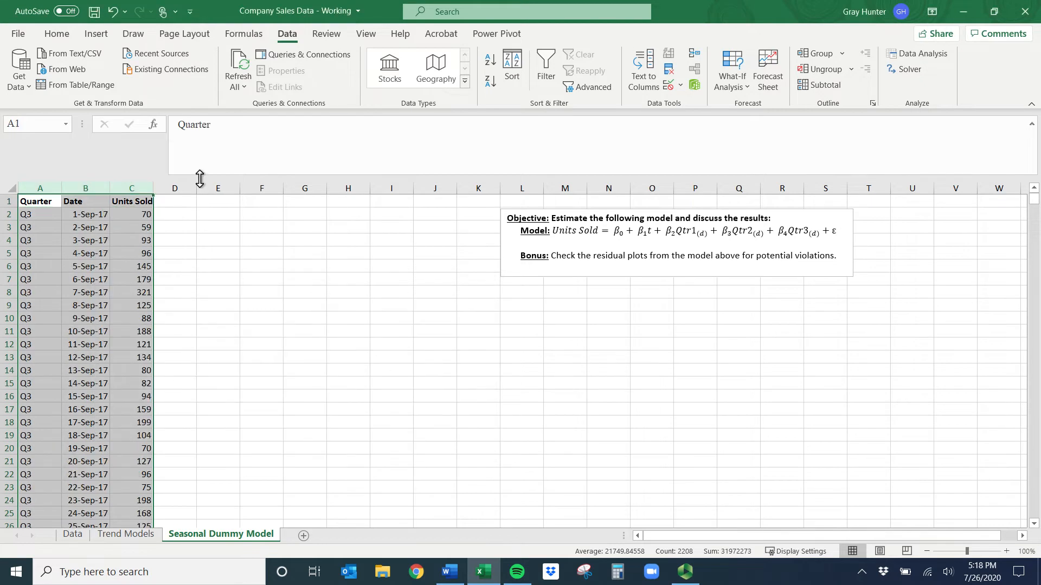
Step: Add a t column numbering the rows 1, 2, 3 down to the last data row
text(t)
click(175, 240)
text(3)
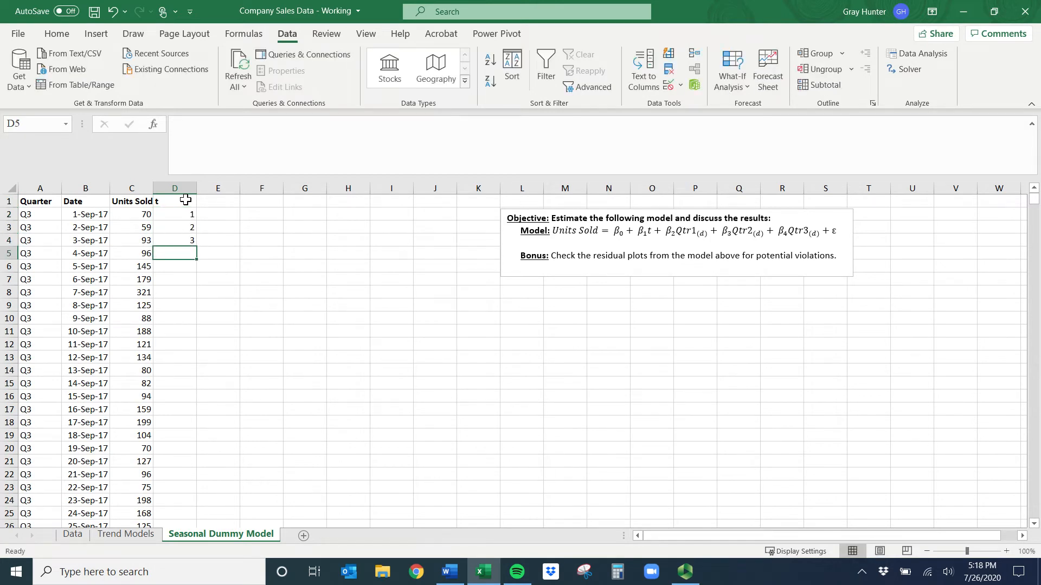
drag(175, 213, 174, 241)
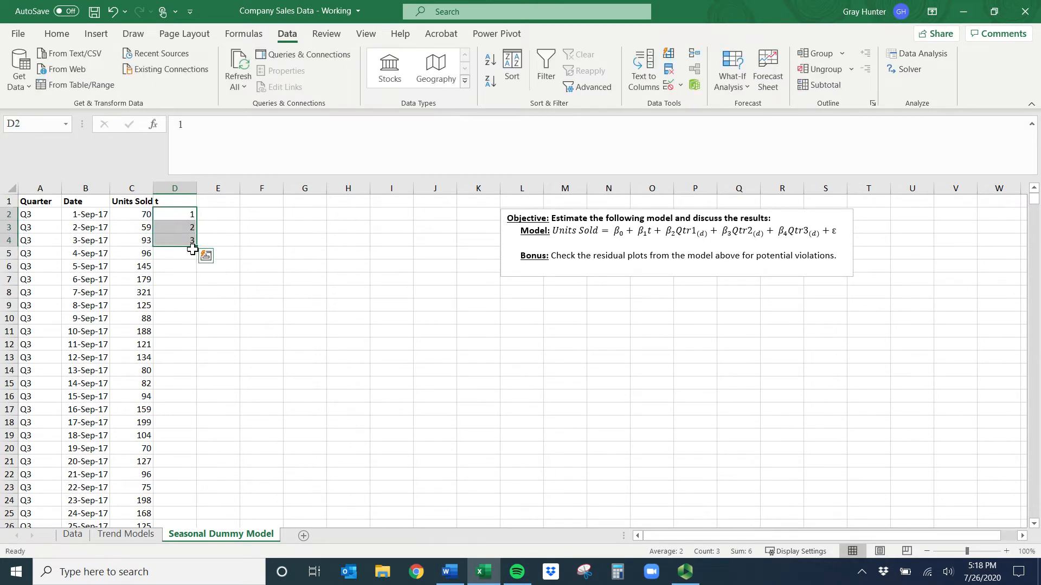
drag(193, 241, 193, 522)
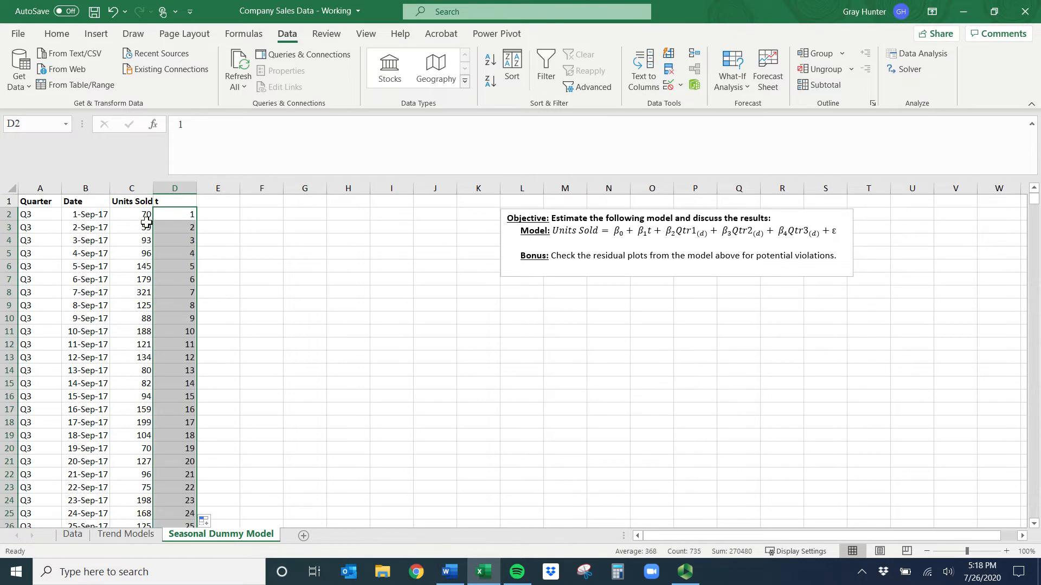
click(174, 200)
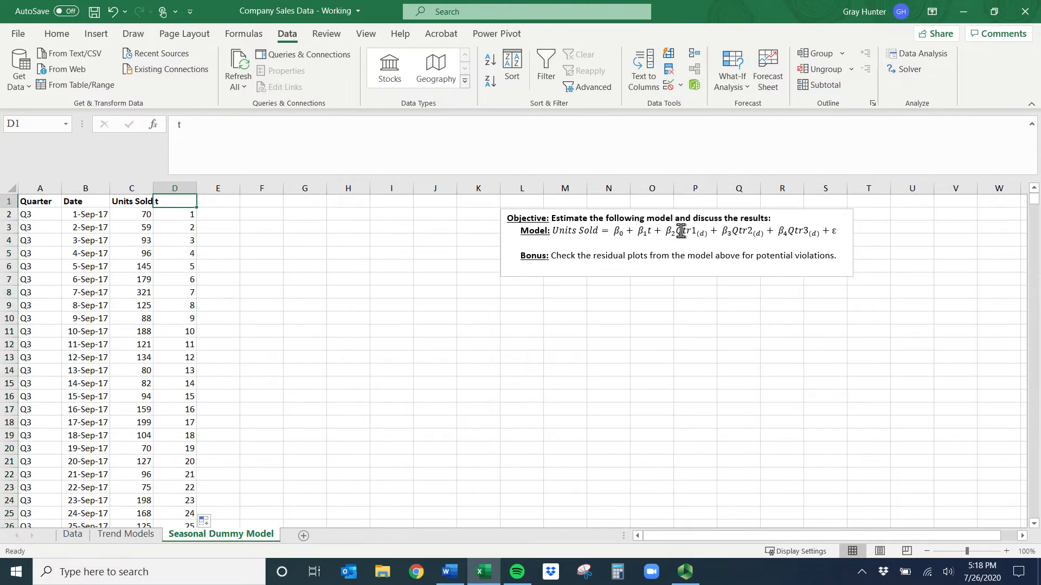
Step: Point out the Qtr1, Qtr2 and Qtr3 dummy terms in the model text box
click(685, 231)
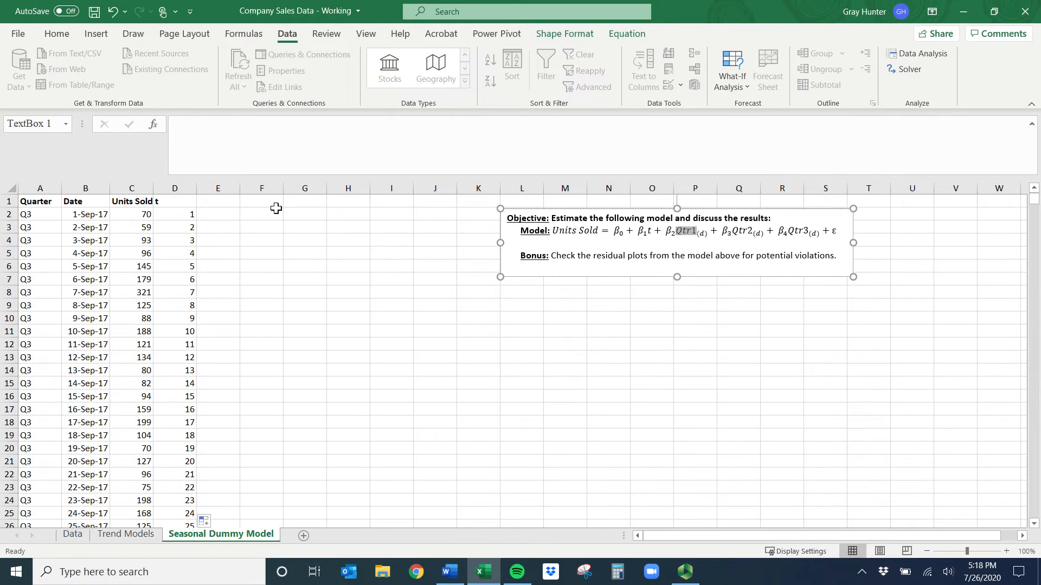
click(39, 187)
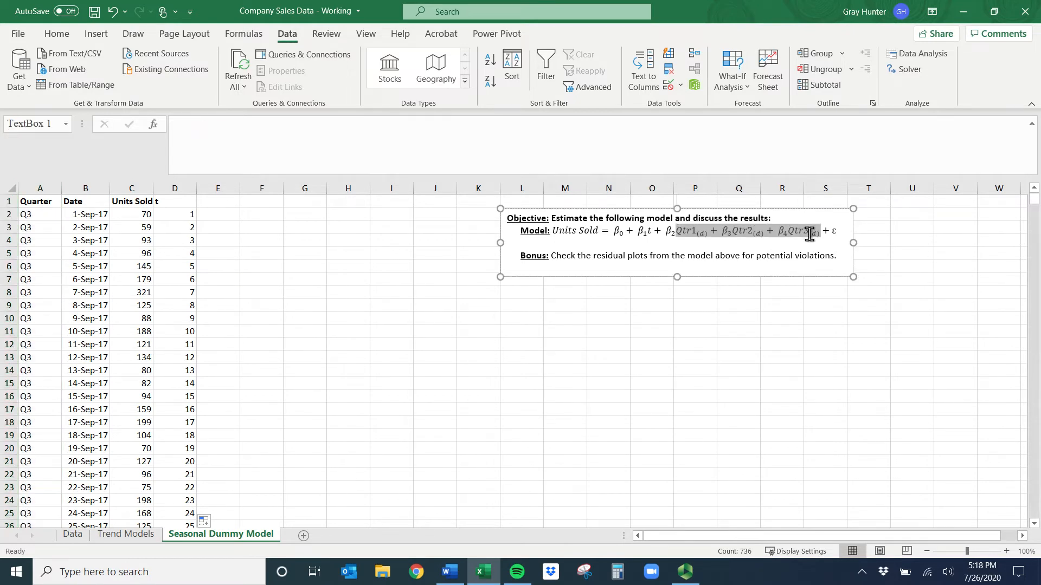
click(810, 230)
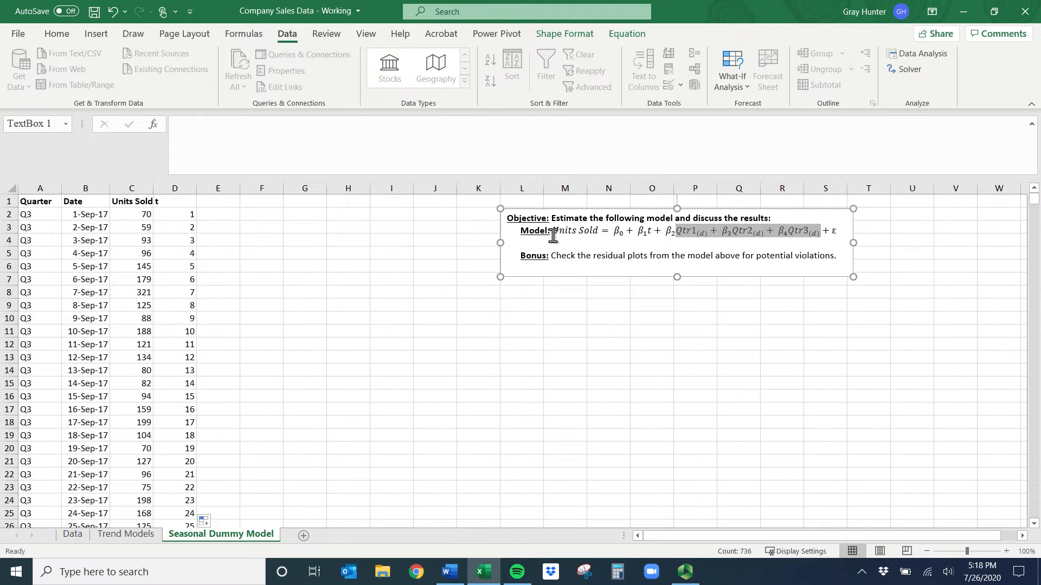
Step: Enter headers Qtr1(d), Qtr2(d) and Qtr3(d) in E1, F1 and G1
click(218, 202)
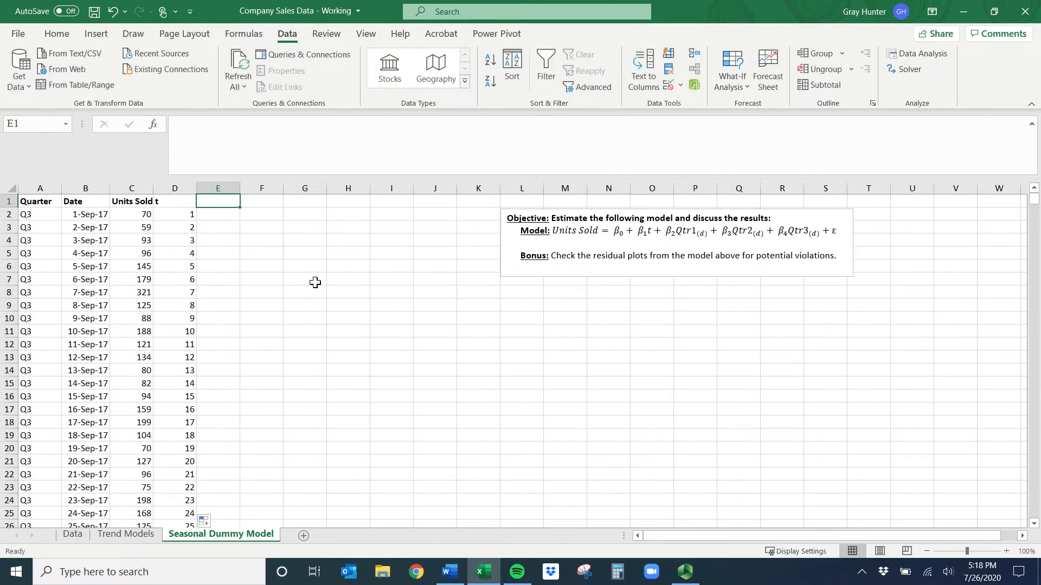
text(Qtr)
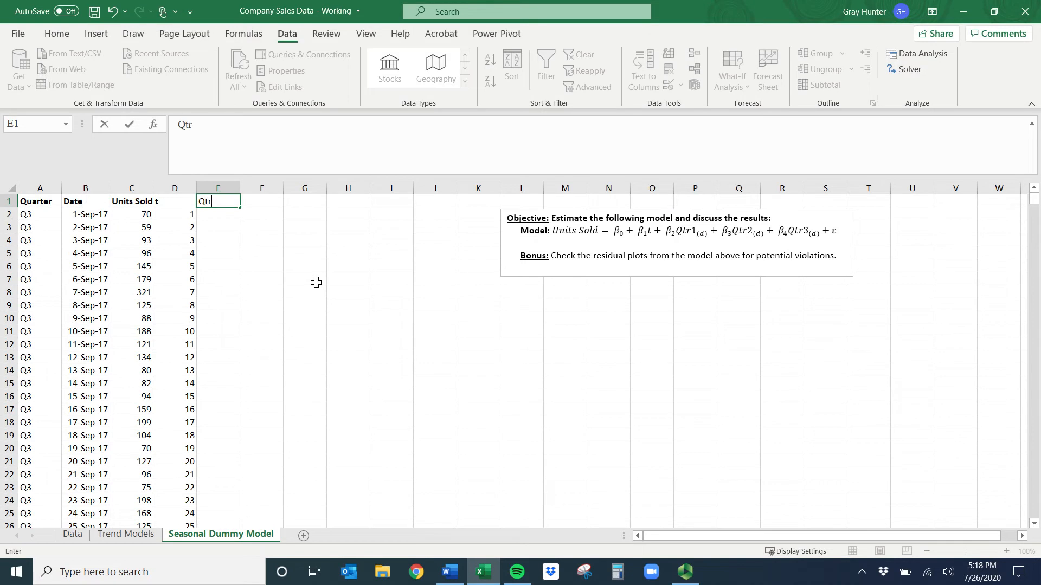
text(1(d)
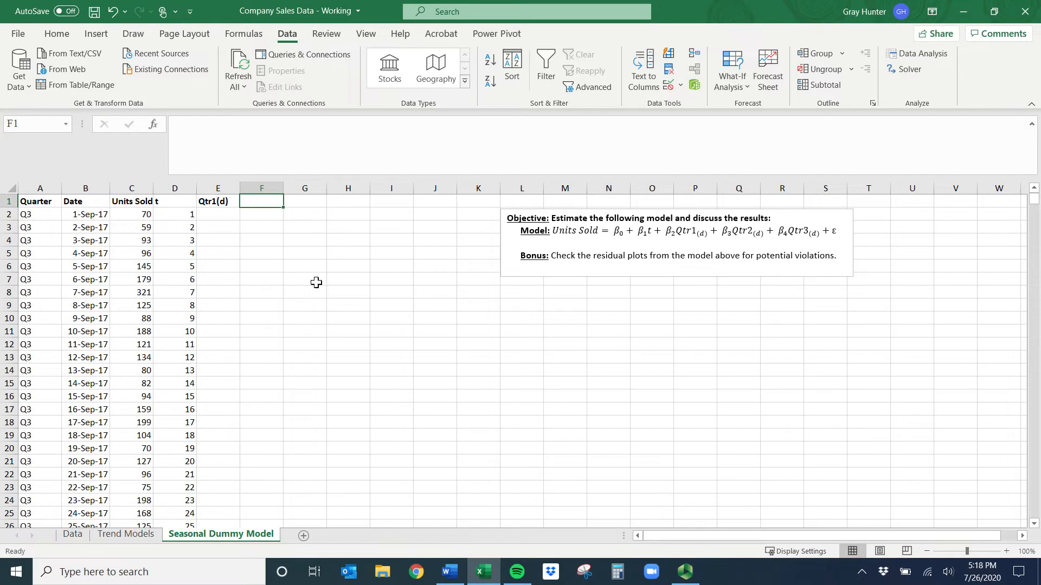
text(Qtr2(d)
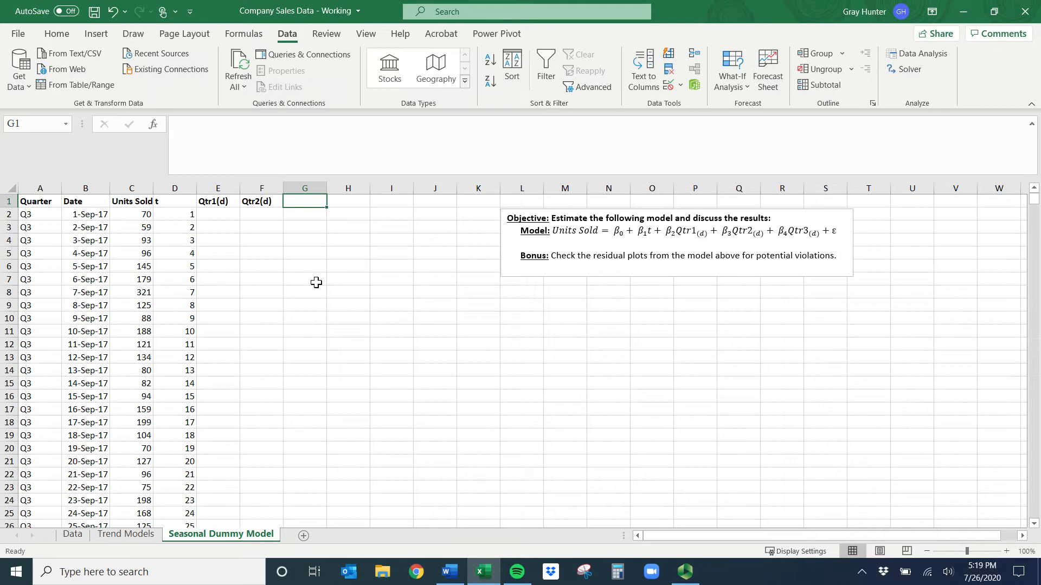
text(Qtr3(d)
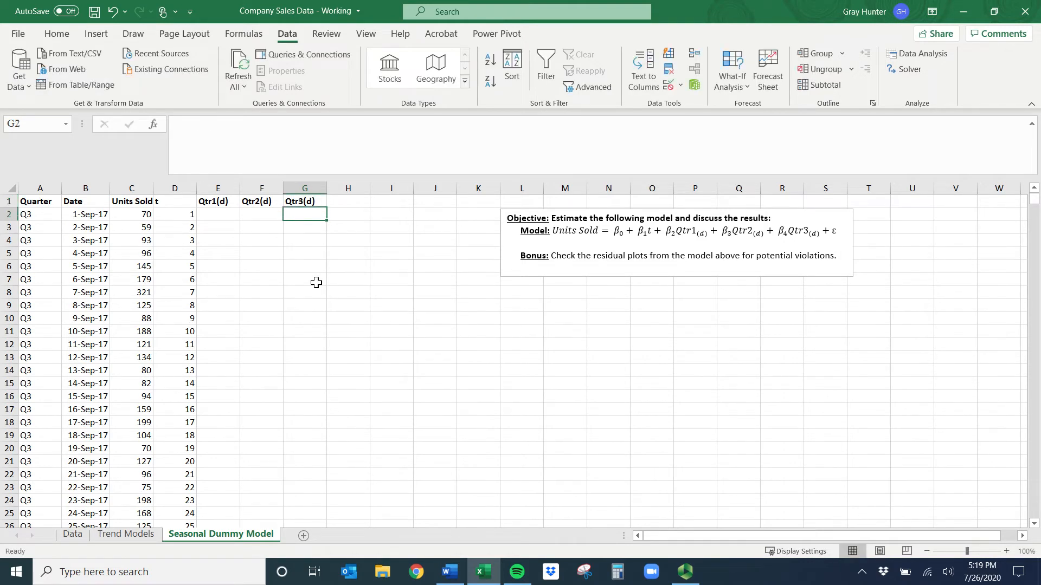
click(348, 202)
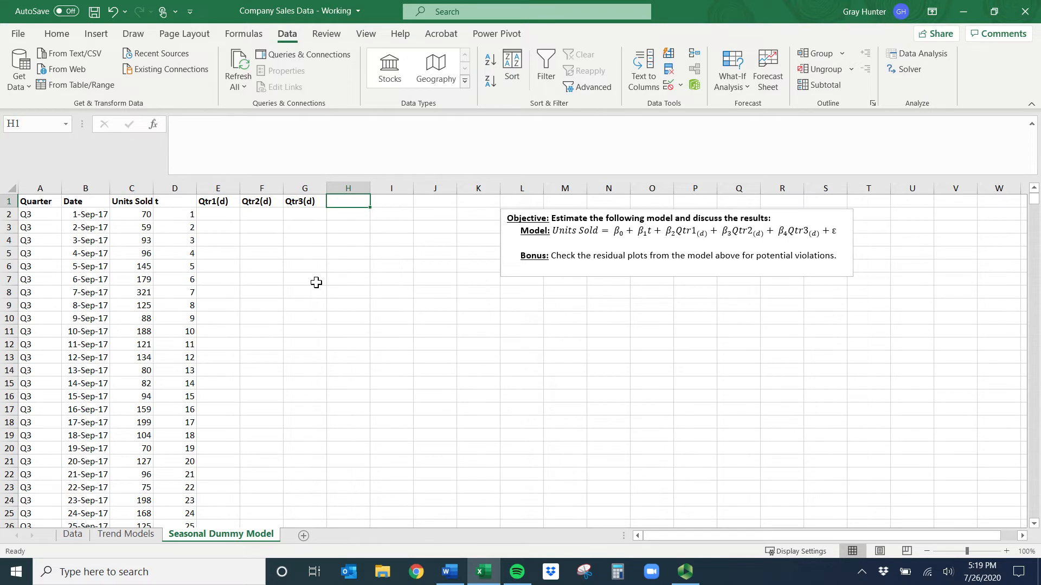
drag(218, 202, 305, 201)
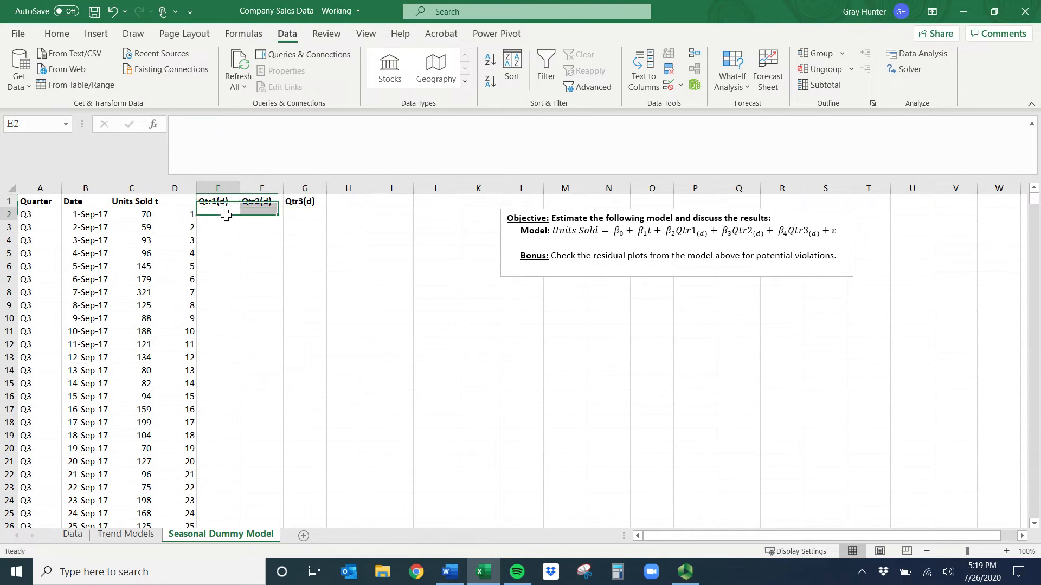
Step: Check the first row's quarter in A2 and select the first Qtr1(d) cell E2
click(217, 214)
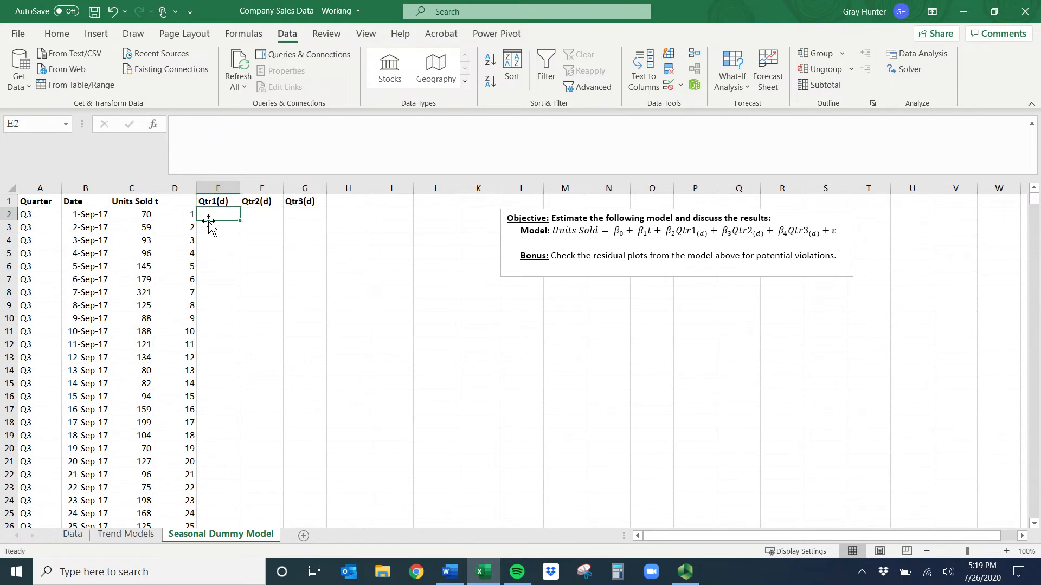
mouse_move(37, 217)
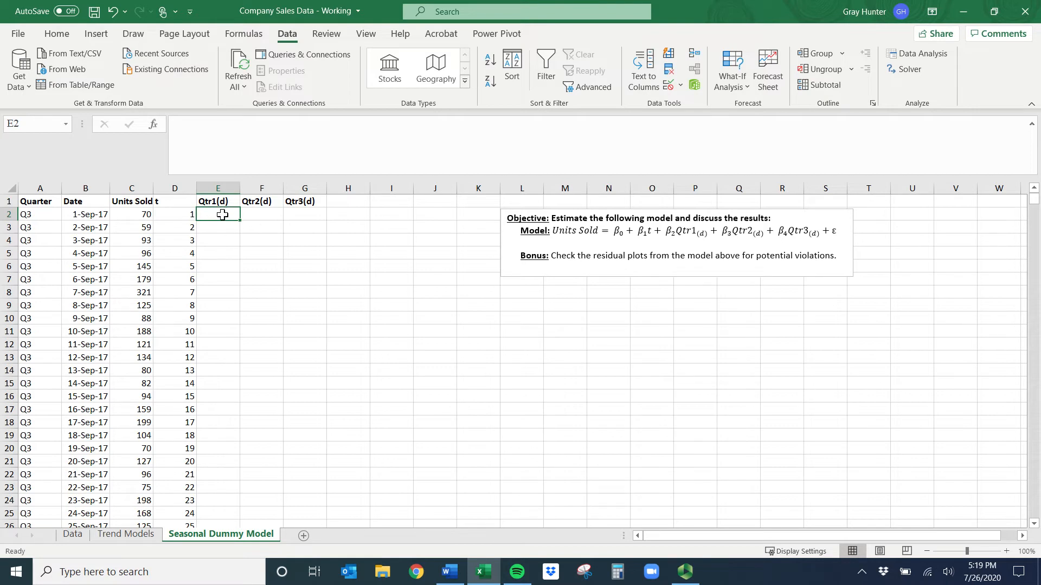
click(39, 214)
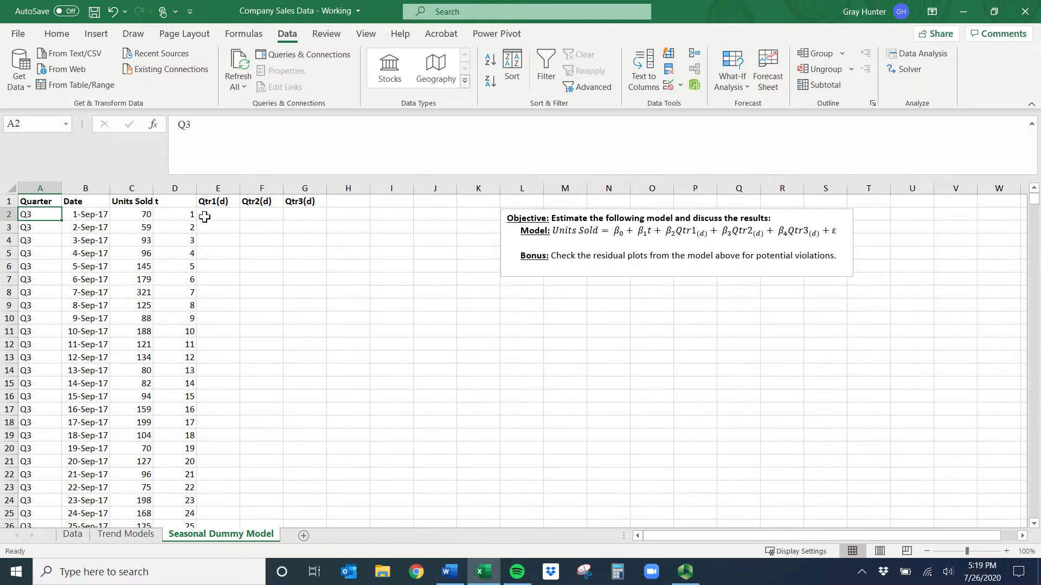
click(218, 213)
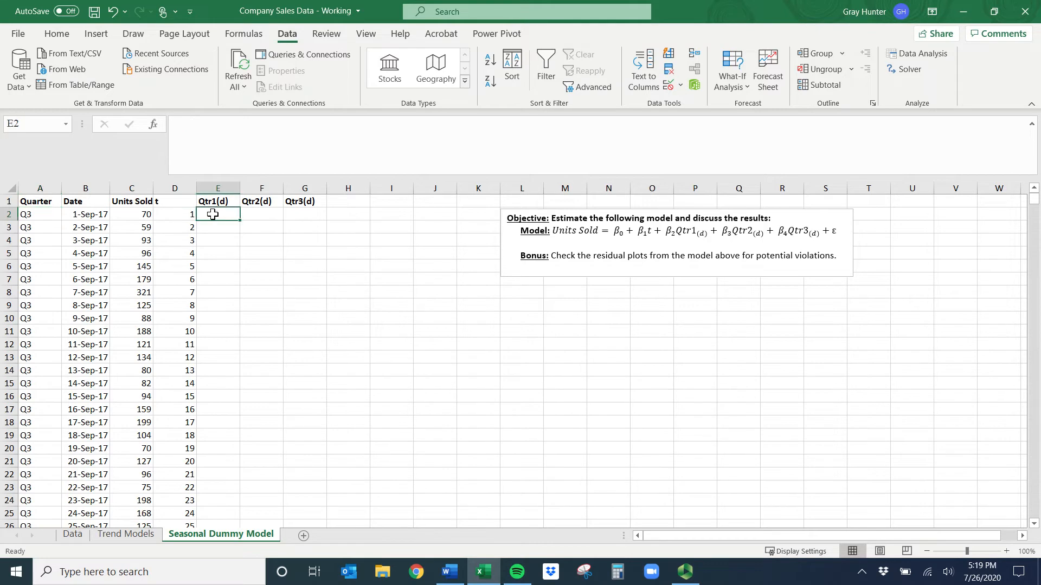
mouse_move(195, 240)
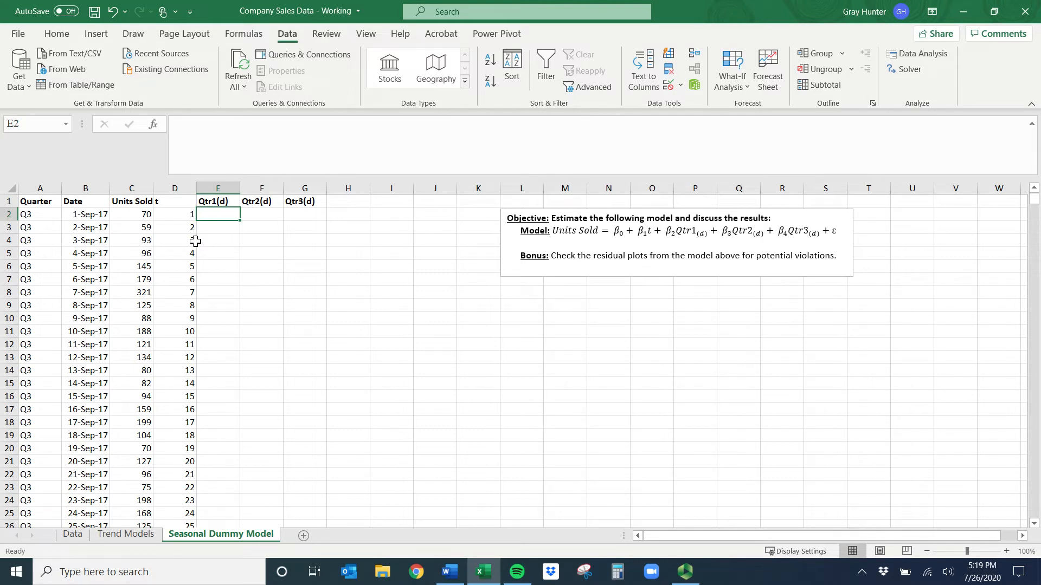
Step: Enter the dummy formula =IF($A2="Q1",1,0) in E2
text(=if()
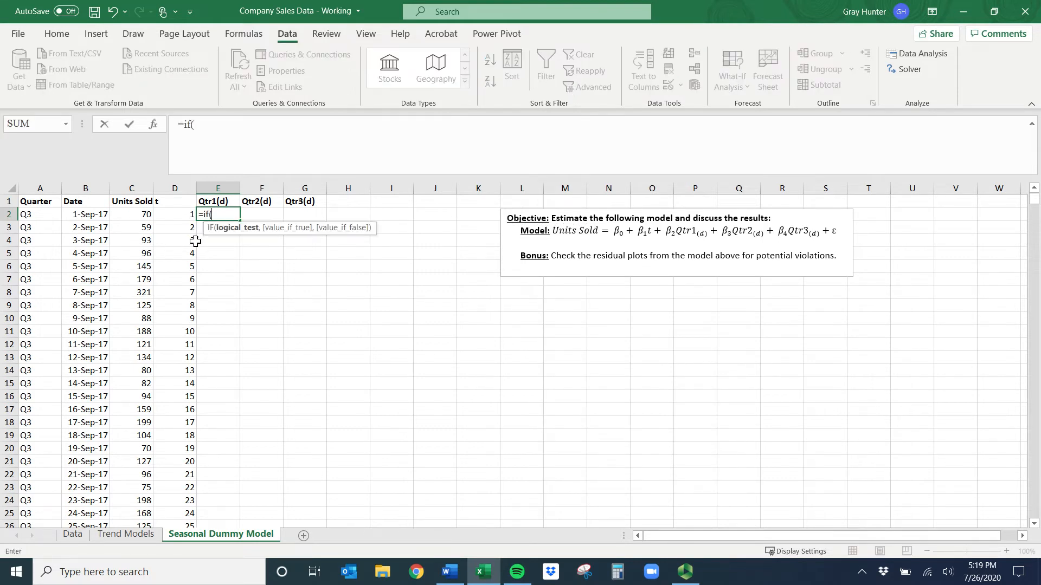
mouse_move(41, 217)
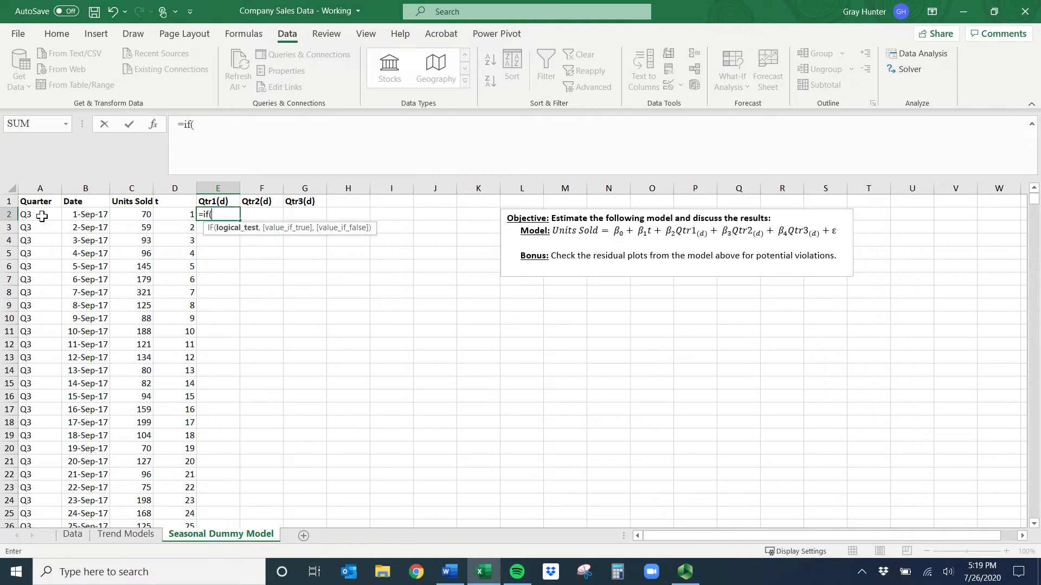
click(40, 213)
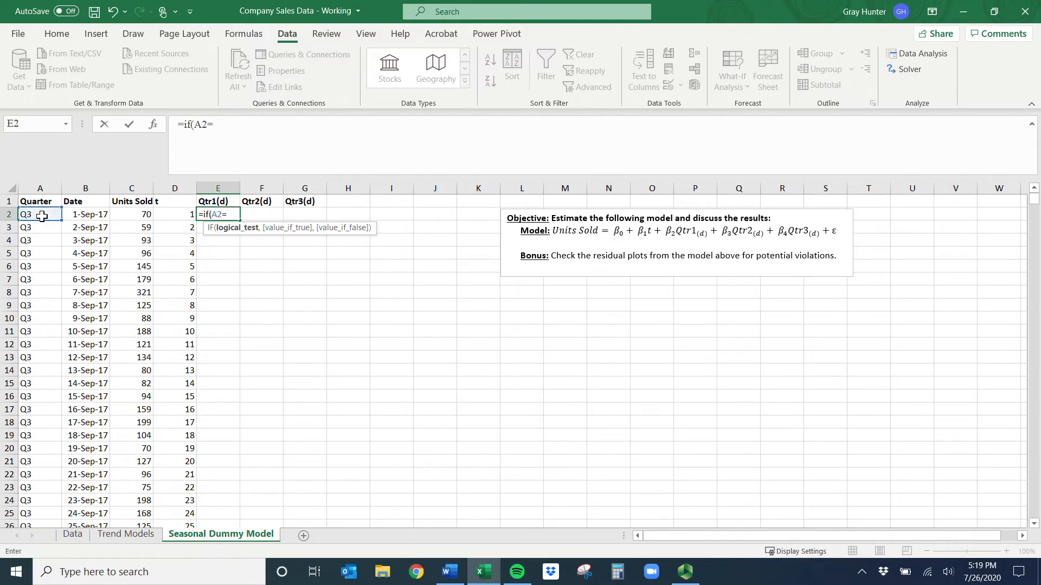
text(")
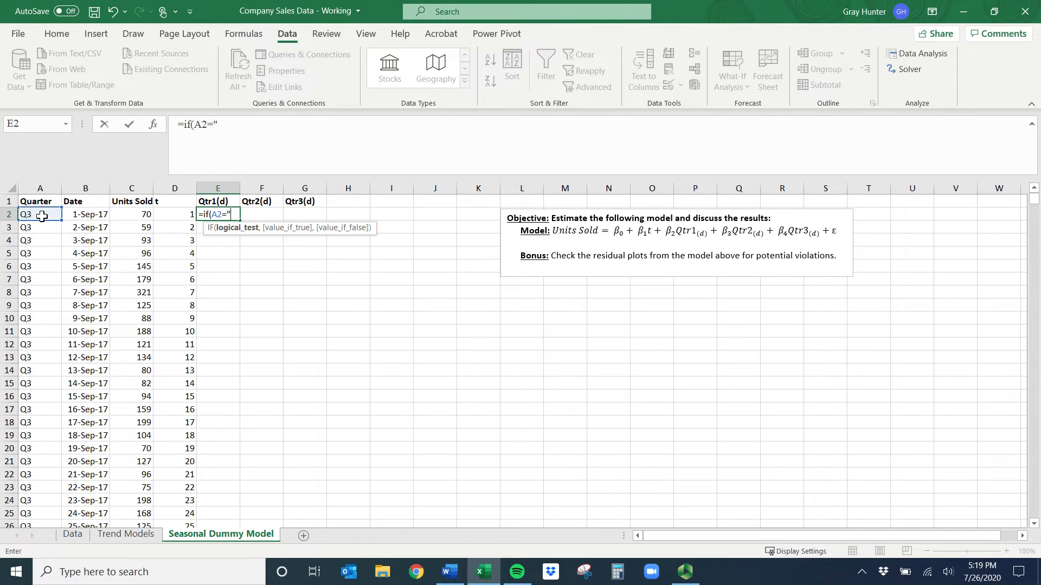
text(Q!)
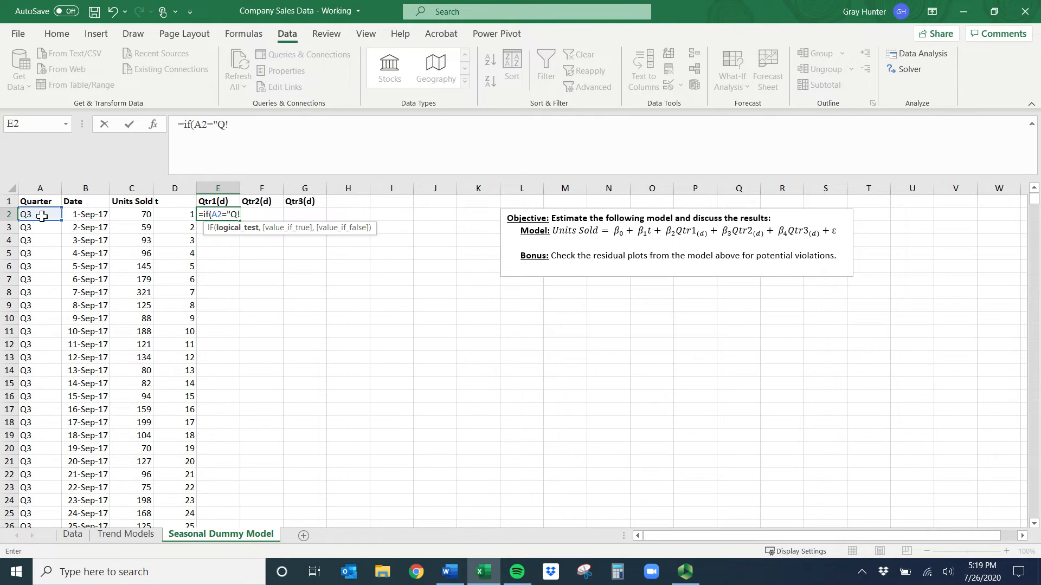
text(1)
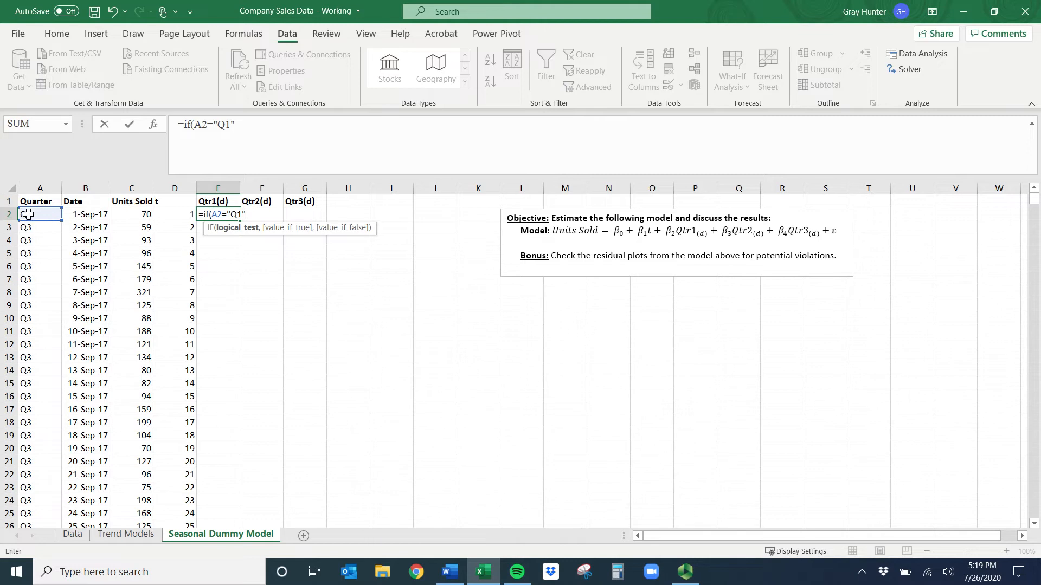
text(,)
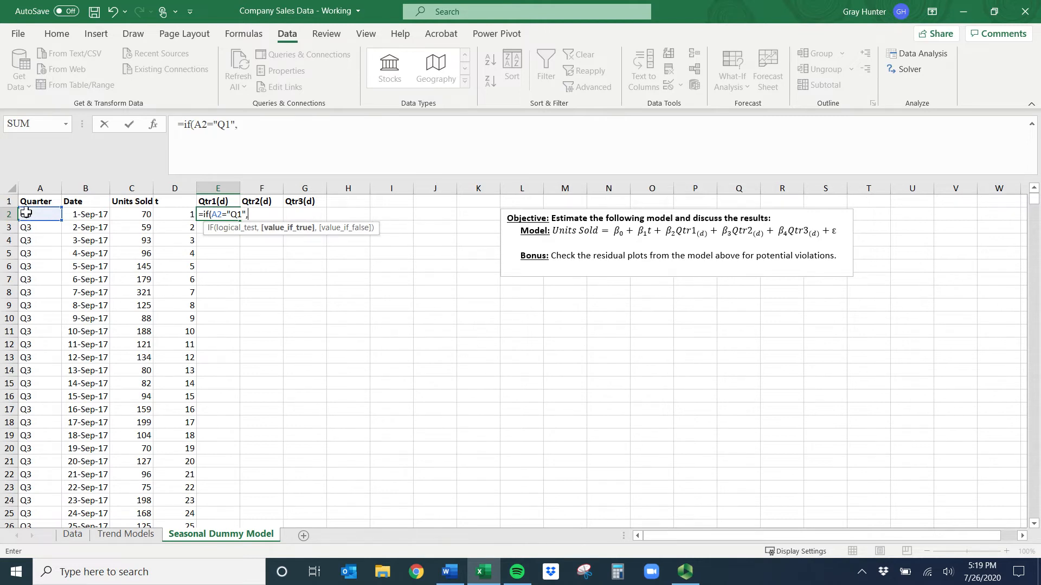
text(1,0)
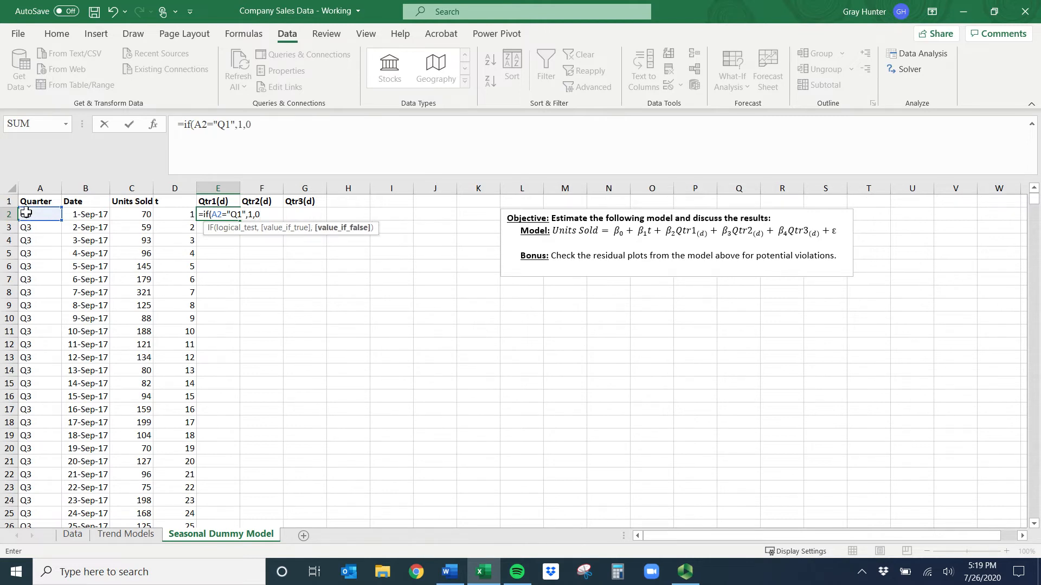
text())
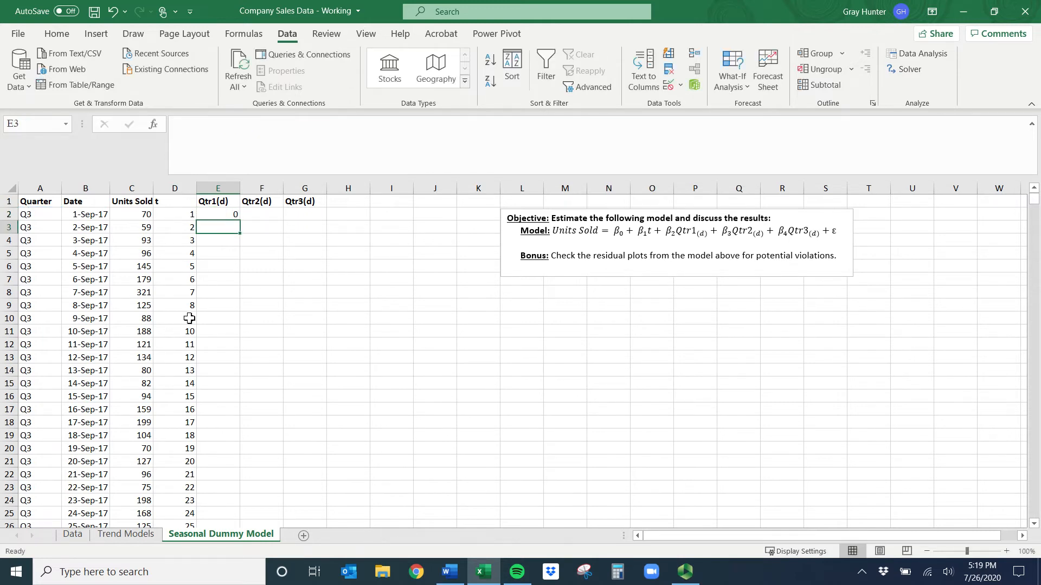
click(218, 214)
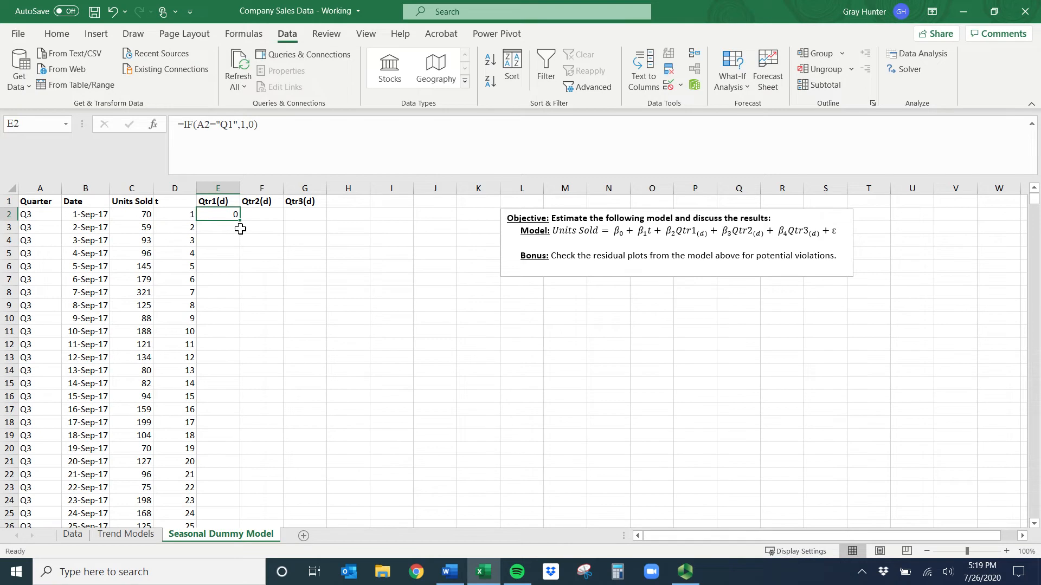
mouse_move(235, 226)
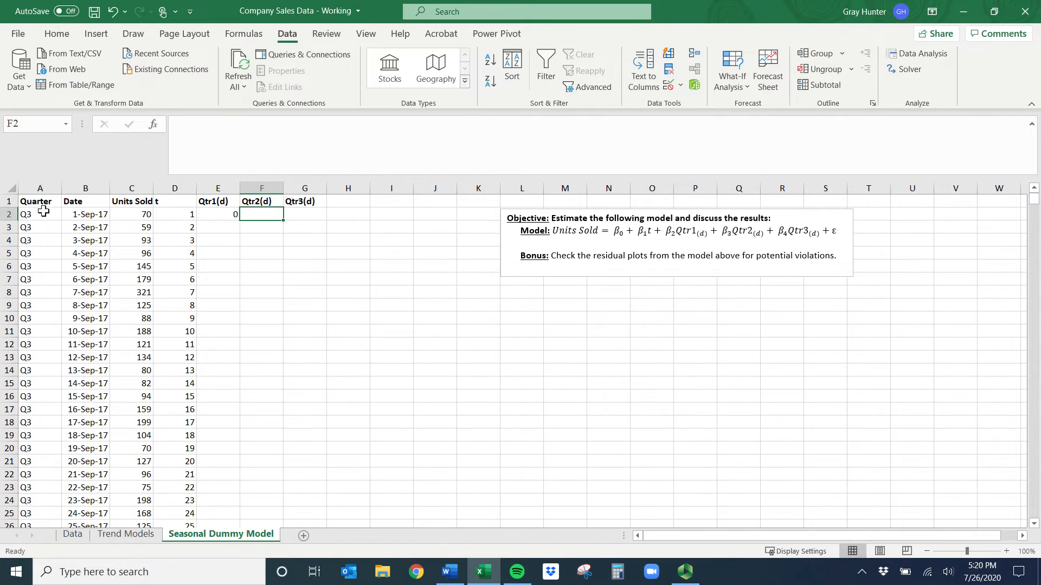
click(305, 213)
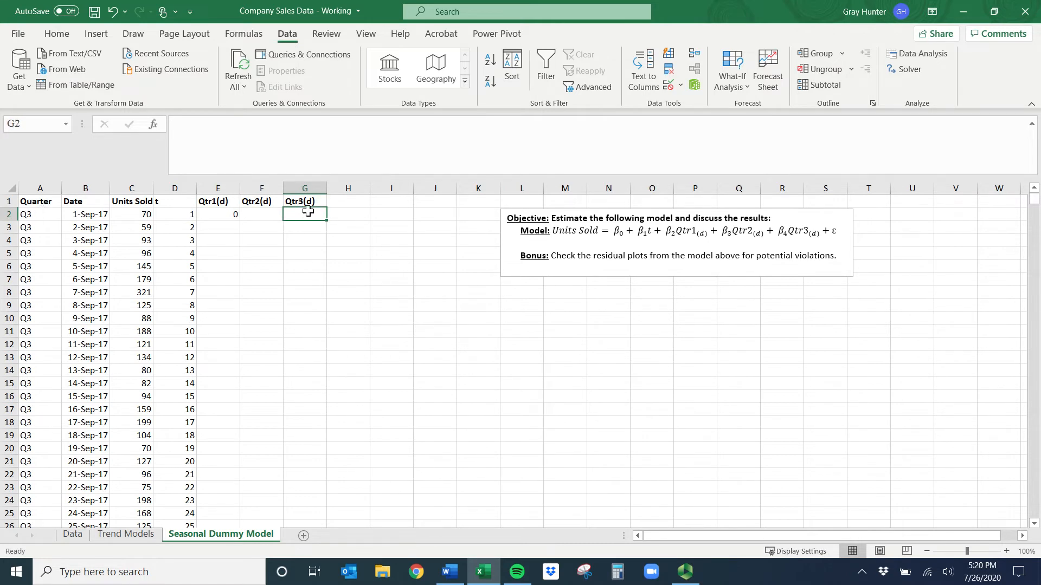
click(218, 214)
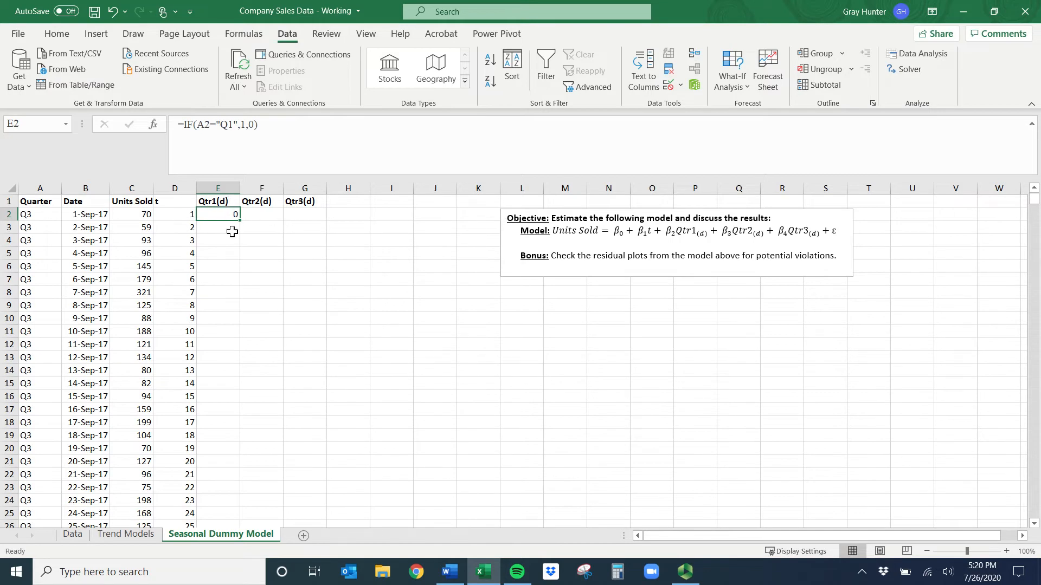
mouse_move(215, 182)
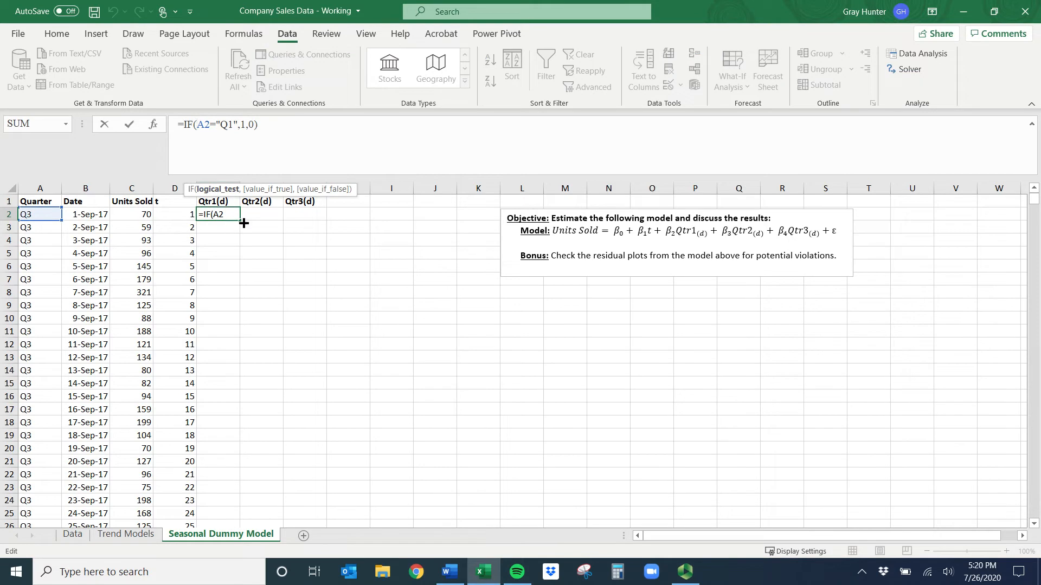
mouse_move(52, 225)
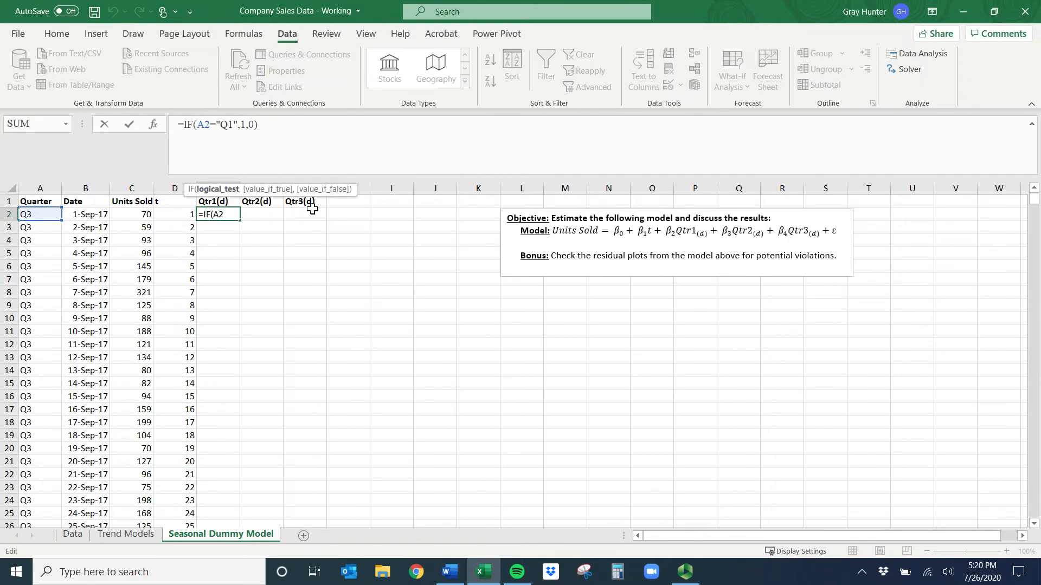
mouse_move(271, 454)
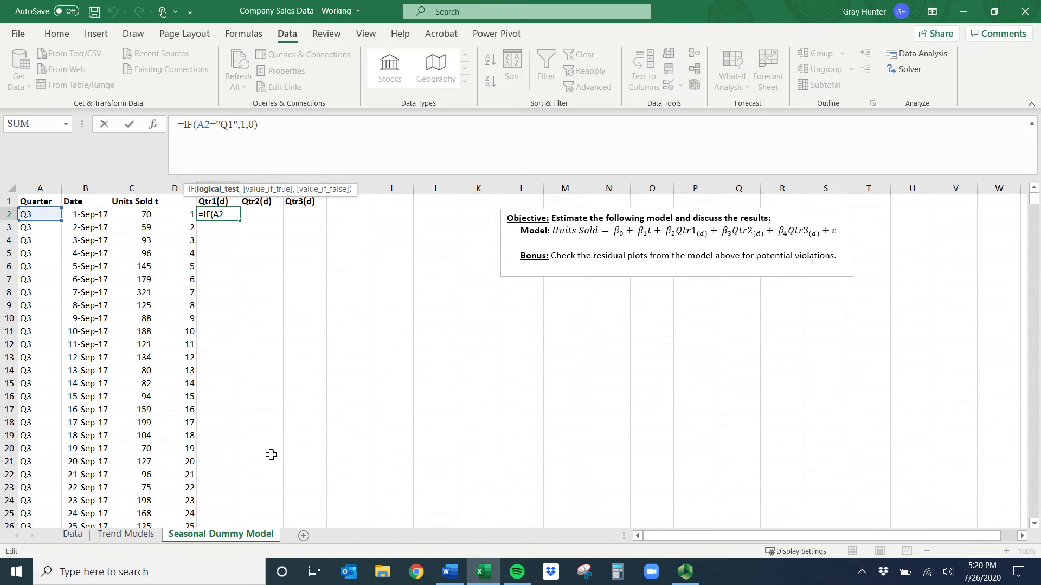
mouse_move(199, 123)
text($)
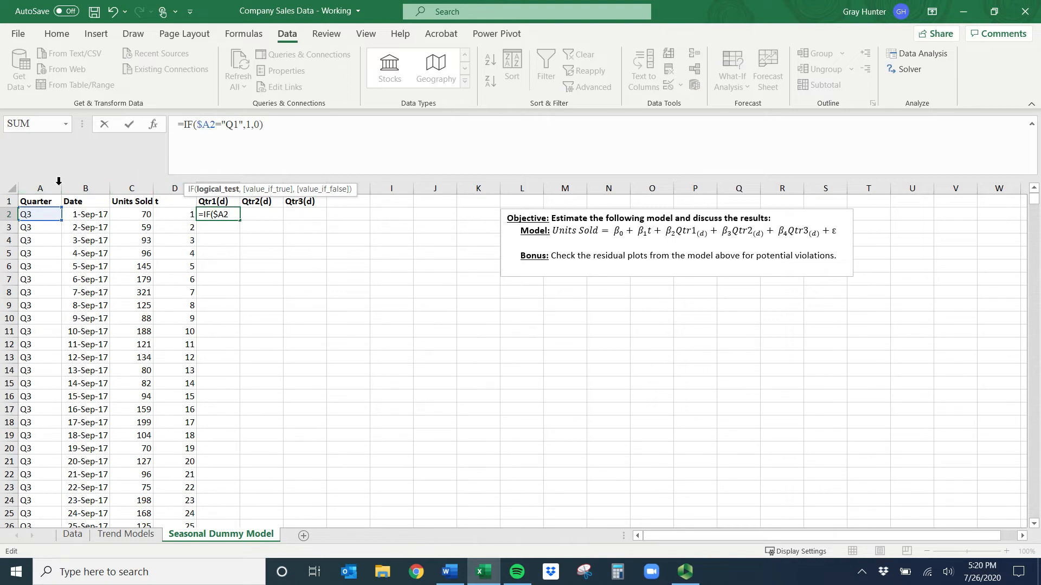
mouse_move(69, 286)
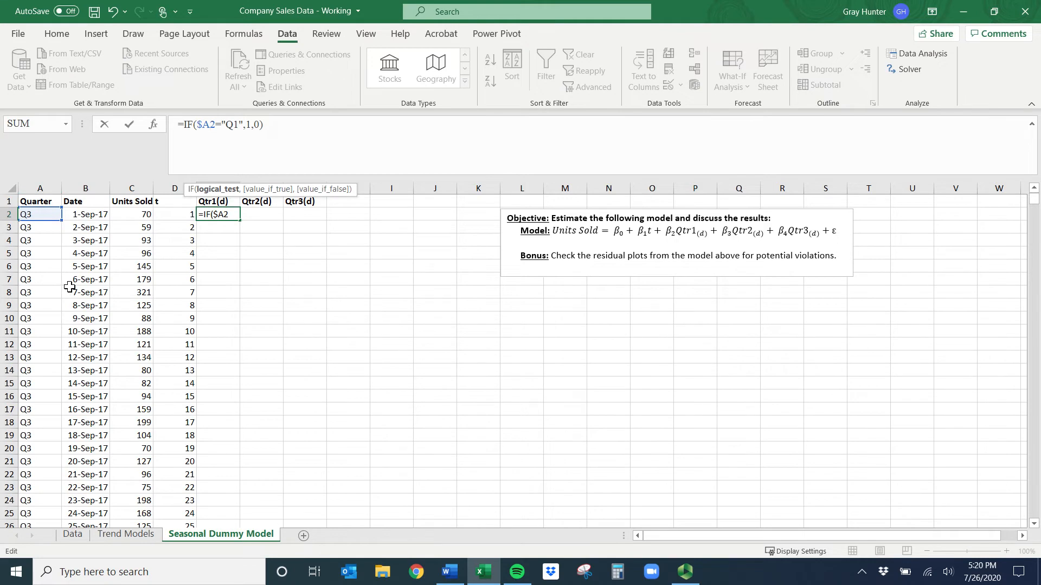
mouse_move(70, 282)
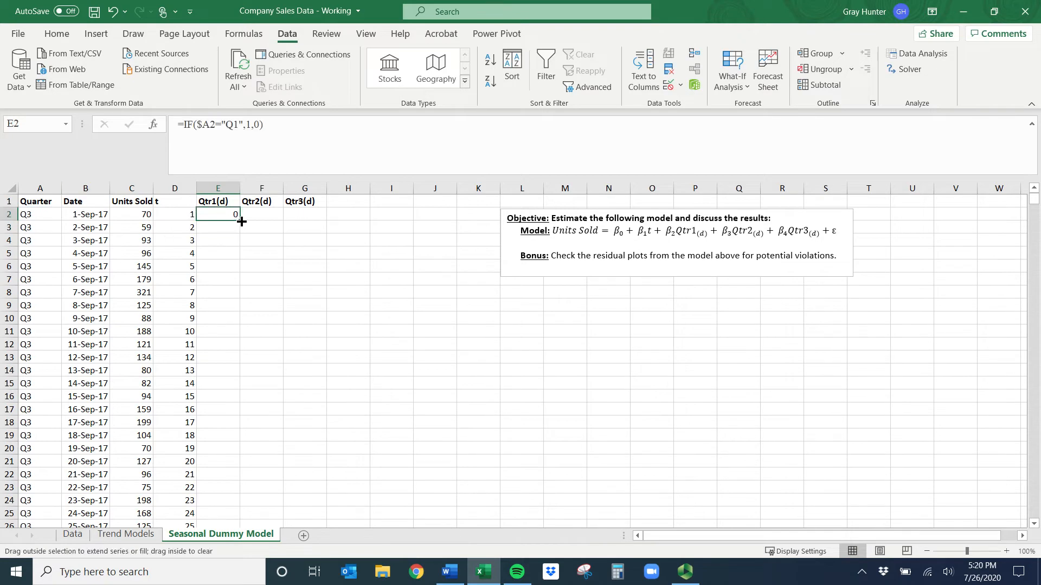
Step: Fill the formula right to F2:G2 and edit them to test Q2 and Q3
drag(218, 214, 262, 214)
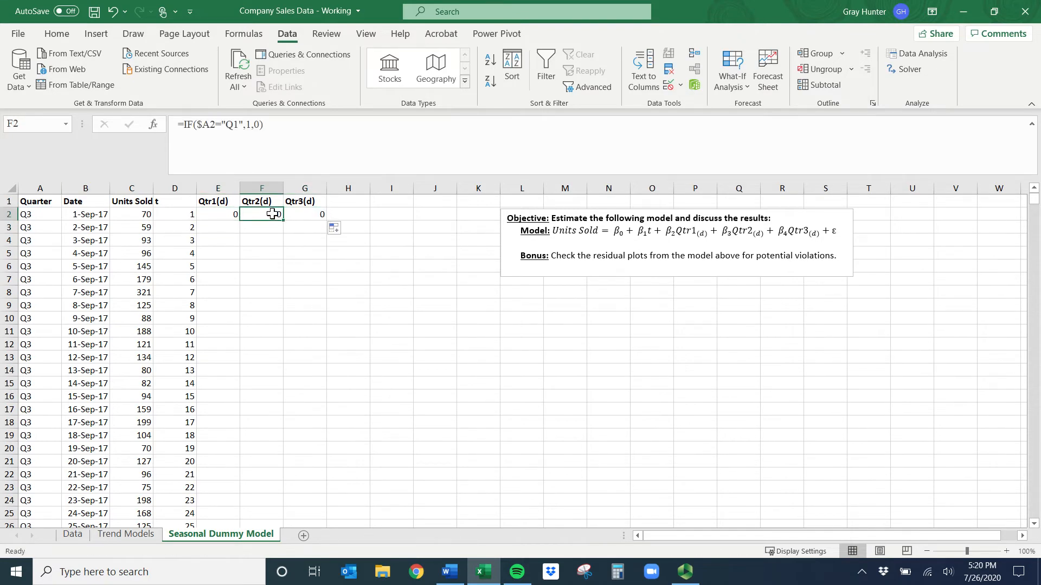
double_click(261, 214)
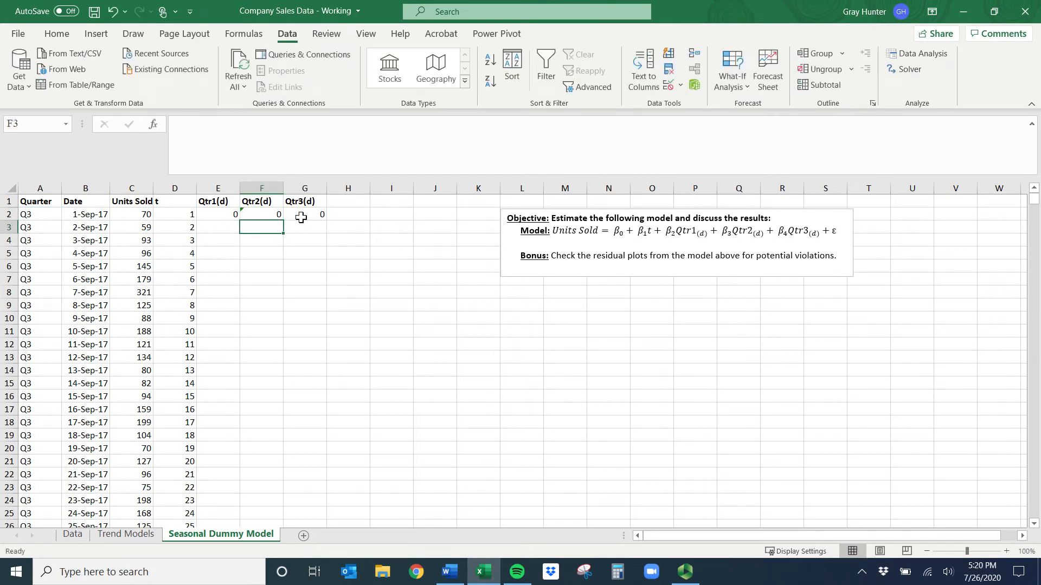
text(=IF($A2="Q1",1,0))
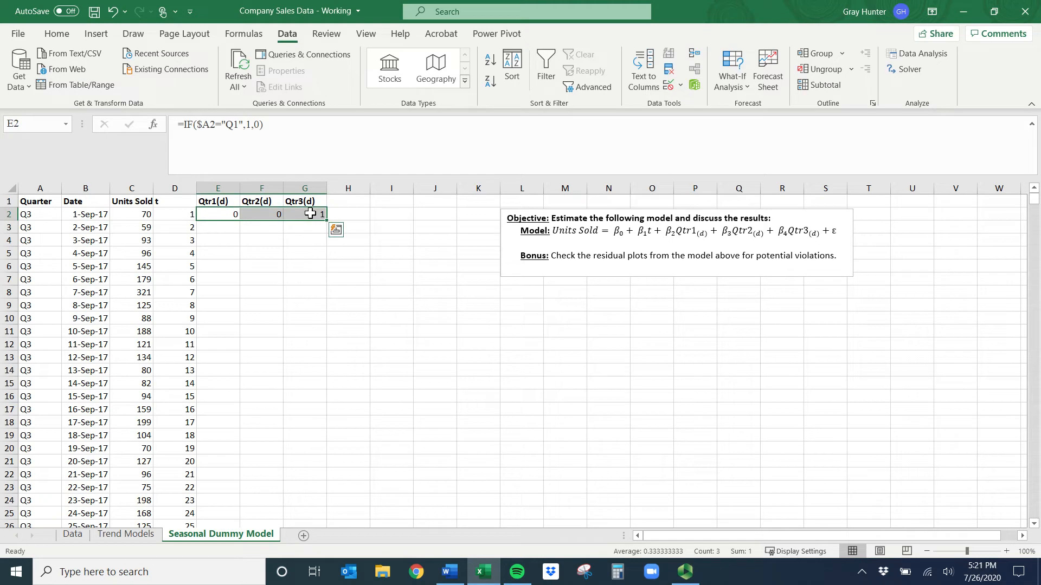
mouse_move(325, 220)
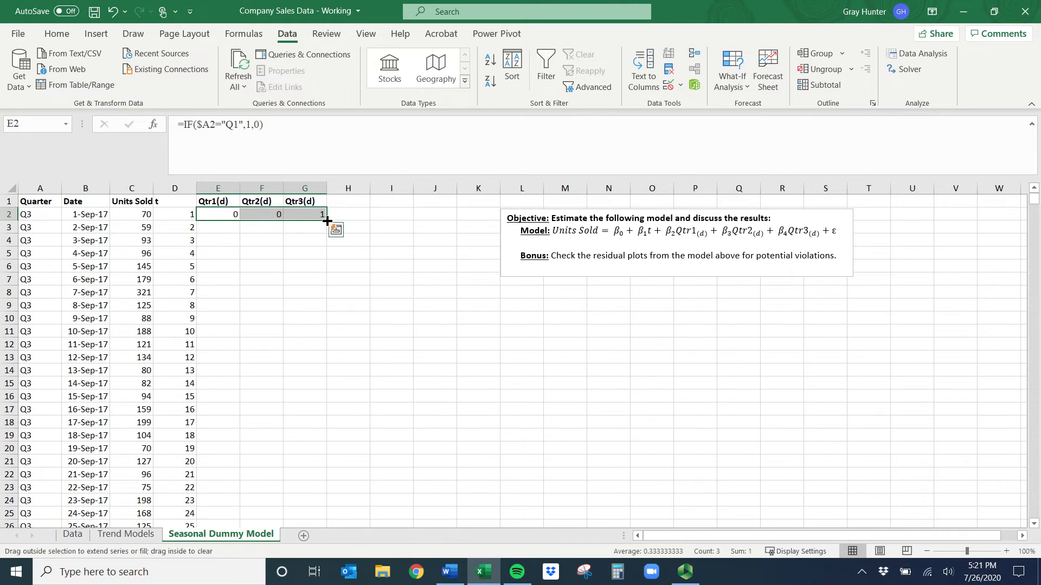
Step: Fill E2:G2 down every data row and check Q4 and Q1 rows show the right 1s
drag(324, 220, 324, 521)
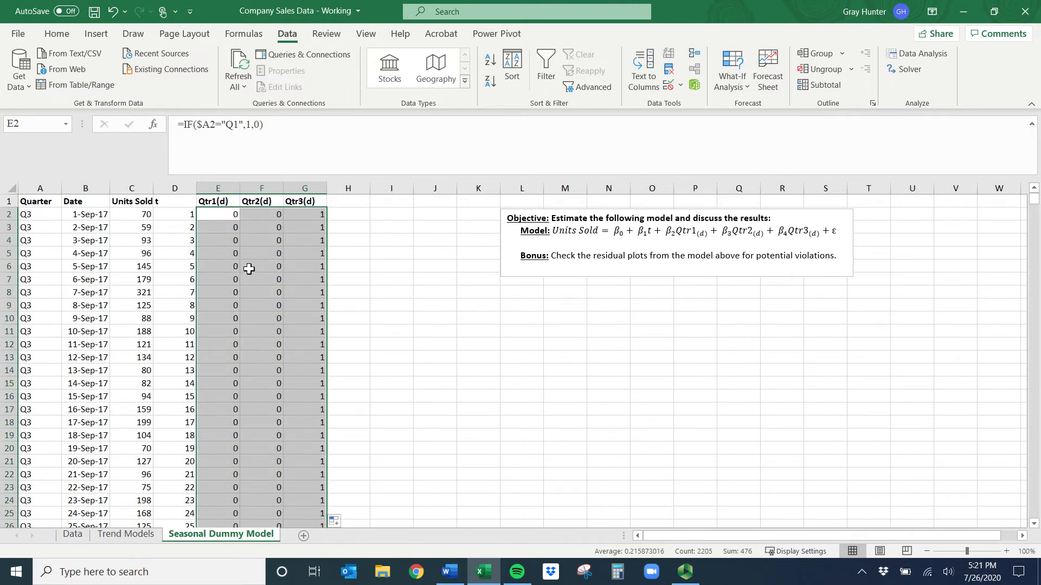
mouse_move(59, 370)
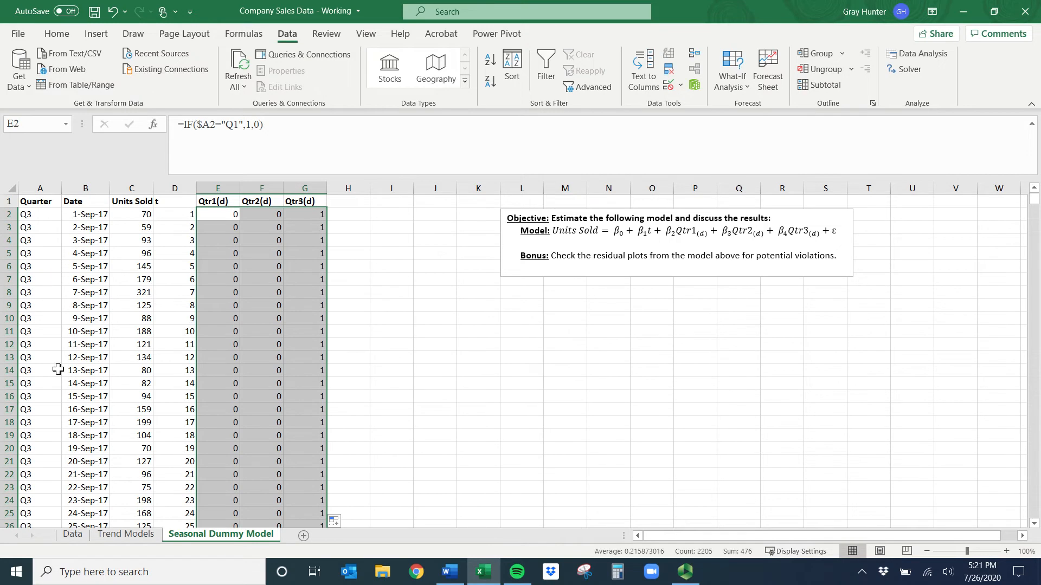
scroll(down, 3)
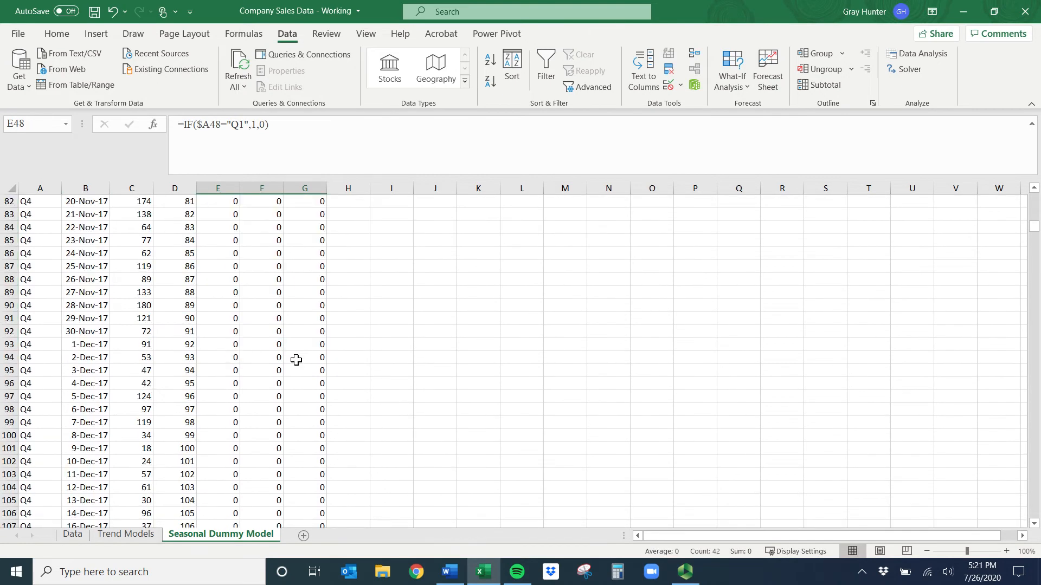
scroll(down, 3)
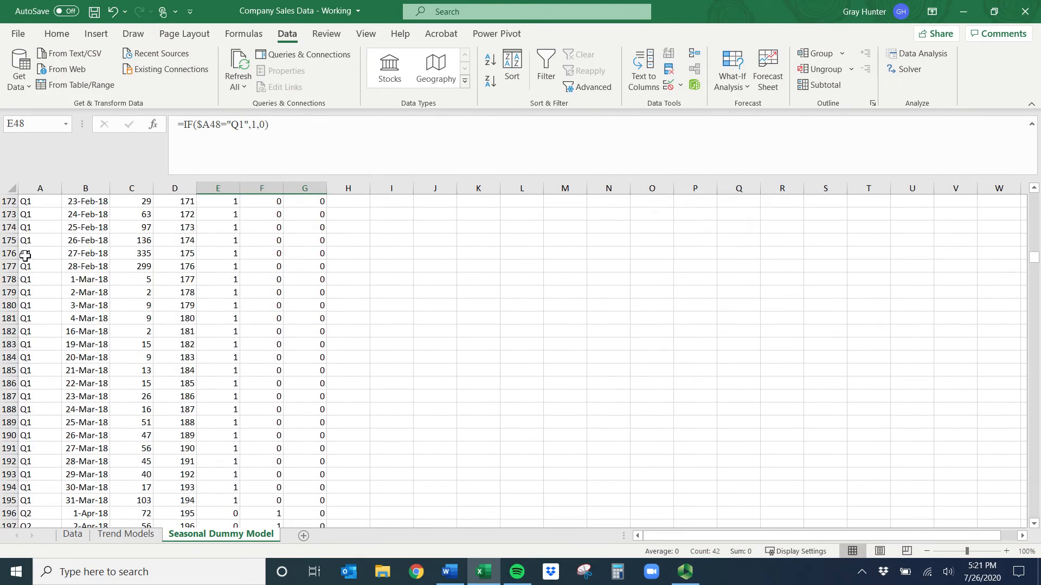
scroll(down, 3)
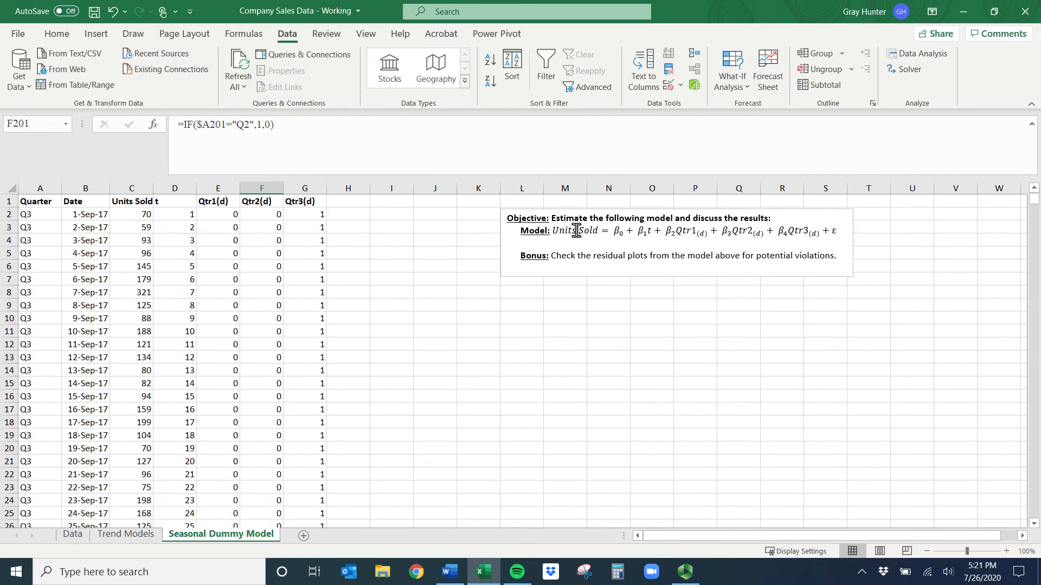
Step: Choose Regression from Data Analysis to bring up its settings dialog
click(916, 55)
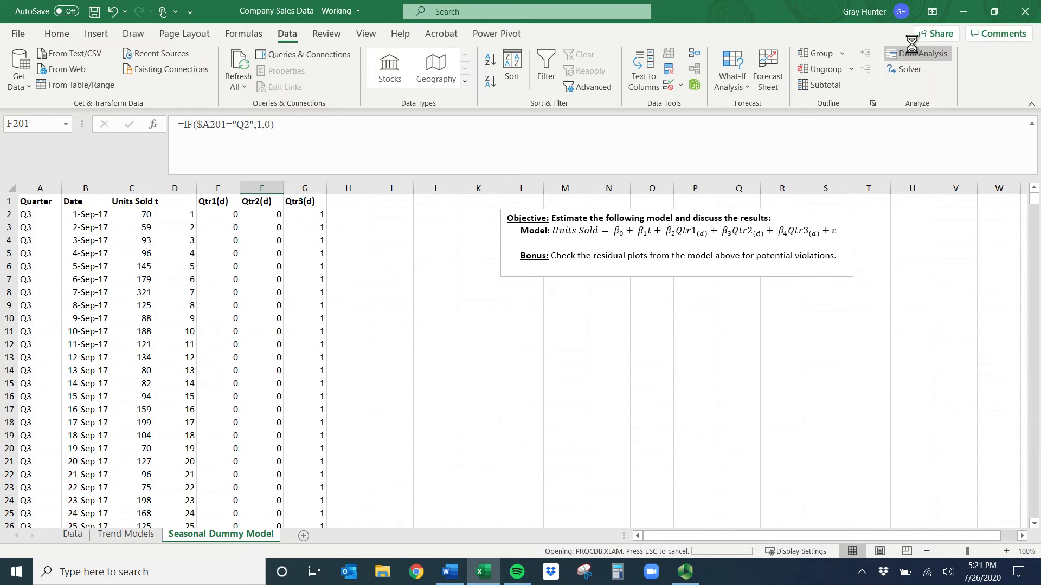
click(921, 54)
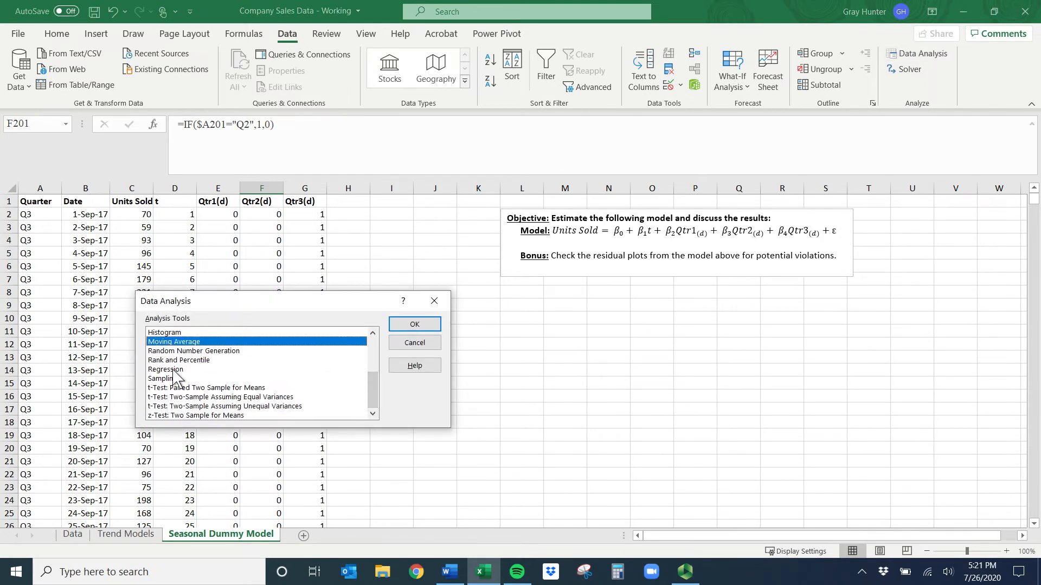
click(413, 324)
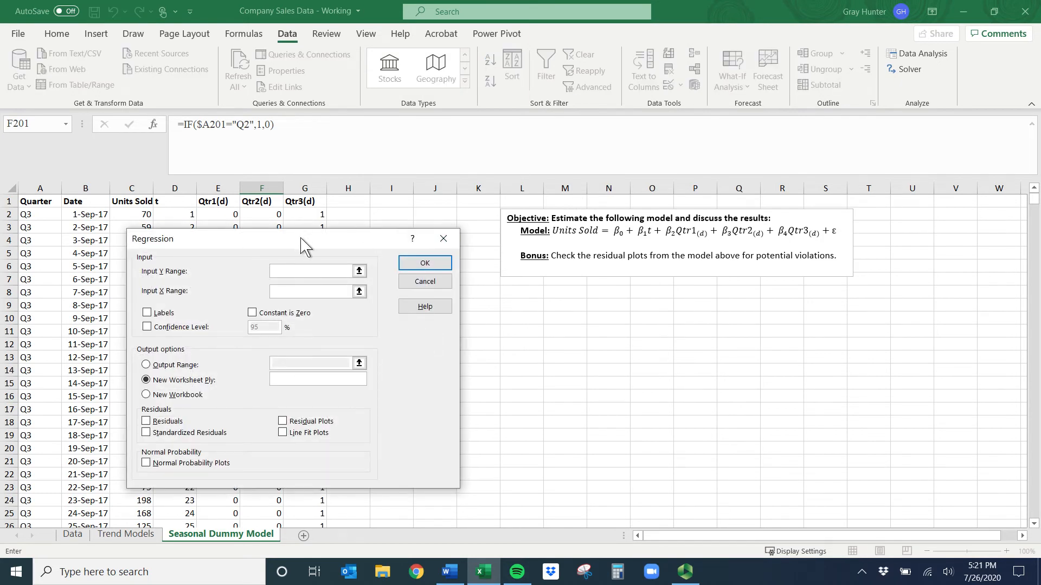
click(313, 271)
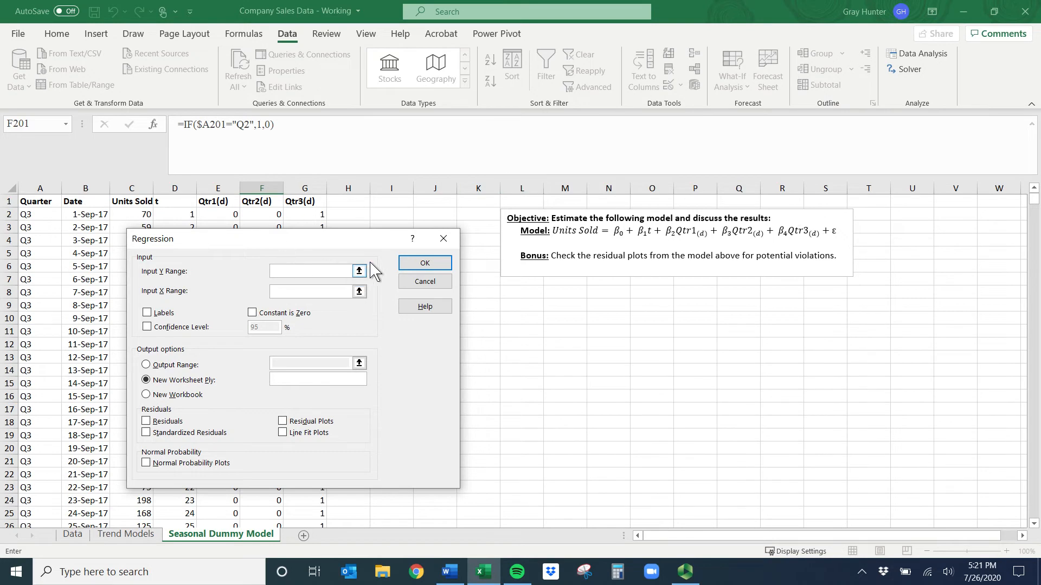
click(312, 271)
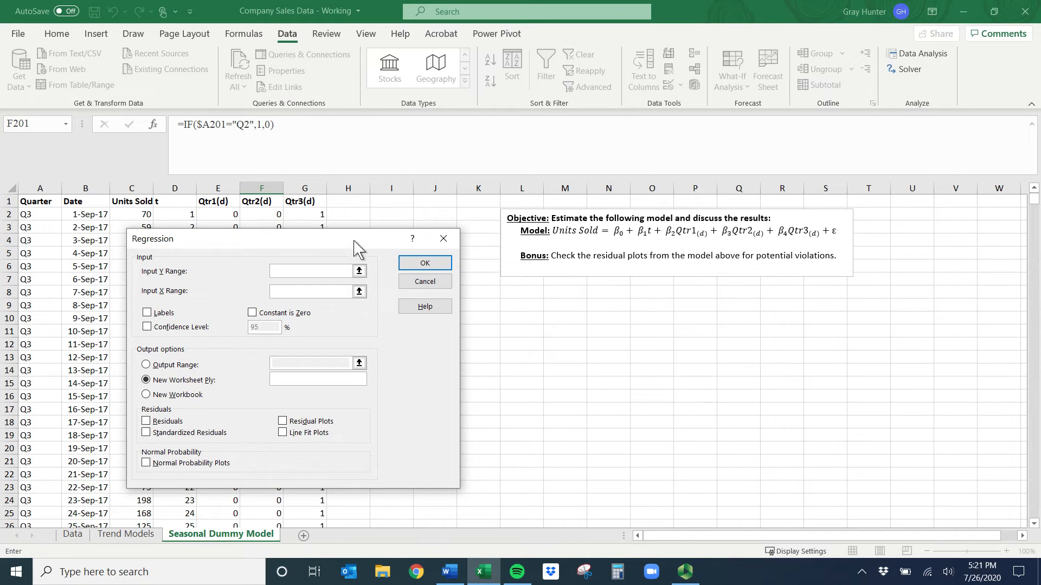
click(312, 271)
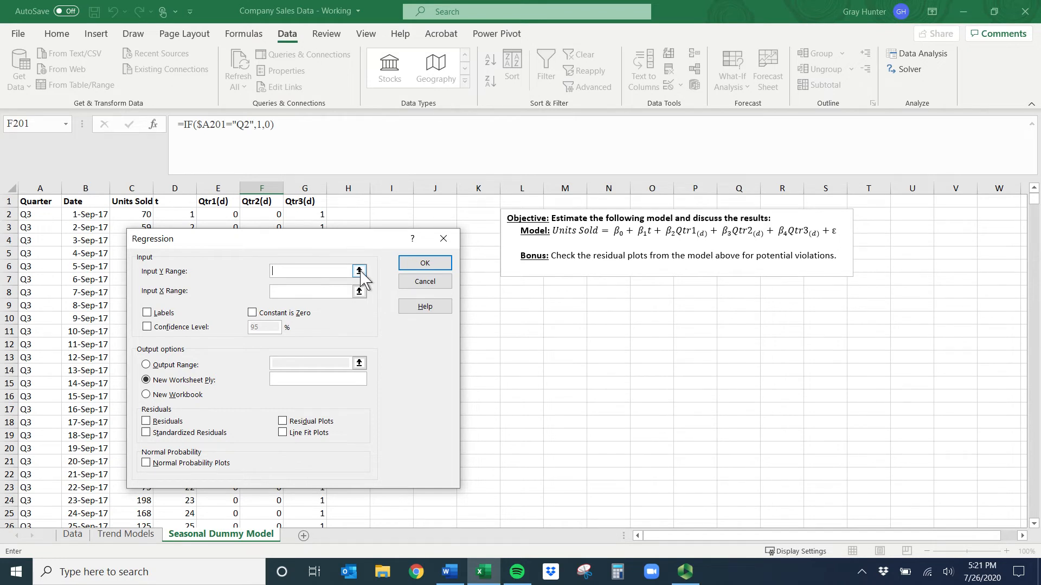
Step: Set Y to Units Sold C1:C736, X to t and dummies D1:G736, with labels and residual plots
click(359, 271)
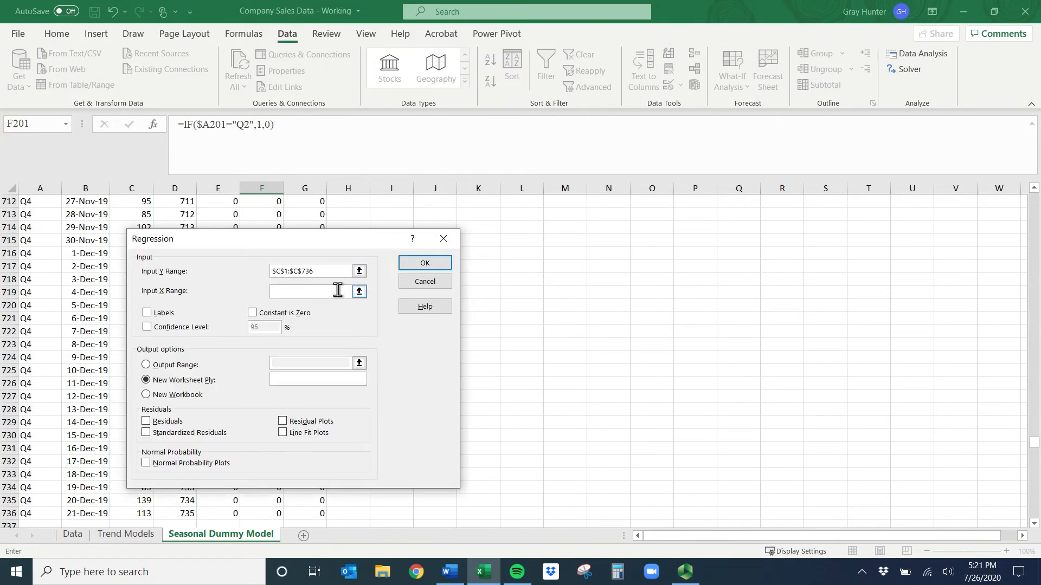
click(359, 291)
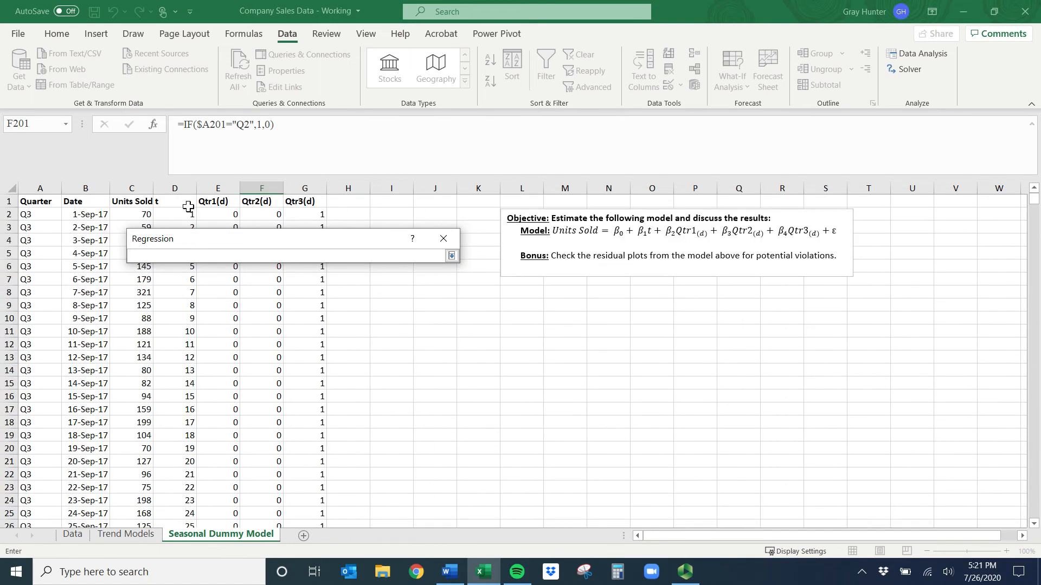
drag(174, 202, 305, 201)
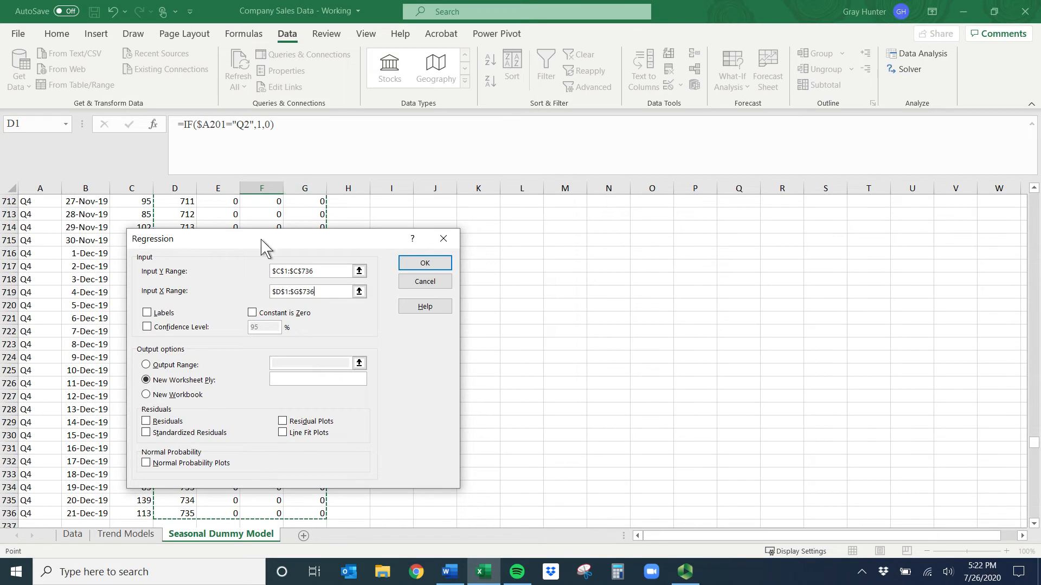
click(146, 313)
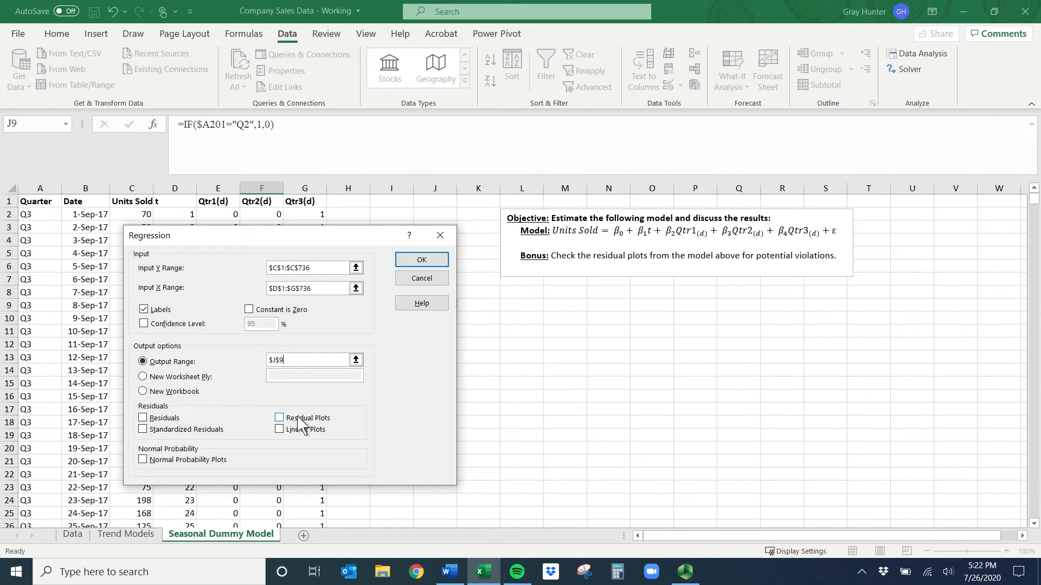
click(279, 417)
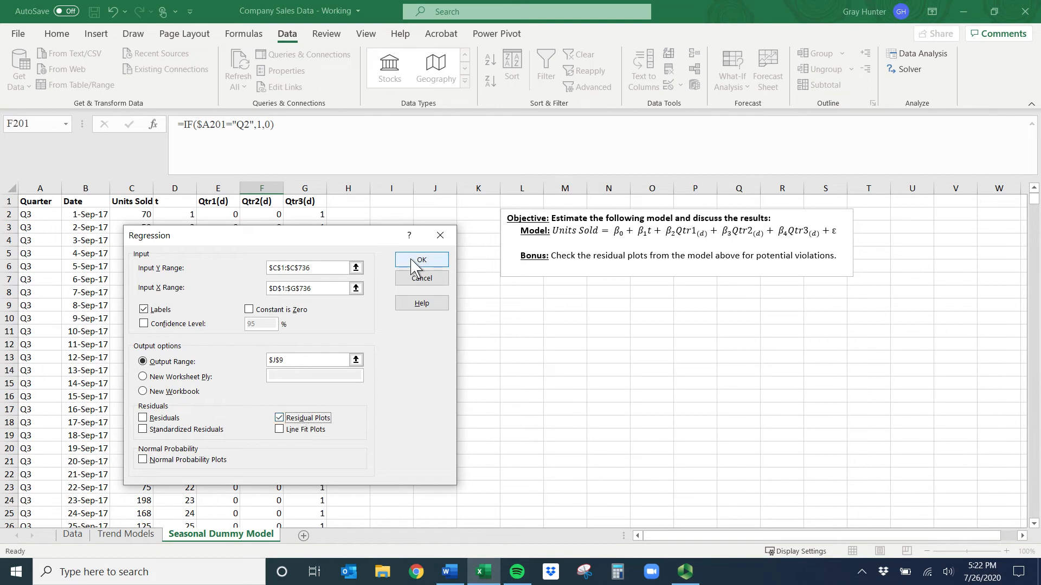
Step: Run the regression, producing output at J9 with residual plots
click(421, 259)
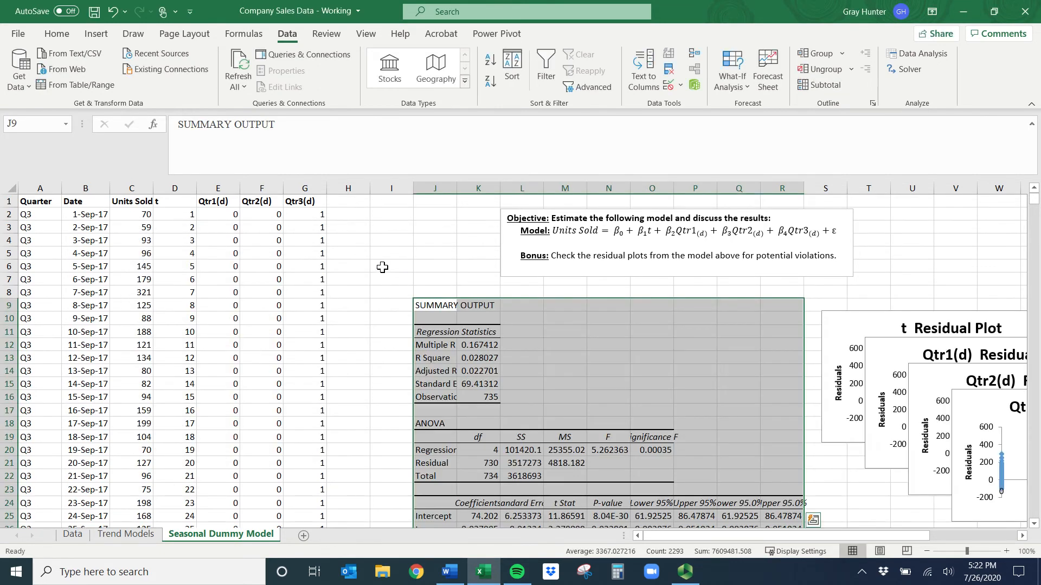
scroll(down, 3)
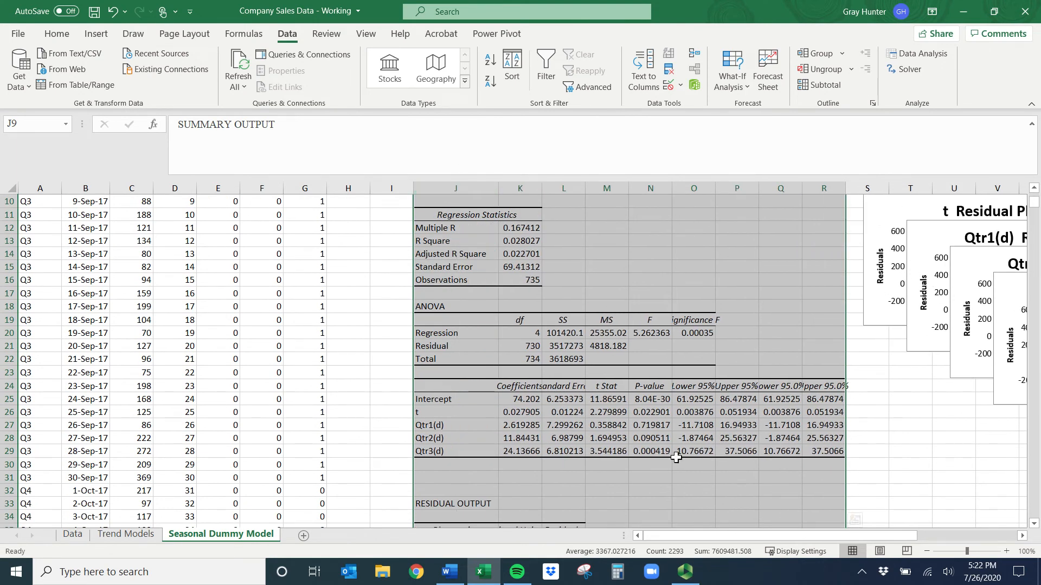
mouse_move(953, 319)
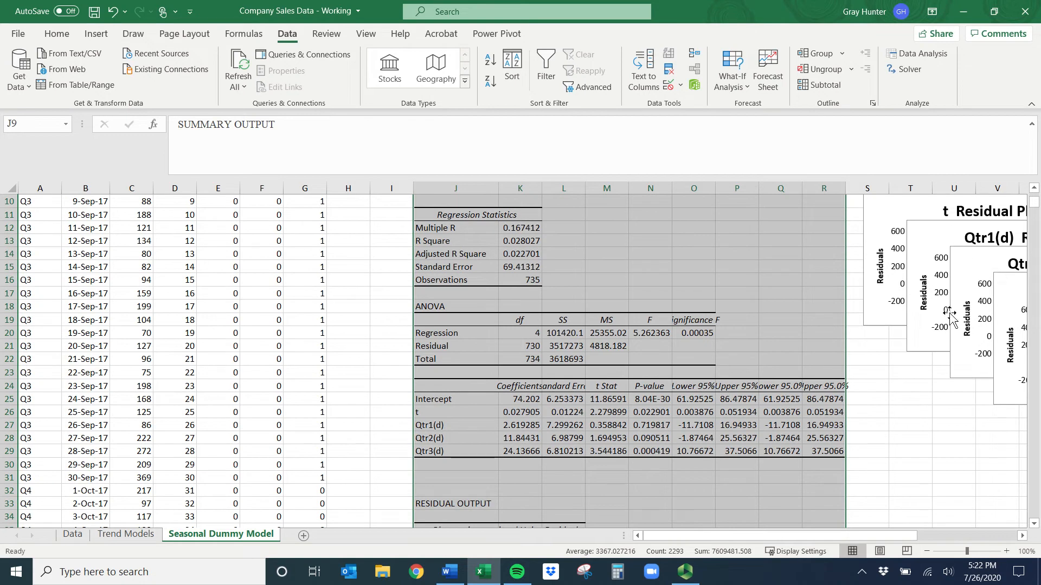
mouse_move(916, 238)
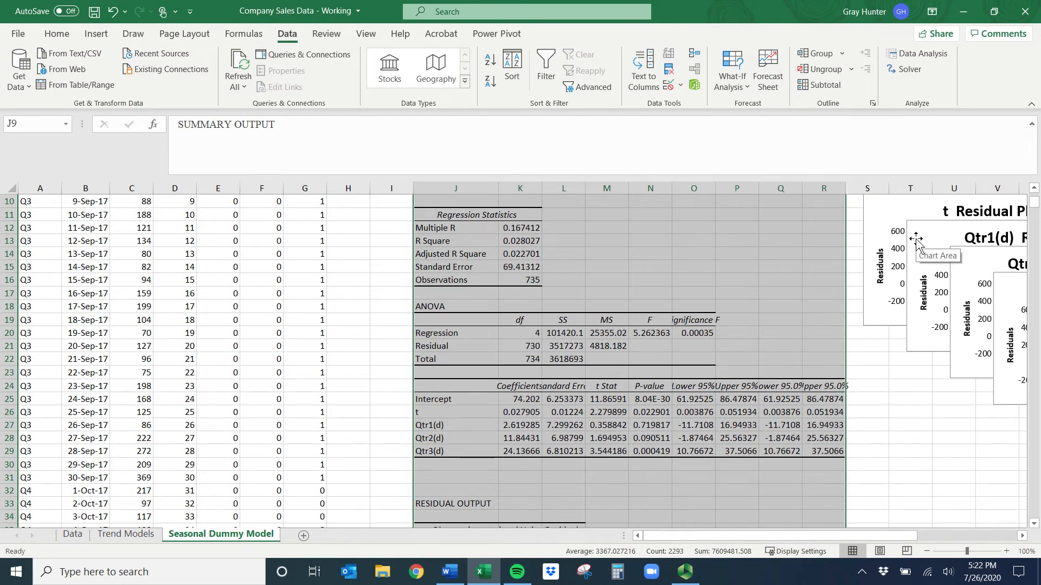
click(454, 451)
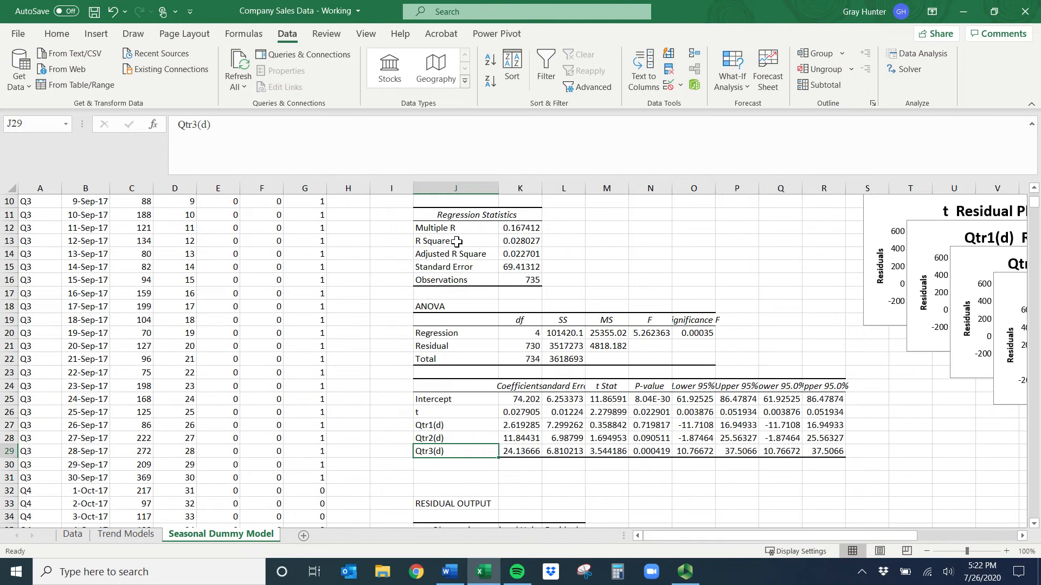
Step: Mark the R Square fit statistics and the t coefficient's p-value, then select the note cell below
drag(457, 240, 519, 254)
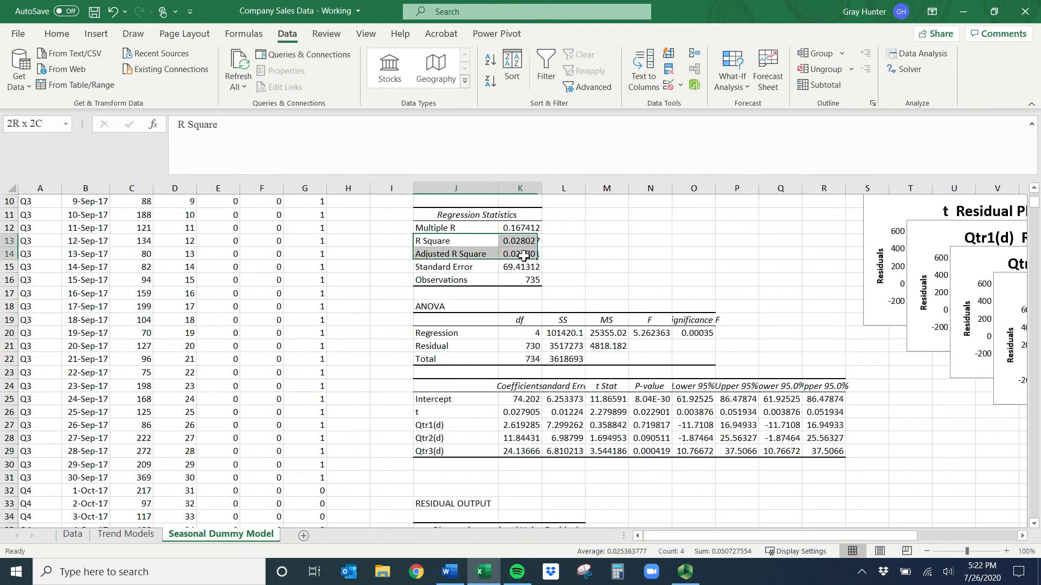
drag(521, 253, 521, 267)
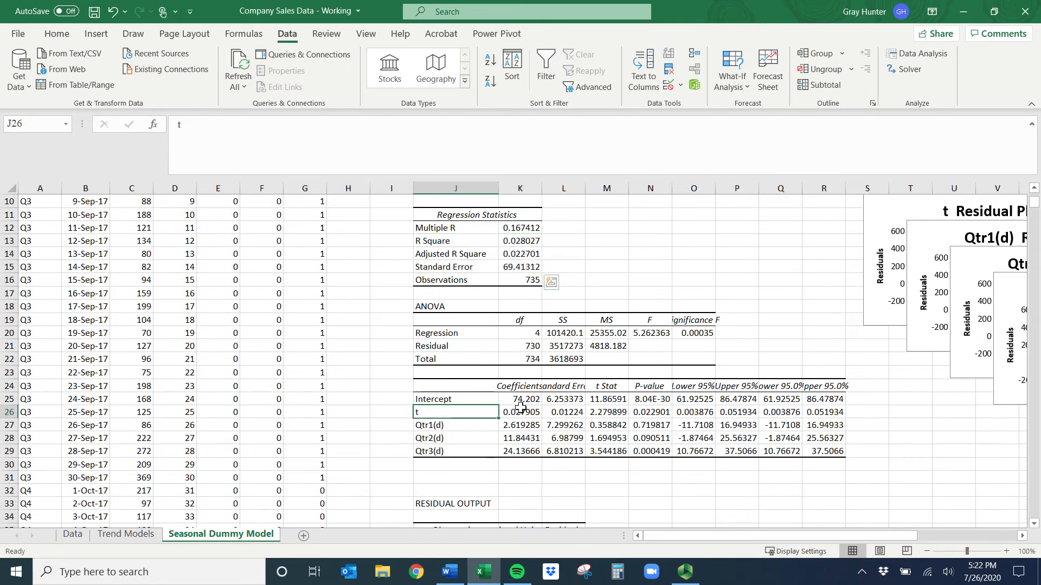
click(650, 412)
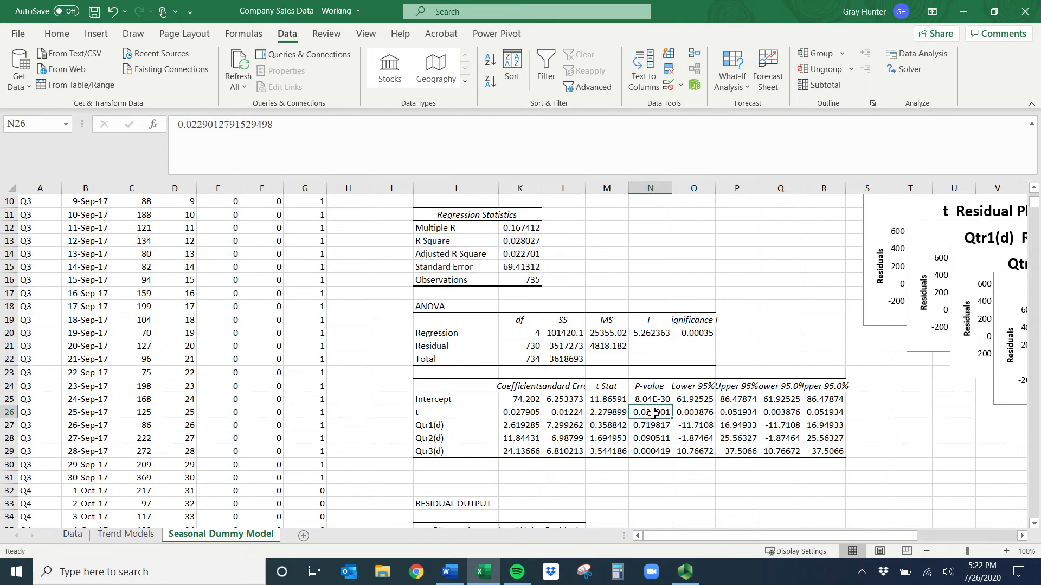
click(456, 464)
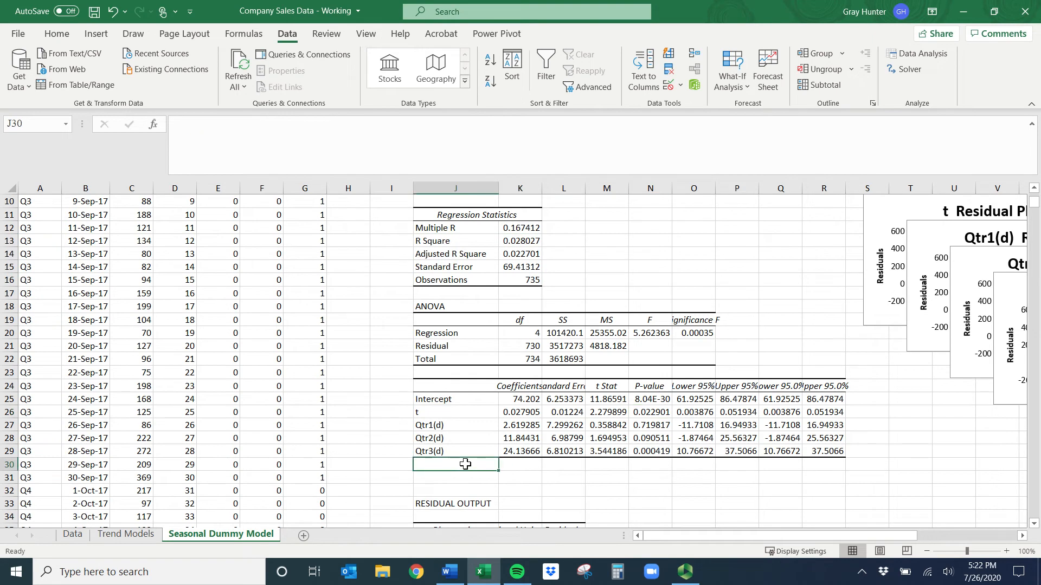
Step: Type the note '*As time increases by 1 day, units sold will increase 0.03 units on average, quarter constant!'
text(*)
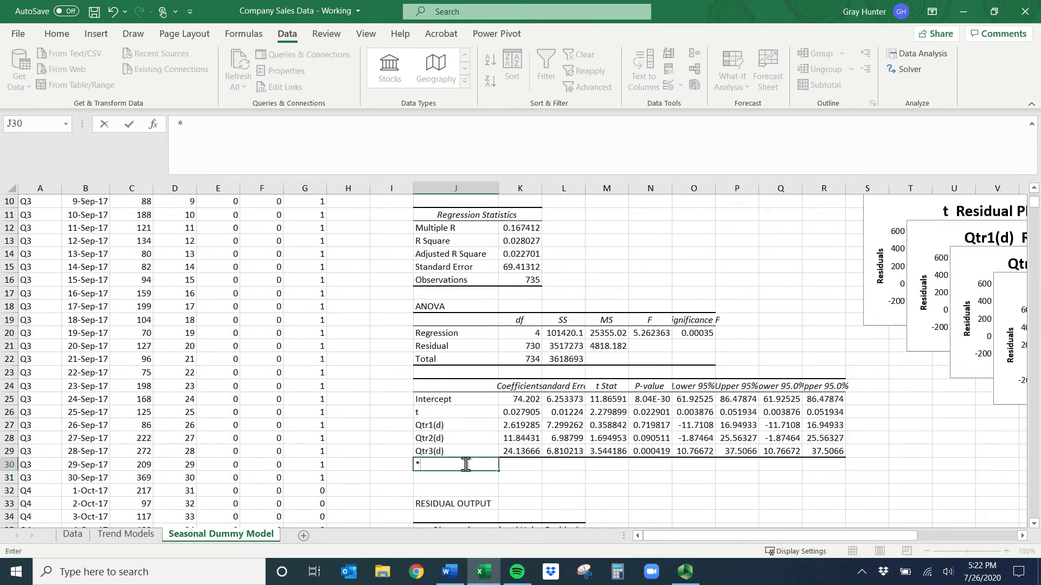
text(As time in)
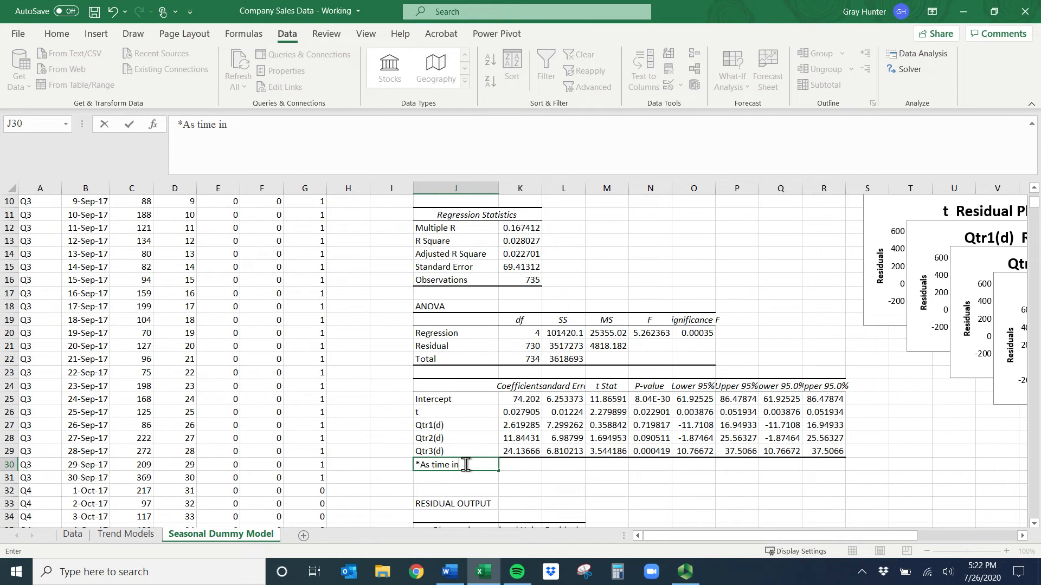
text(creases by)
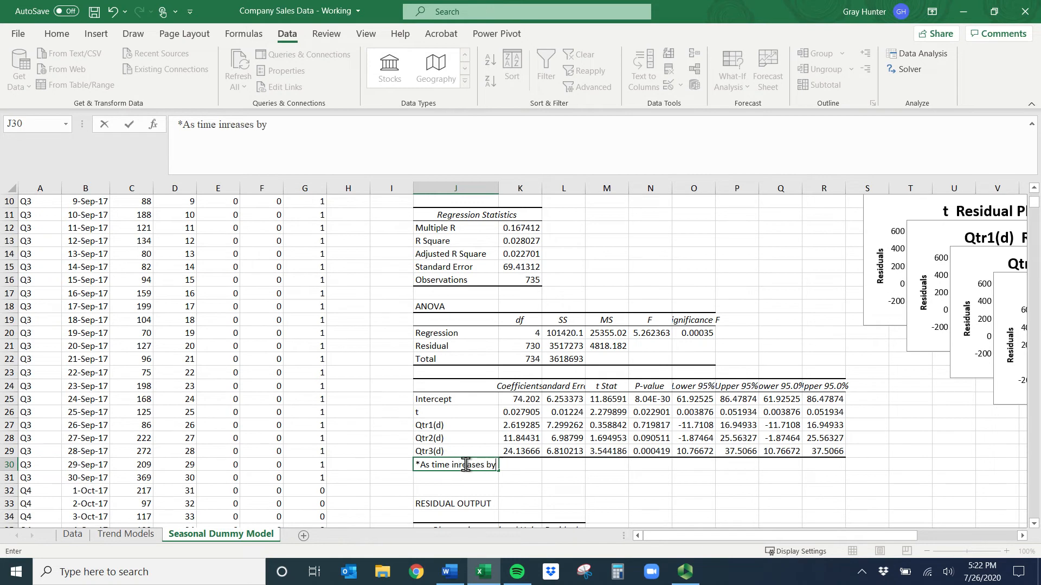
text(1 day)
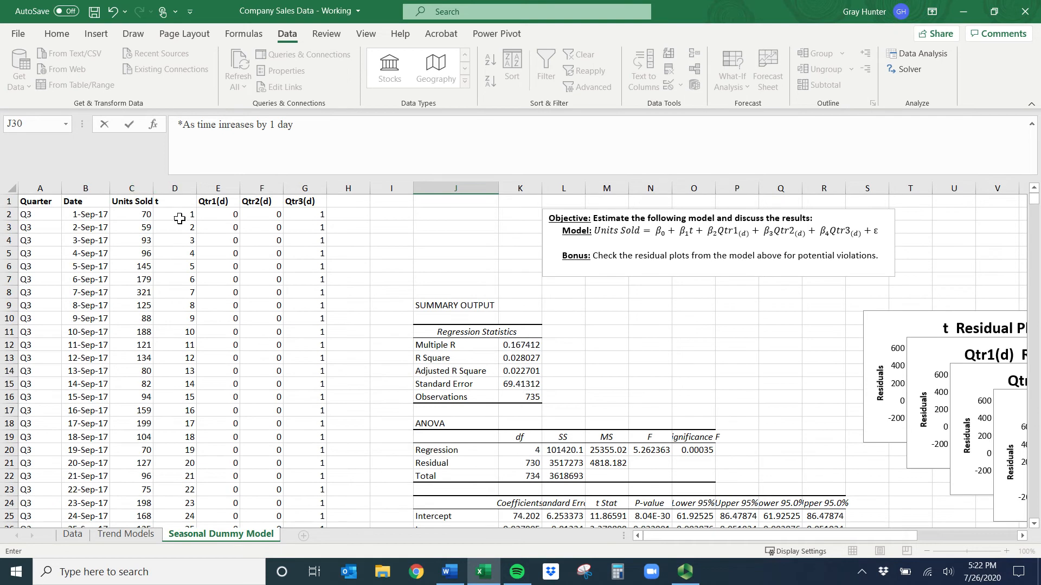
scroll(down, 3)
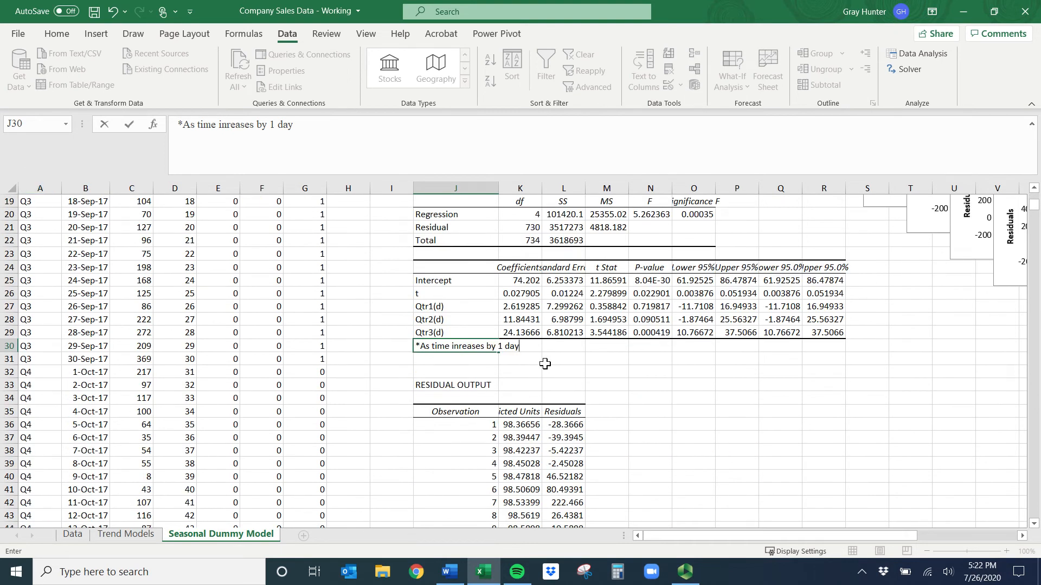
text(, units  sold)
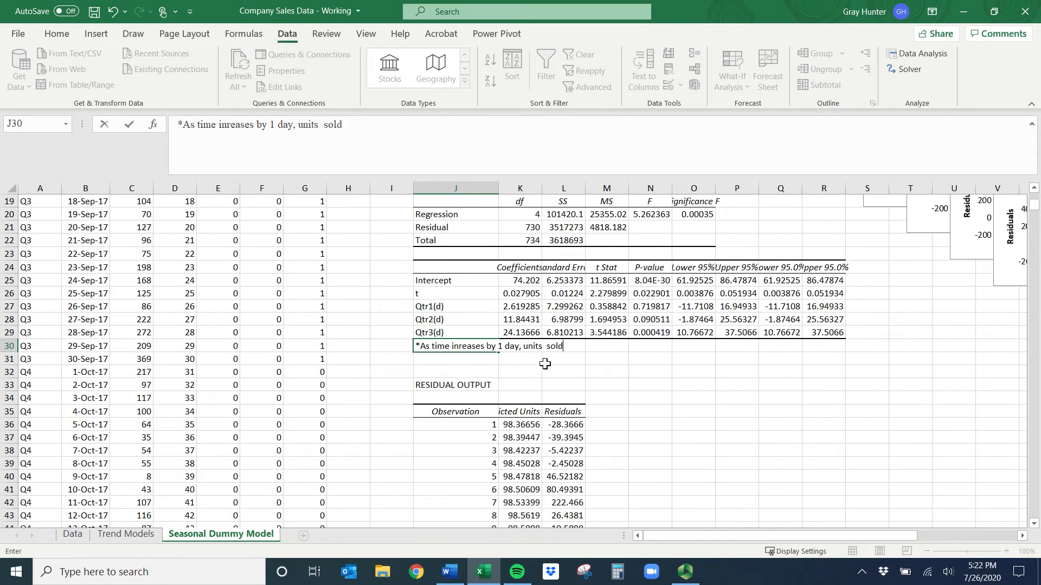
text(will increase by)
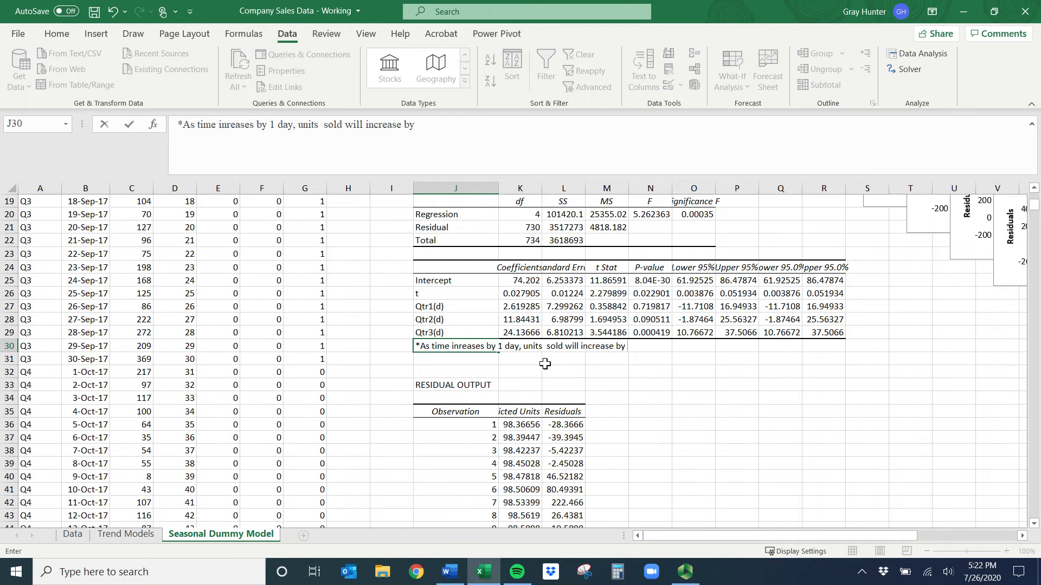
text(0.03 u)
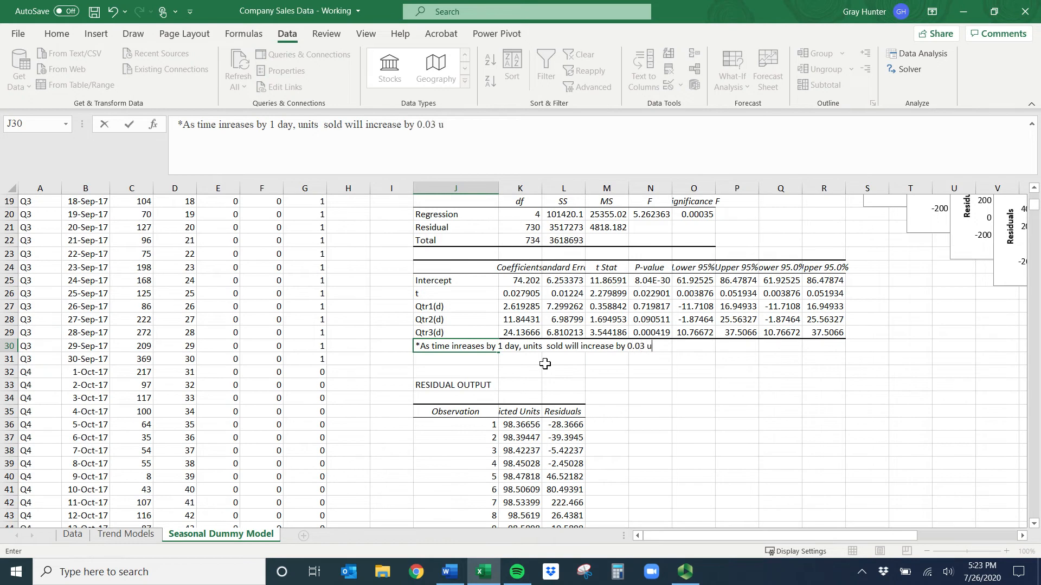
text(nits O)
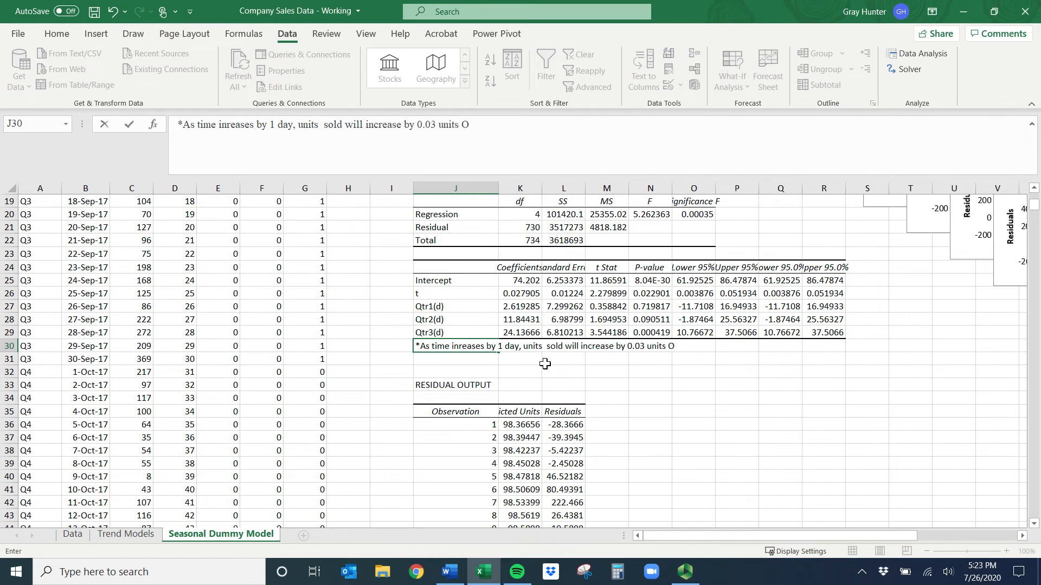
text(n average holding)
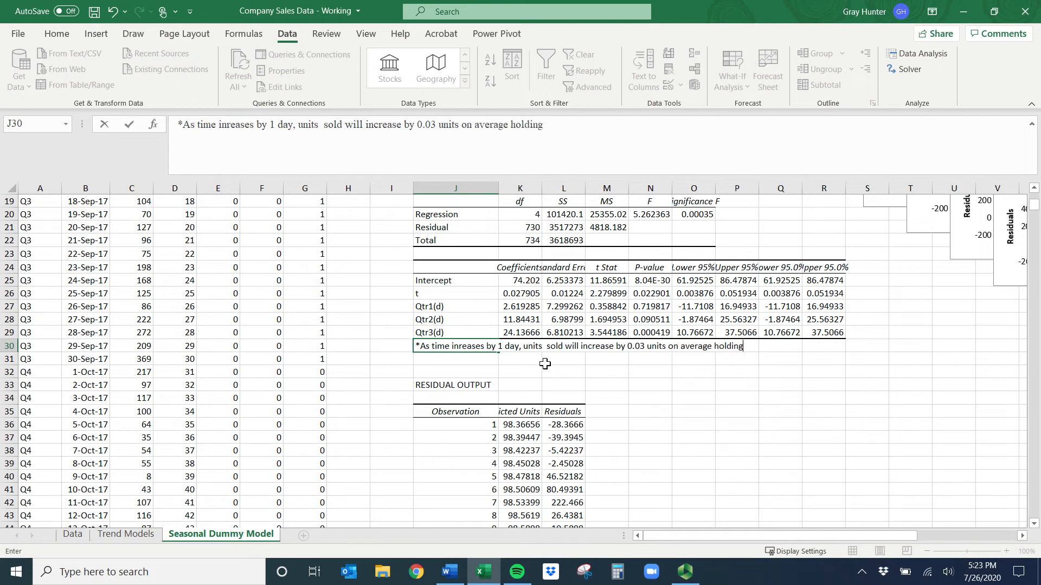
text(quarter cons)
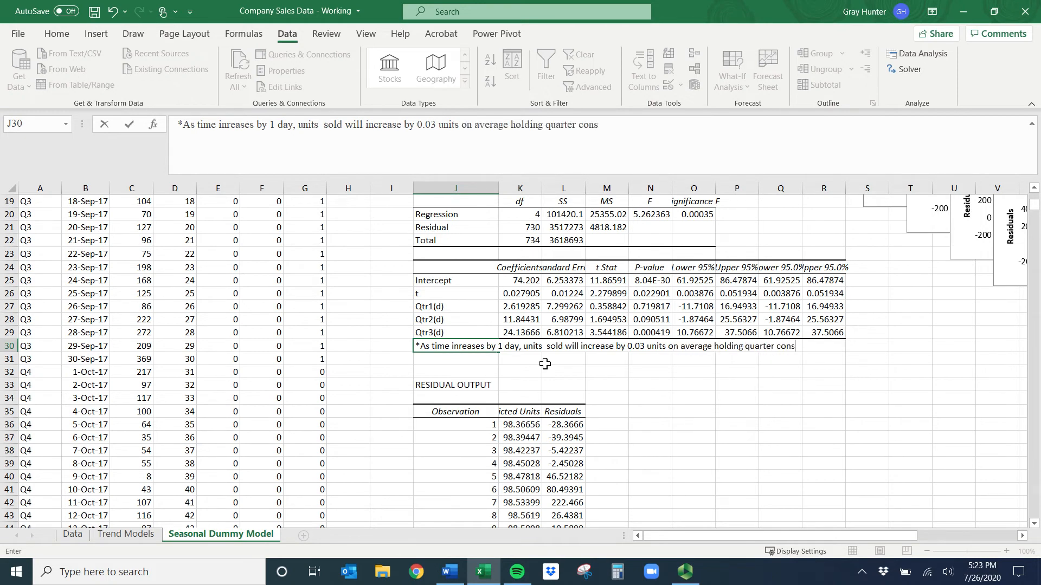
text(tant!)
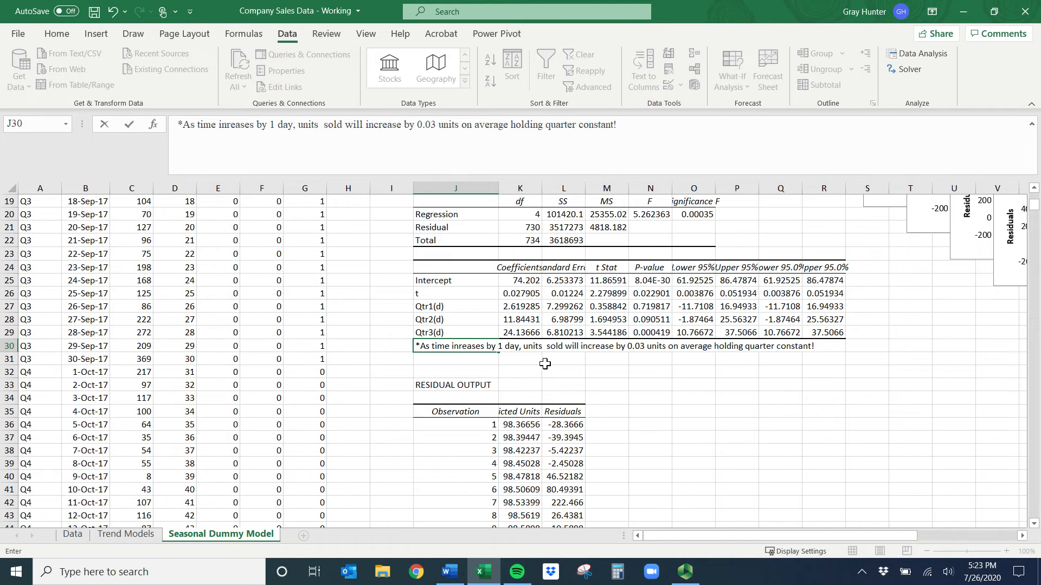
drag(456, 306, 456, 333)
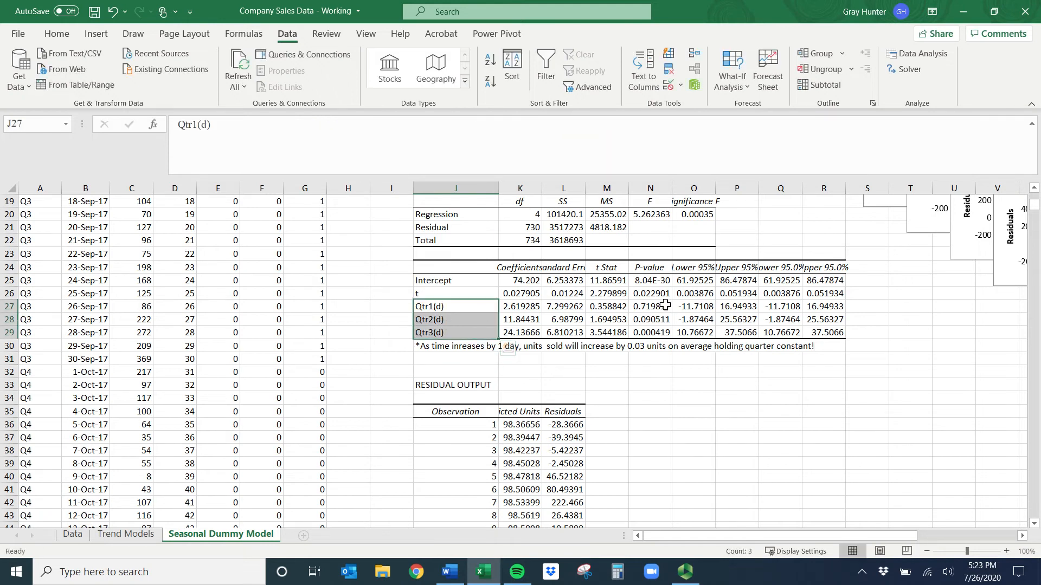
click(649, 306)
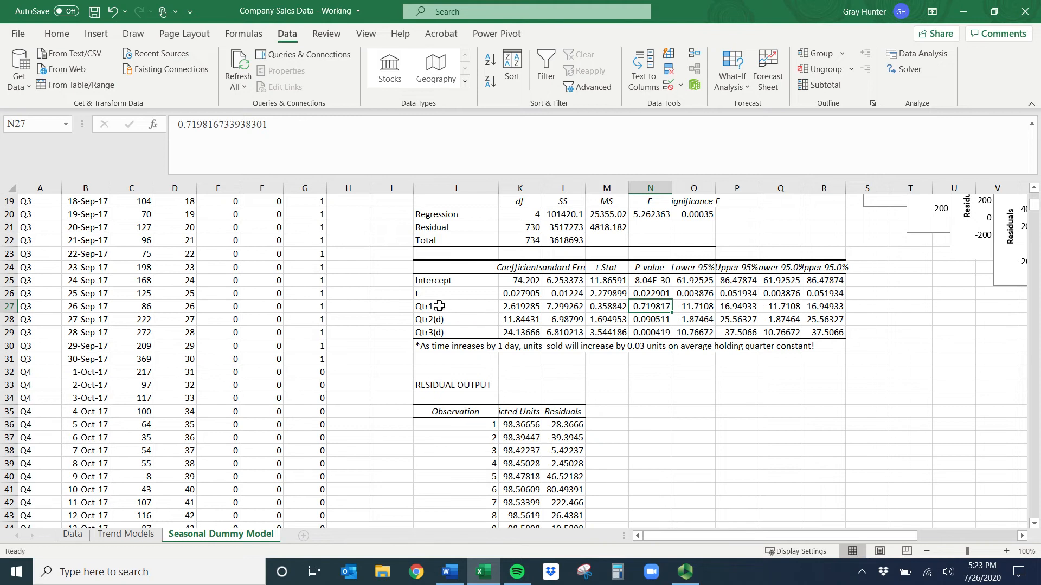
mouse_move(475, 306)
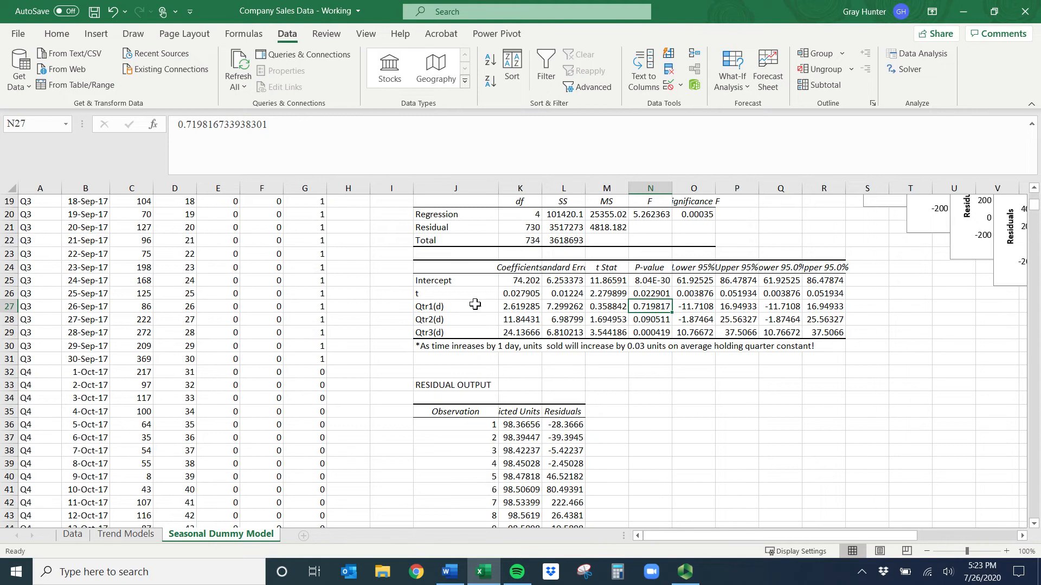
click(454, 305)
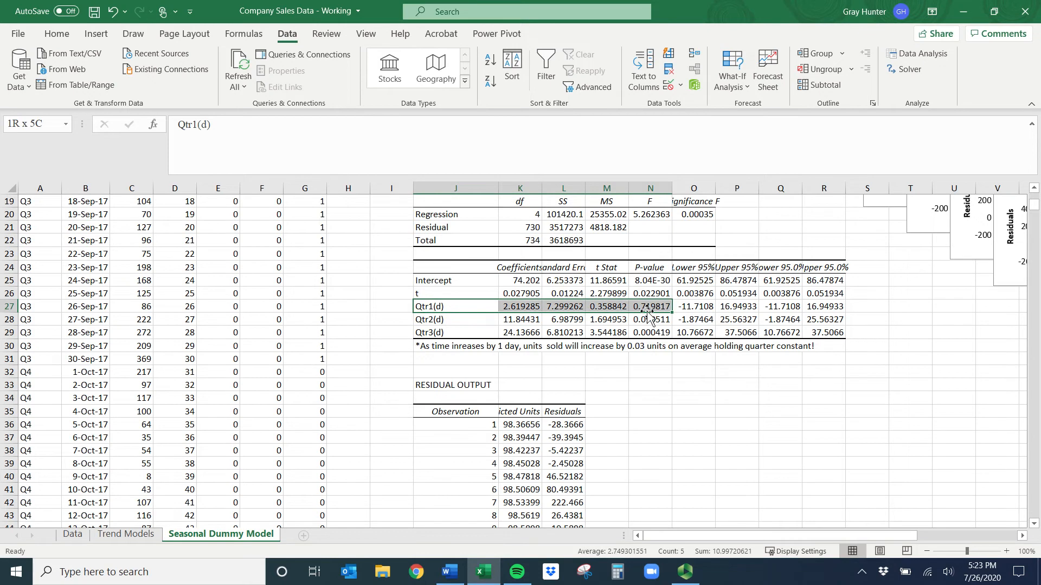
click(437, 306)
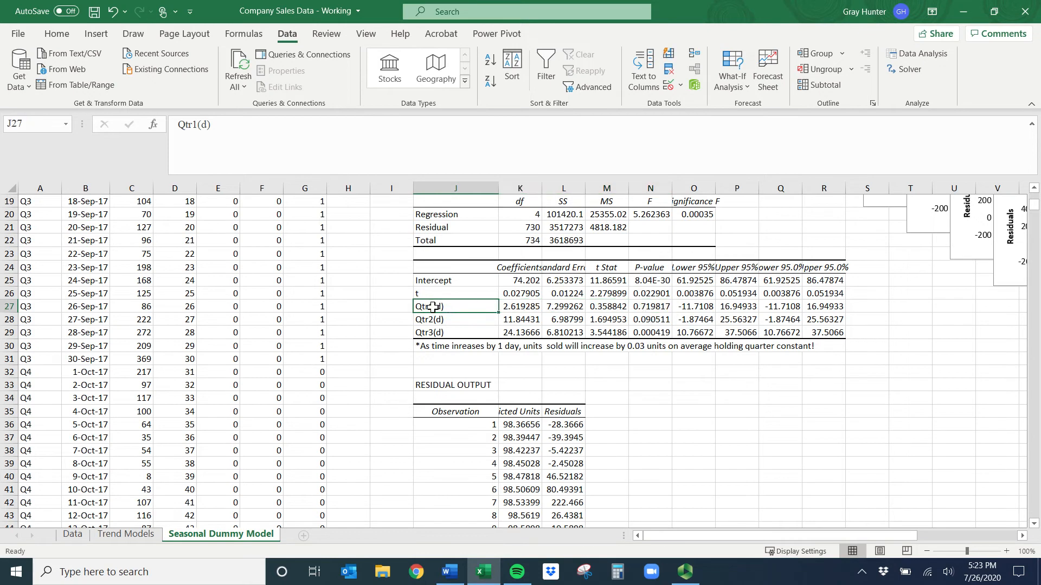
mouse_move(429, 306)
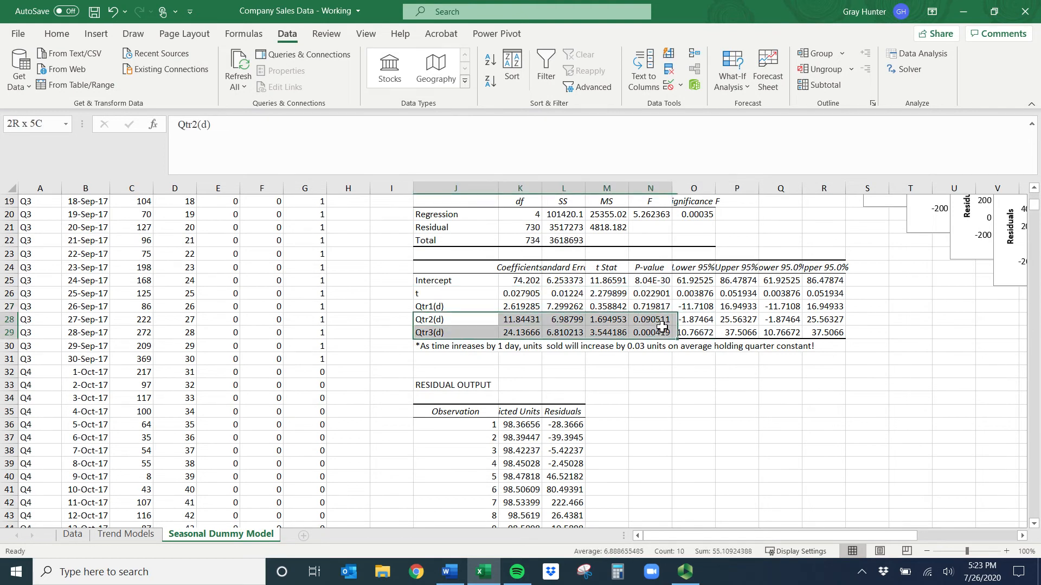
click(649, 318)
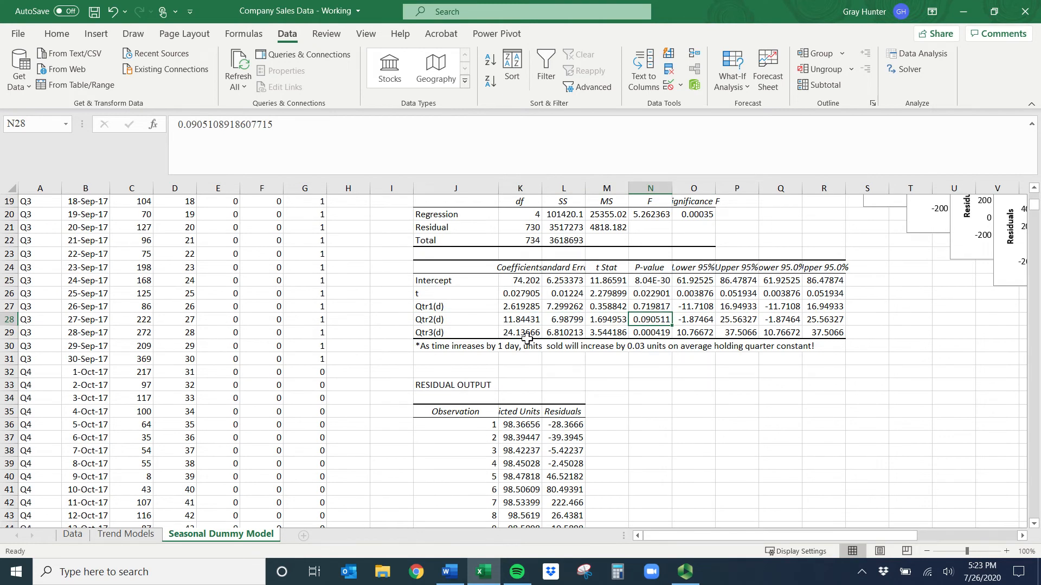
click(456, 319)
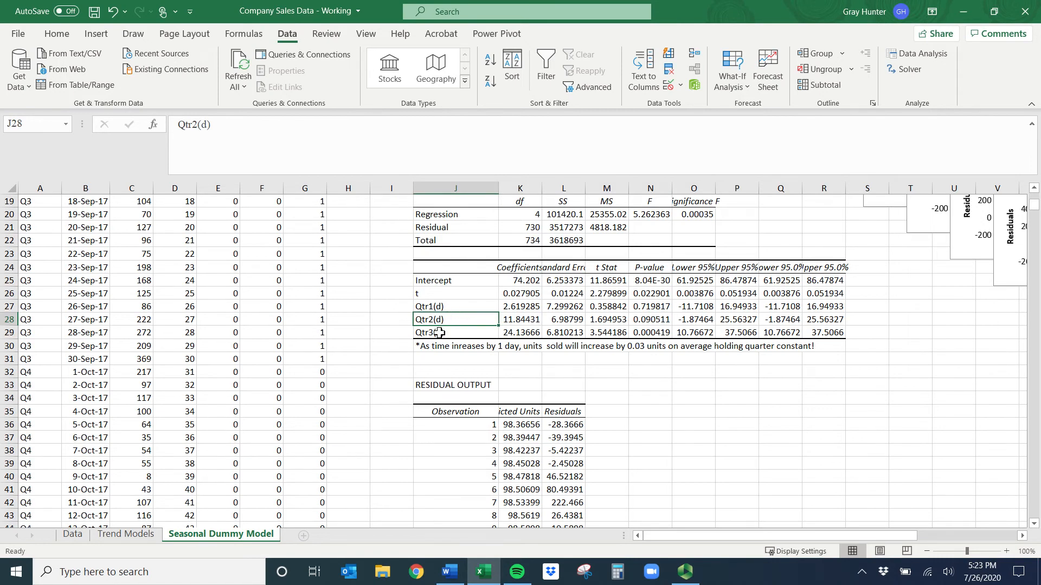
click(455, 333)
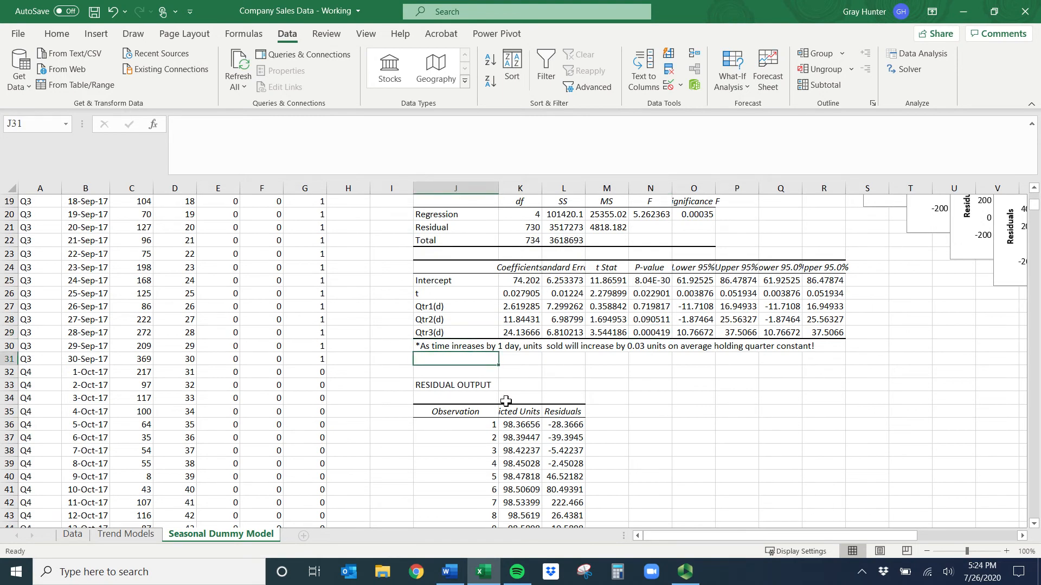
Step: Write the note '*Sales in quarter 3 are 24 units higher than in quarter 4, OAAEC.'
text(*)
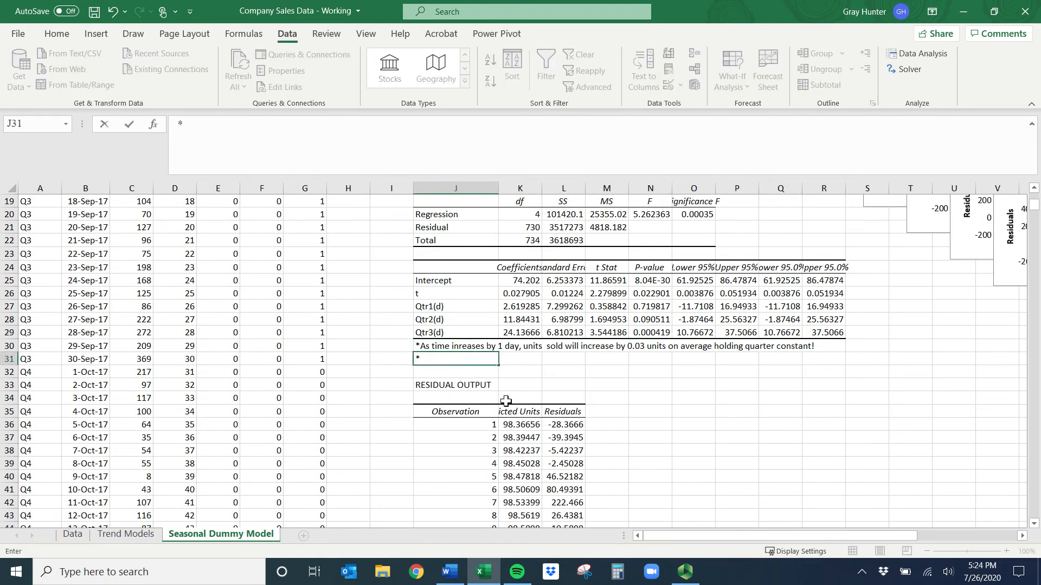
text(Sales)
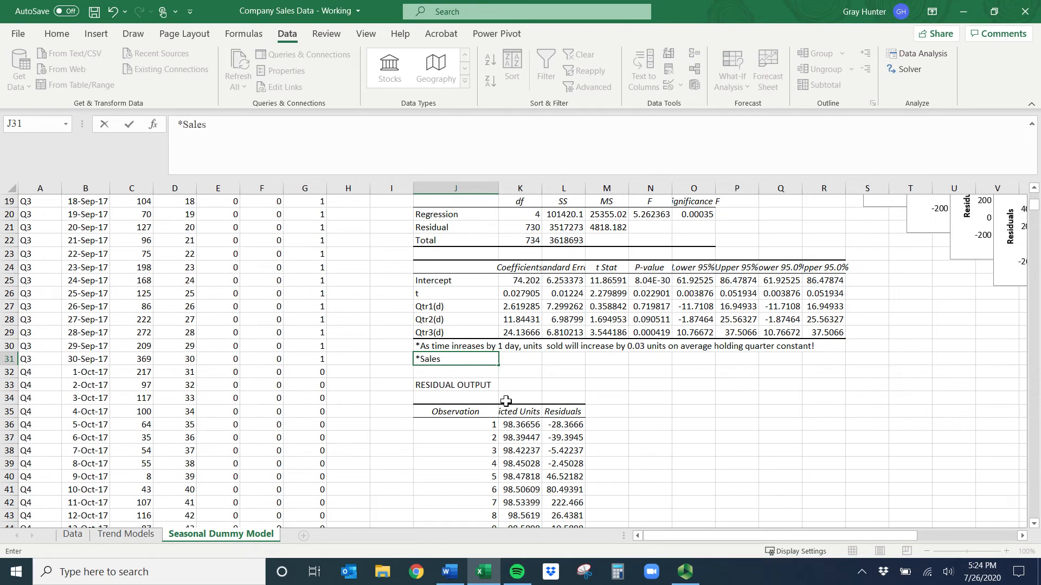
text(i)
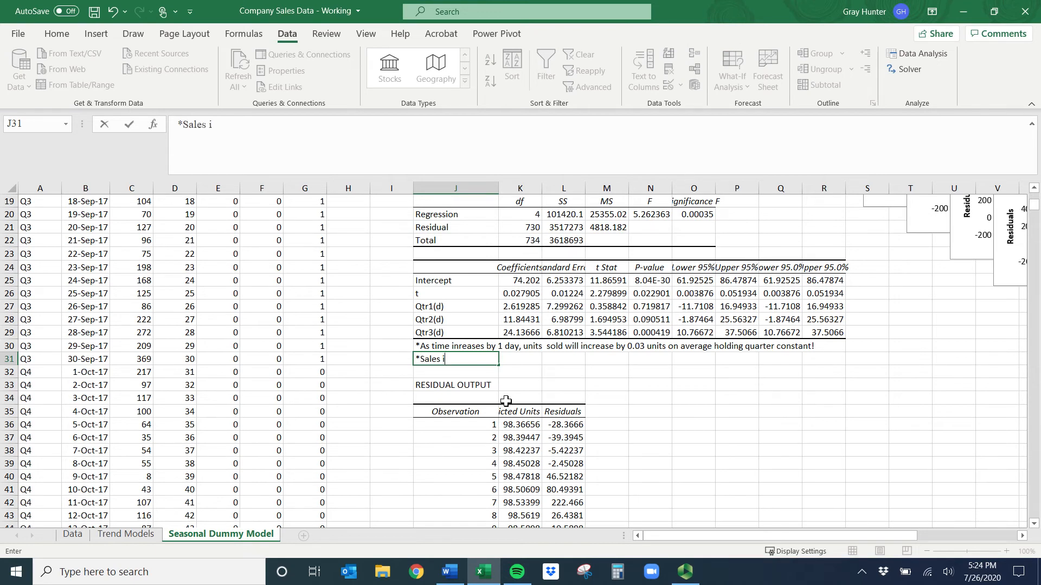
text(in q)
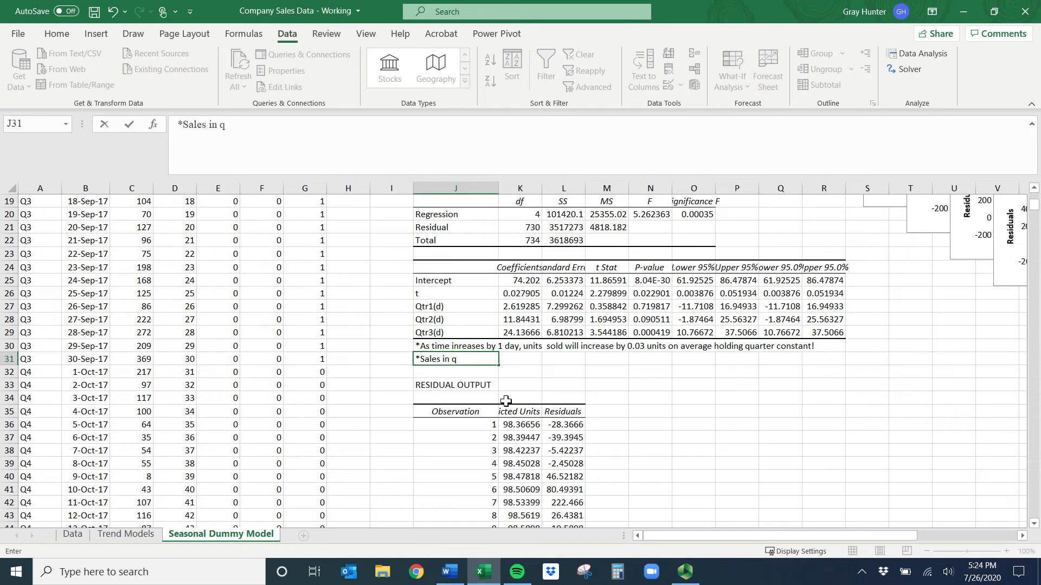
text(uarter 3)
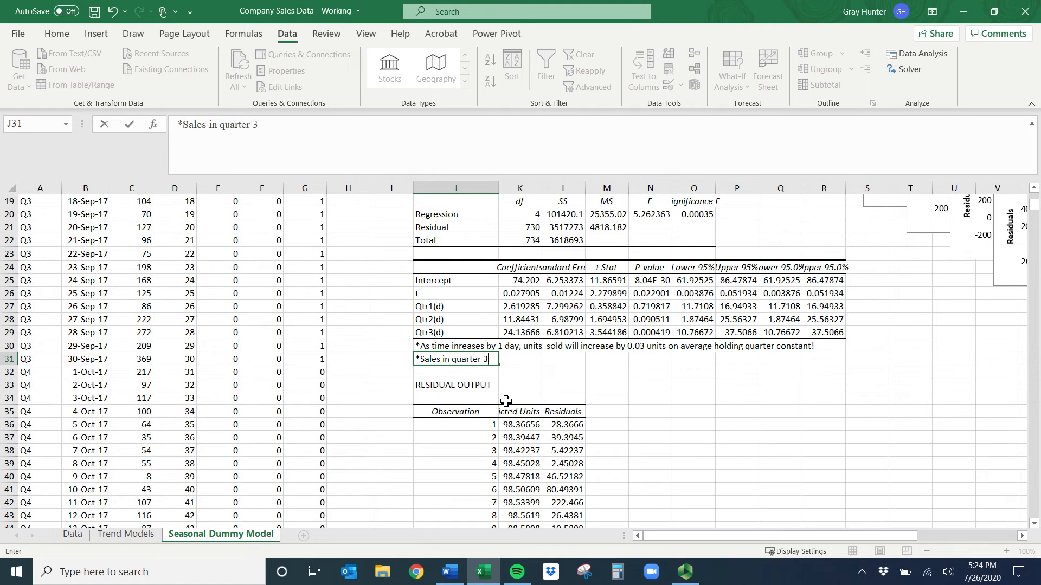
text(are 24)
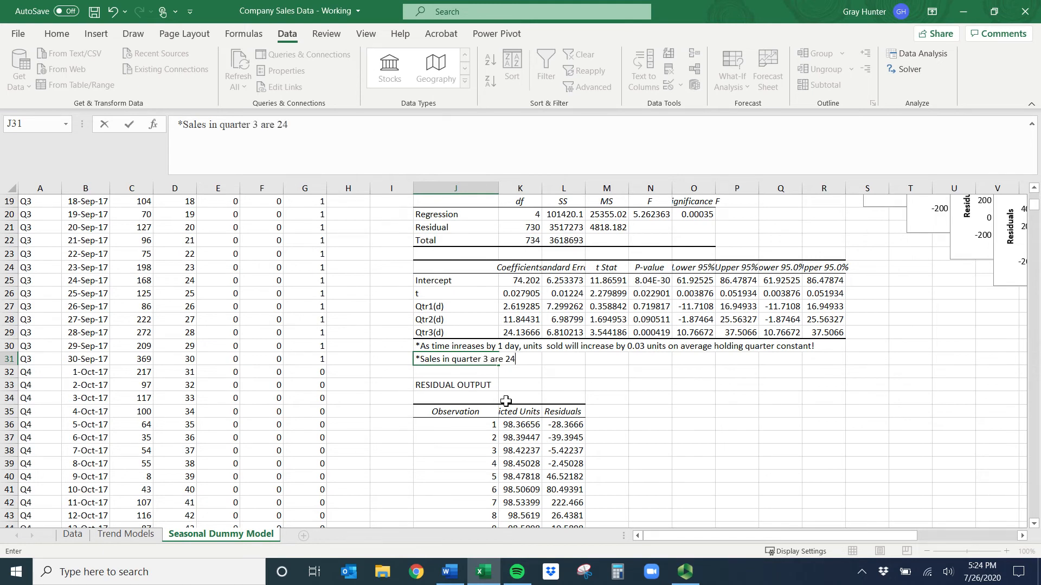
text(untis)
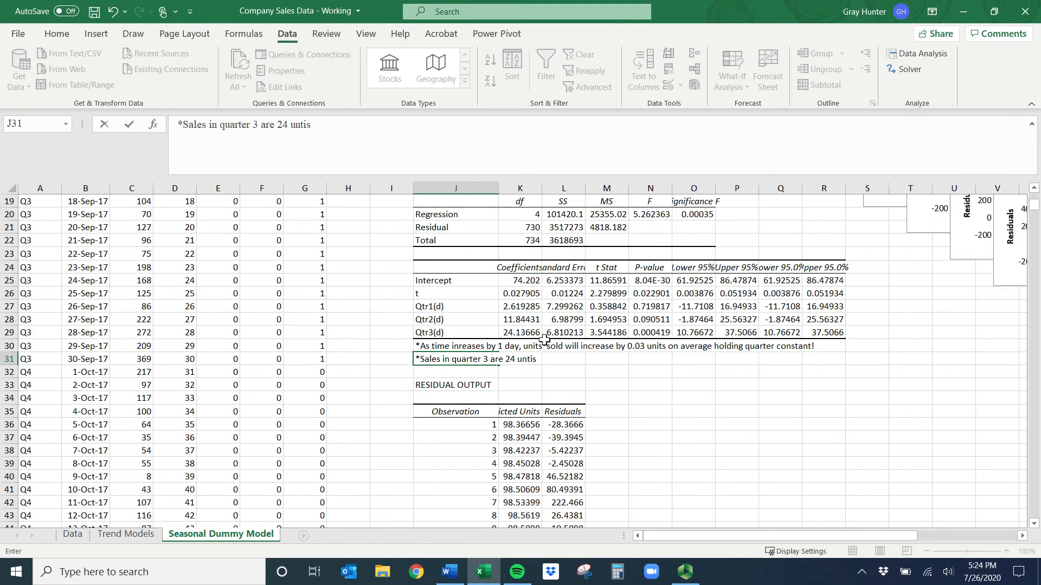
key(Backspace)
text(its higher tha)
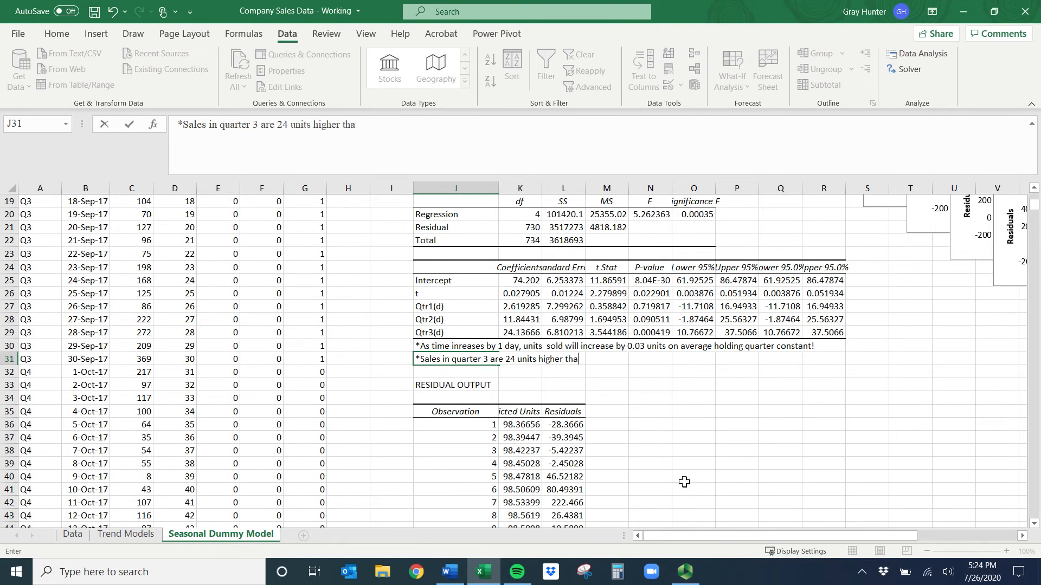
text(n in q)
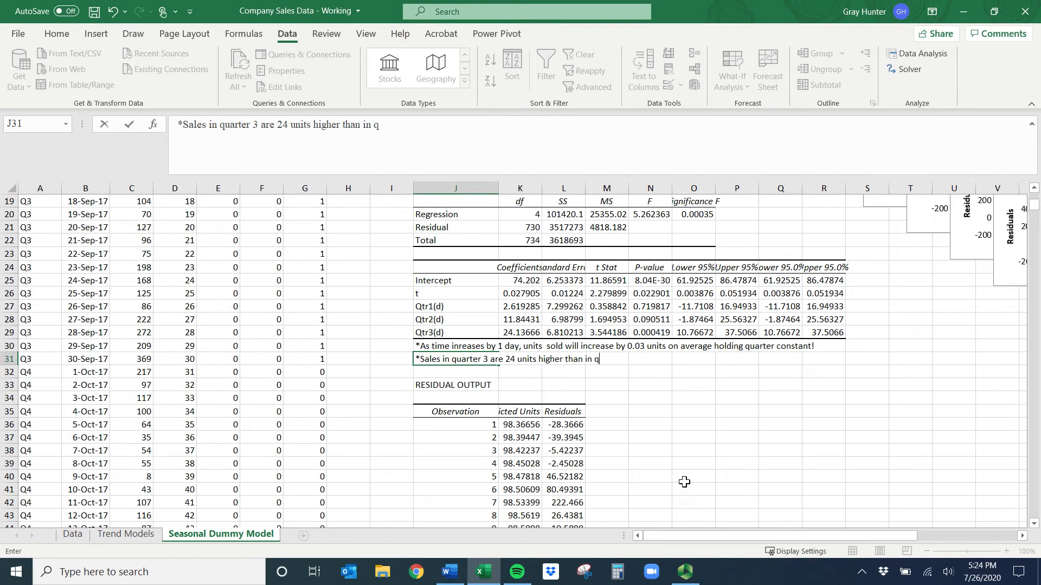
text(uarter 4)
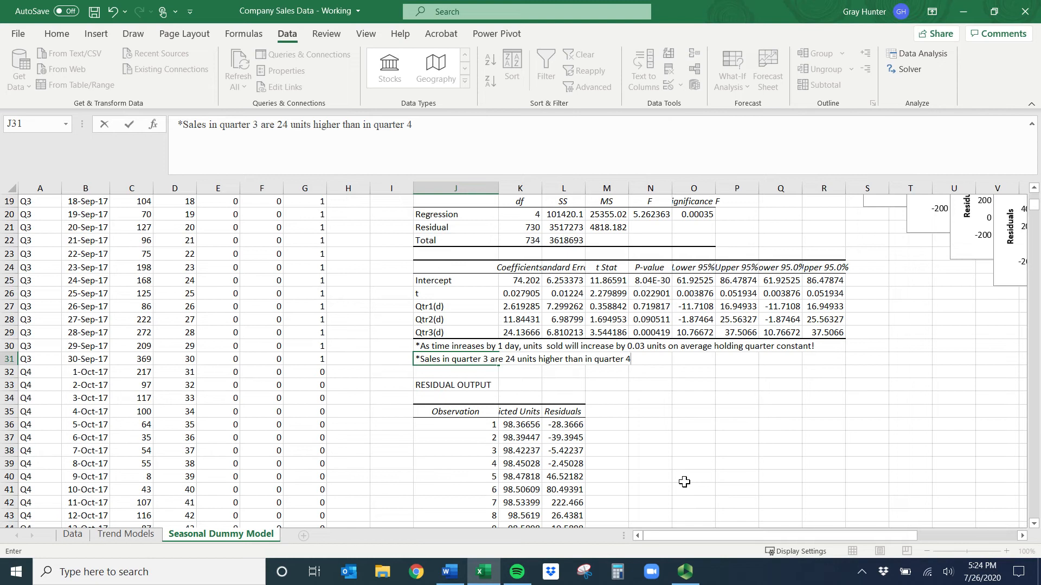
text(, o)
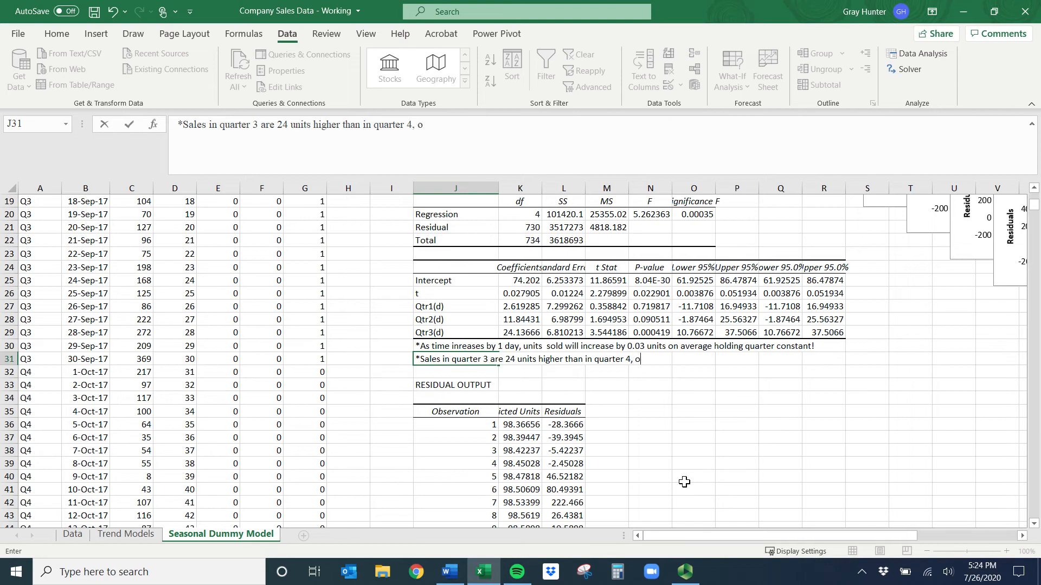
text(AAEC.)
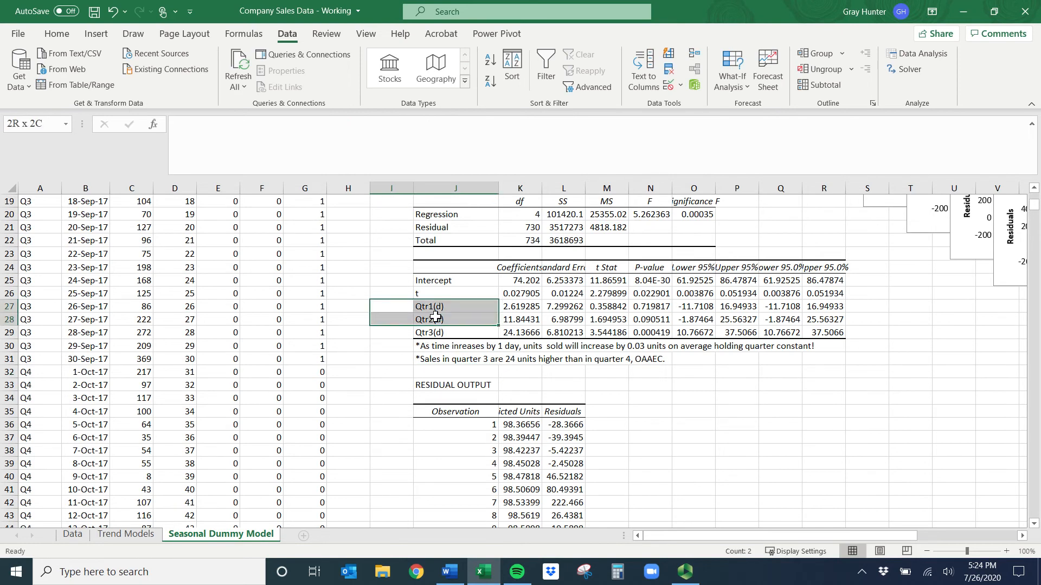
Step: Highlight the Qtr1(d) and Qtr2(d) coefficient labels
click(456, 306)
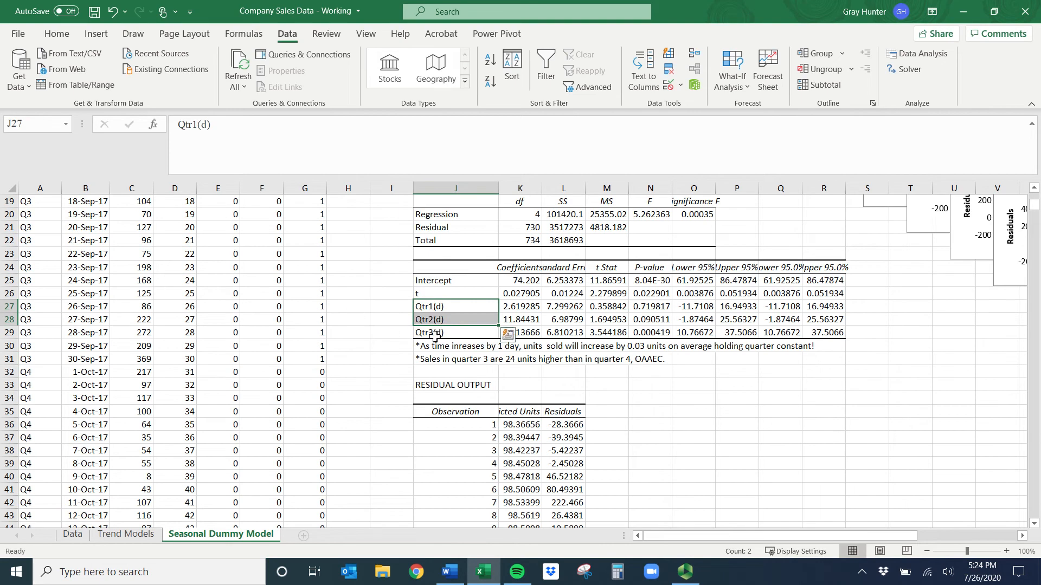
click(455, 332)
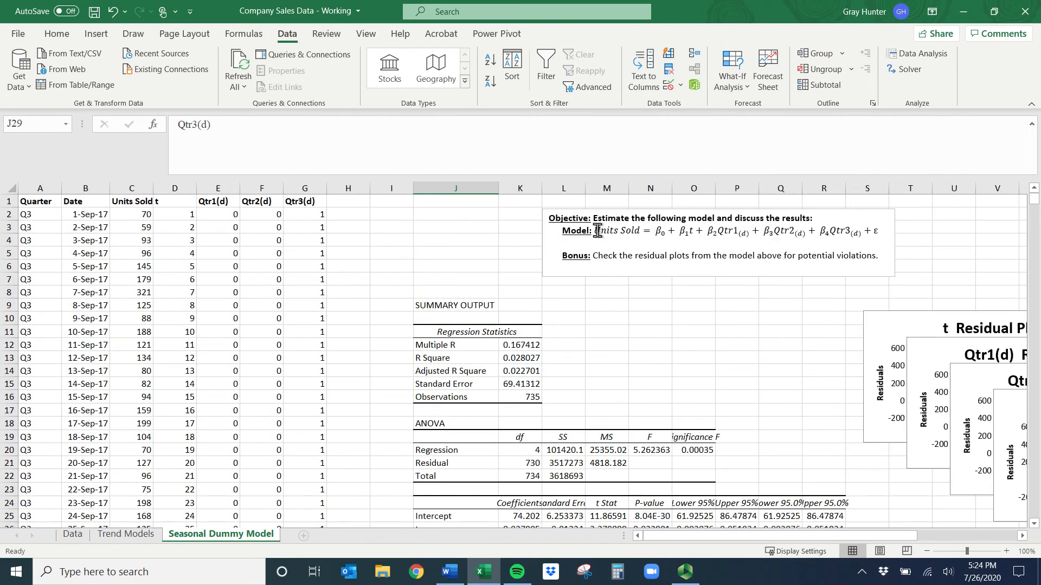
Step: Insert ln( before Units Sold in the model equation and enlarge the t Residual Plot
click(596, 229)
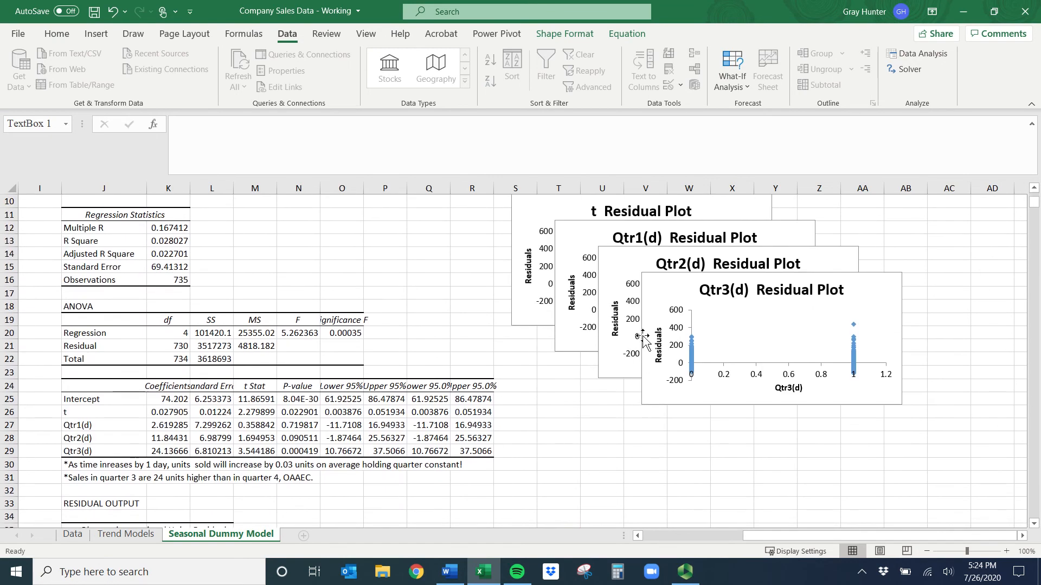
mouse_move(781, 425)
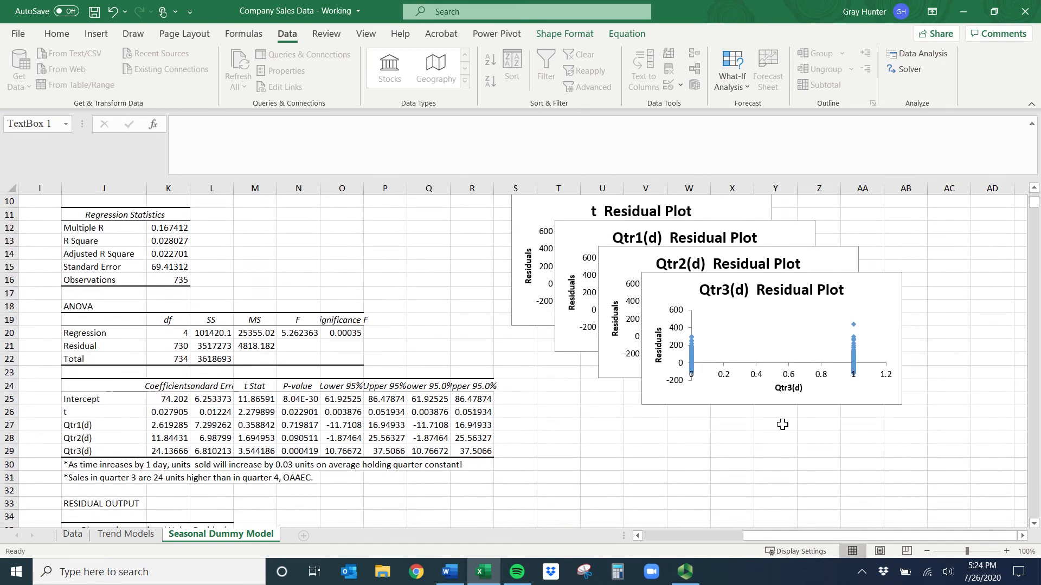
mouse_move(738, 380)
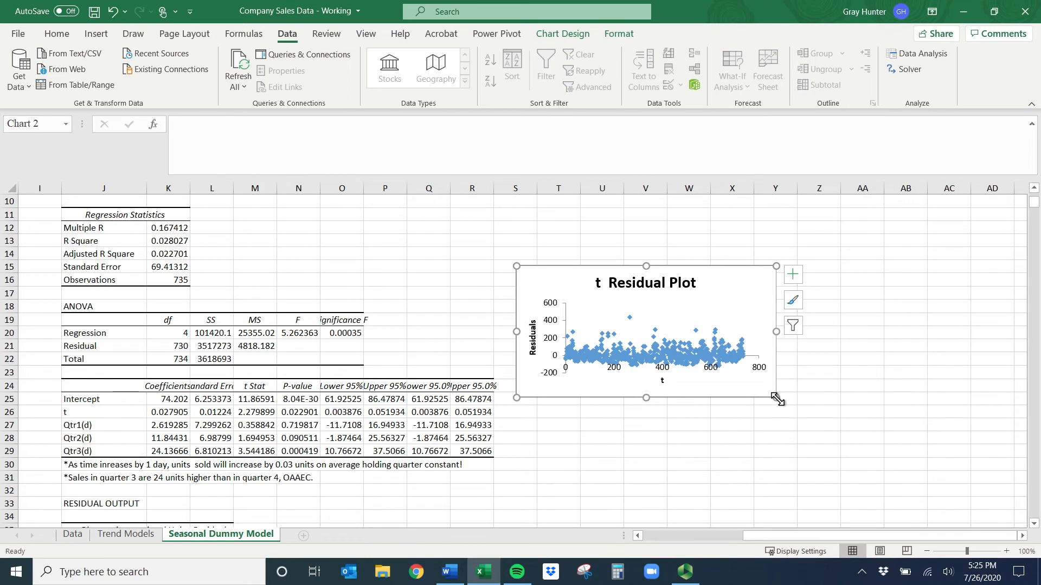
drag(775, 397, 860, 466)
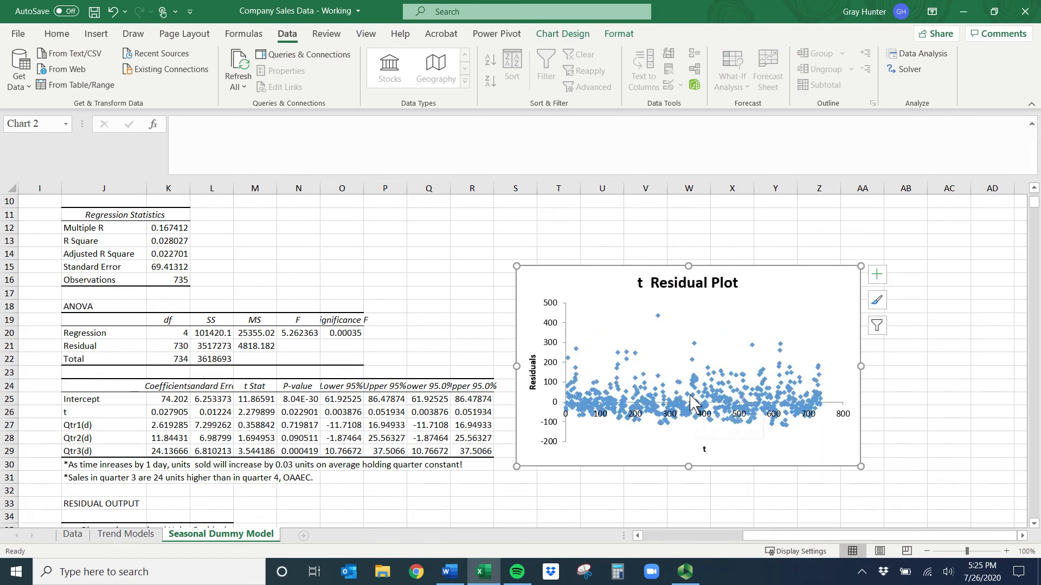
mouse_move(560, 417)
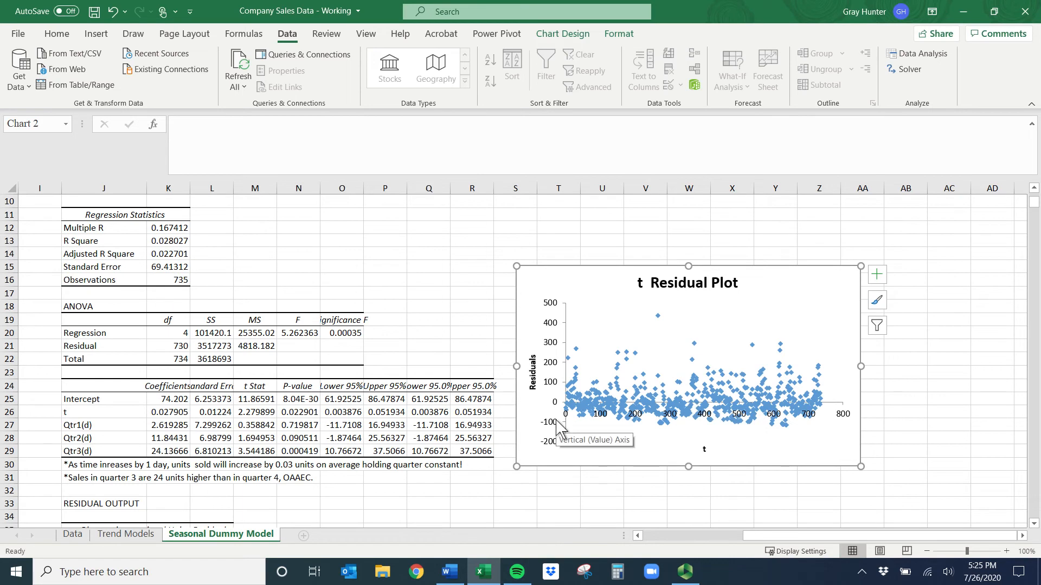
mouse_move(595, 424)
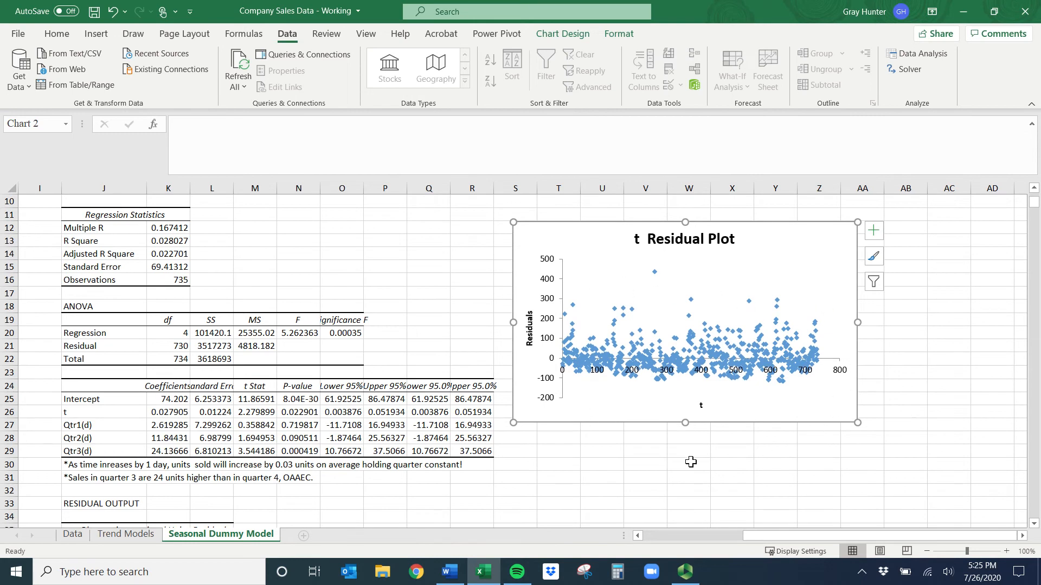
mouse_move(767, 547)
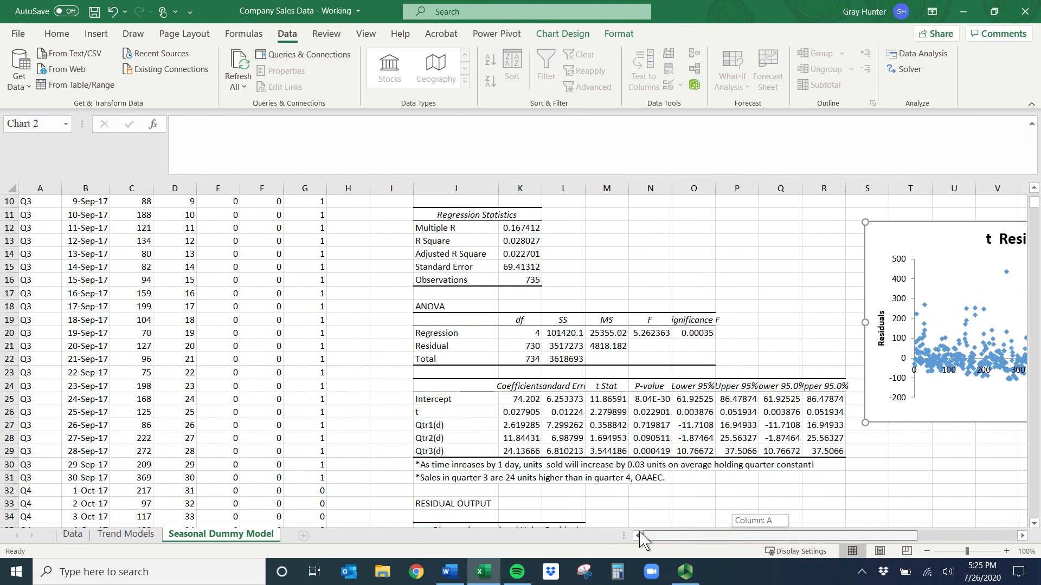
scroll(up, 3)
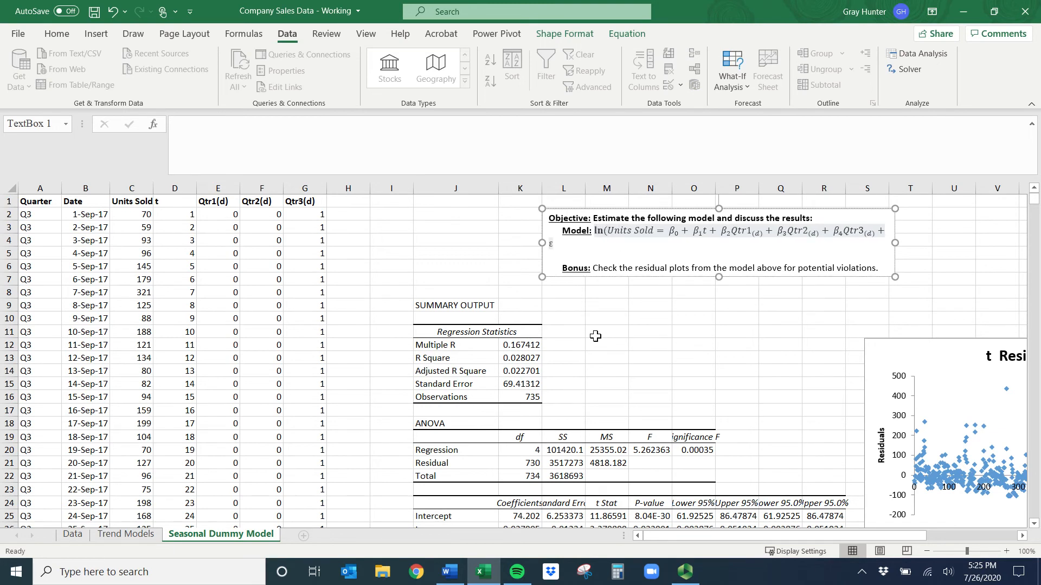
Step: Insert an ln(Units Sold) column at D with =LN(C2) filled down to row 736
click(660, 230)
text())
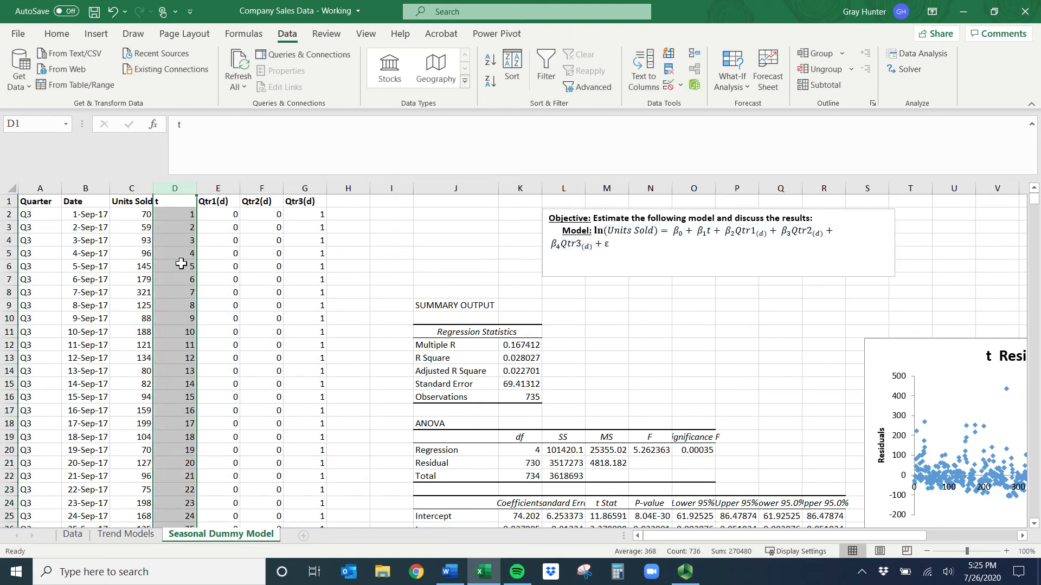
text(ln)
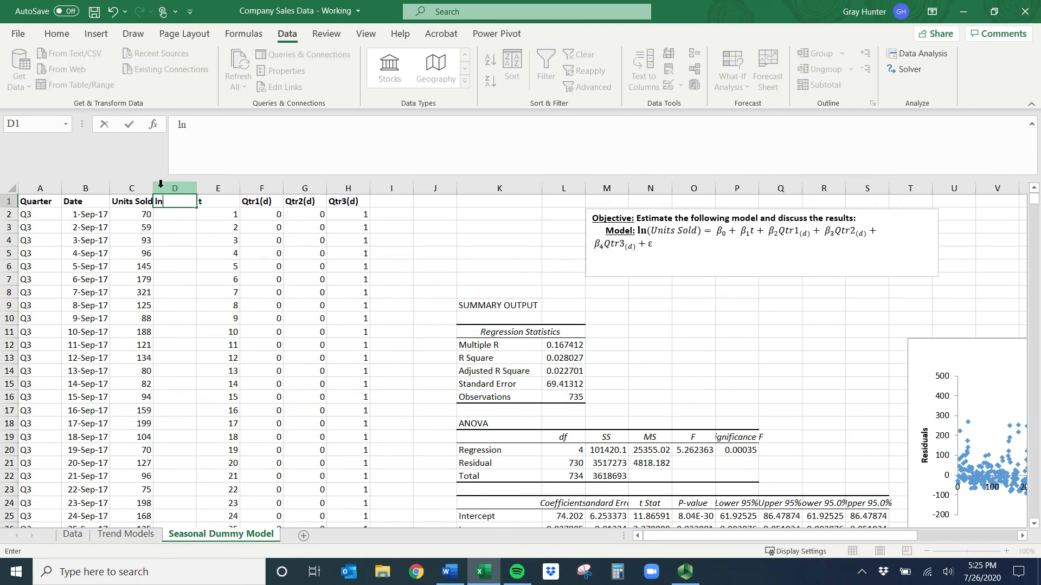
text((Units Sol)
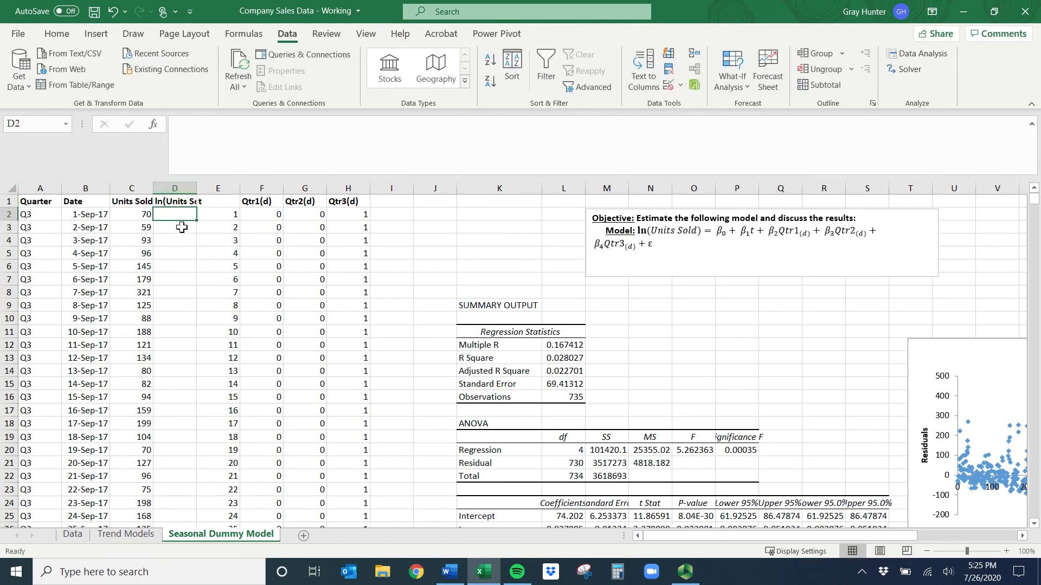
text(=ln()
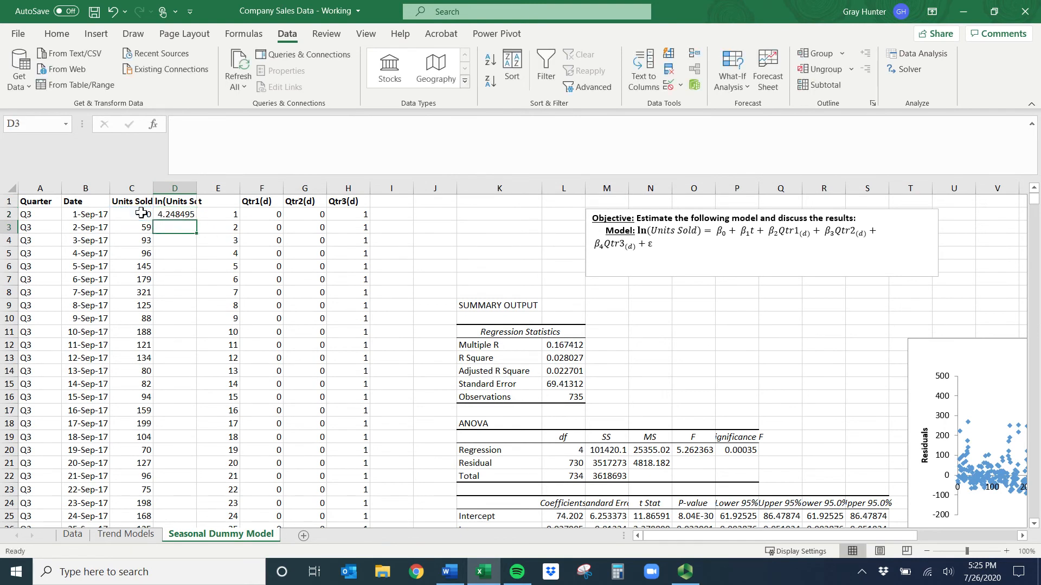
click(217, 214)
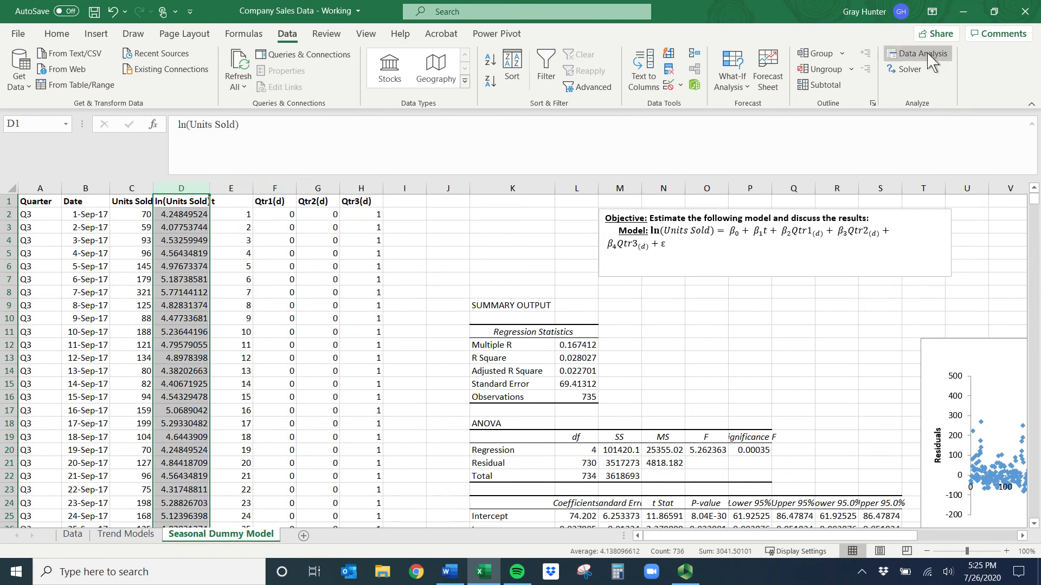
Step: Regress Y D1:D736 on X E1:H736 with labels, residual plots, output on a new worksheet
click(921, 53)
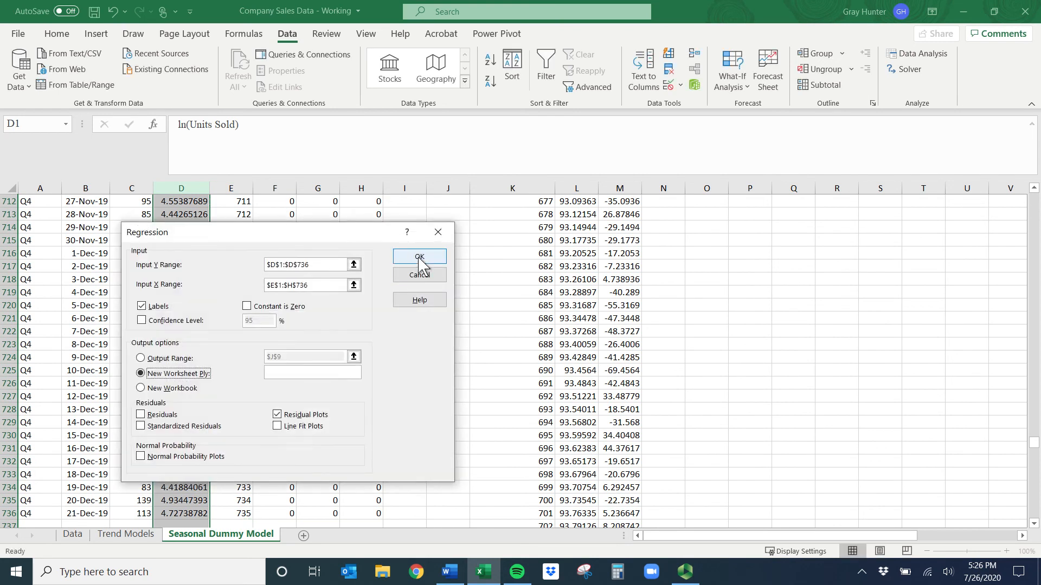
click(419, 256)
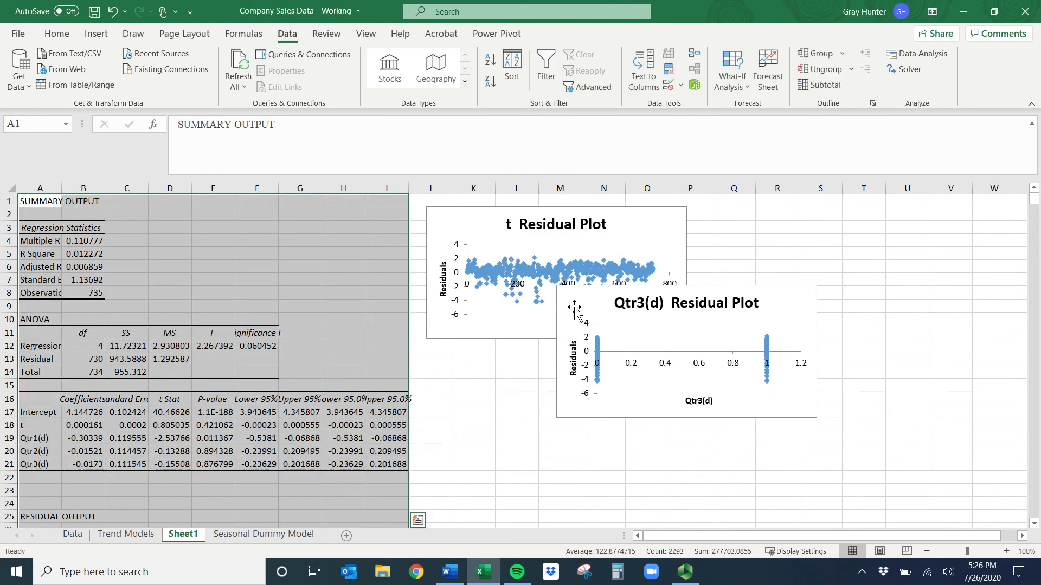
Step: Deselect the summary output and begin the Log-Lin heading in D5
click(473, 424)
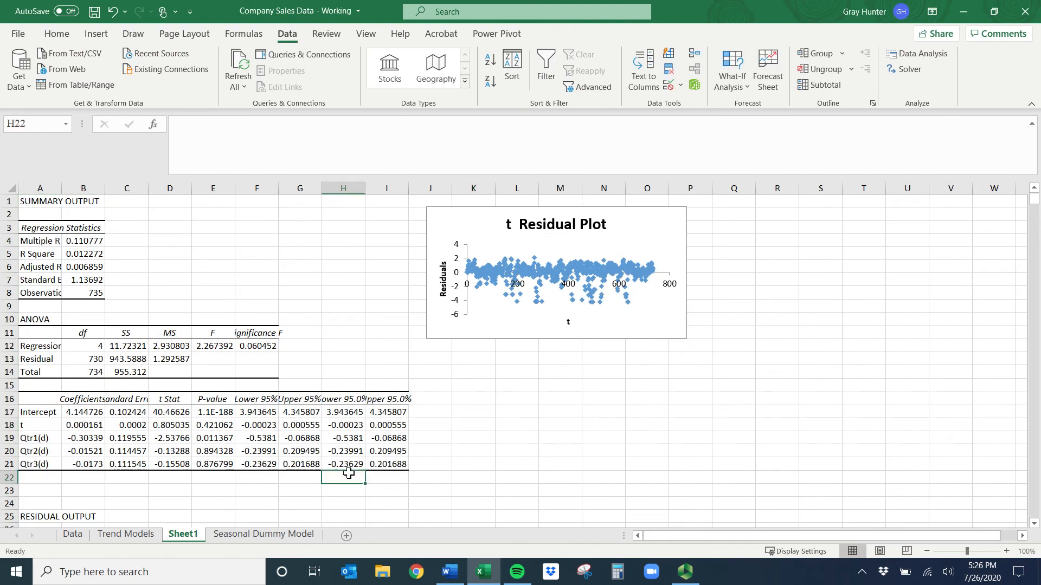
click(39, 477)
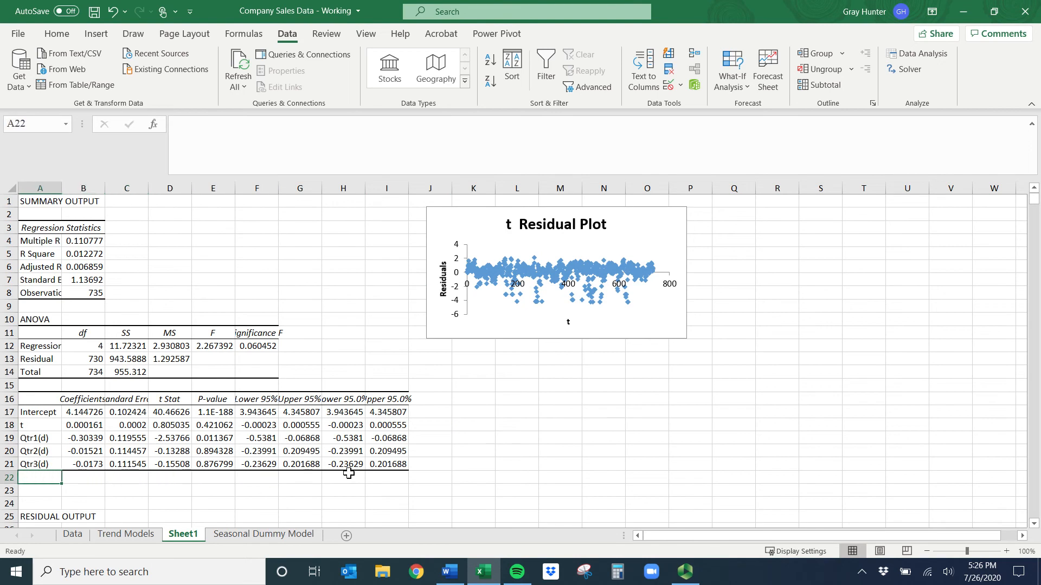
text(Log-Lin)
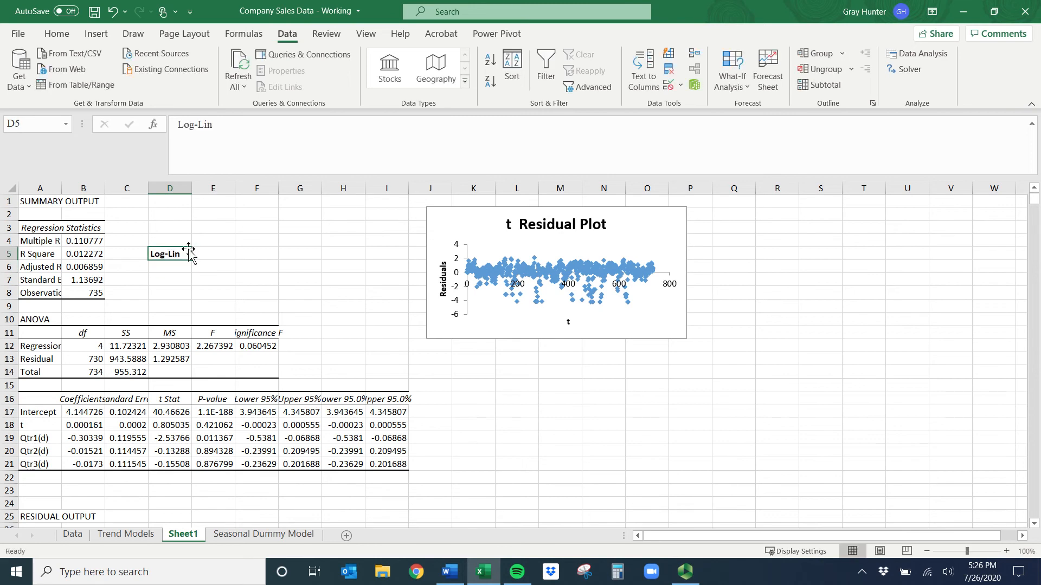
Step: Enter note 1: predictions need the exponential and the standard error squared/2
text(1.)
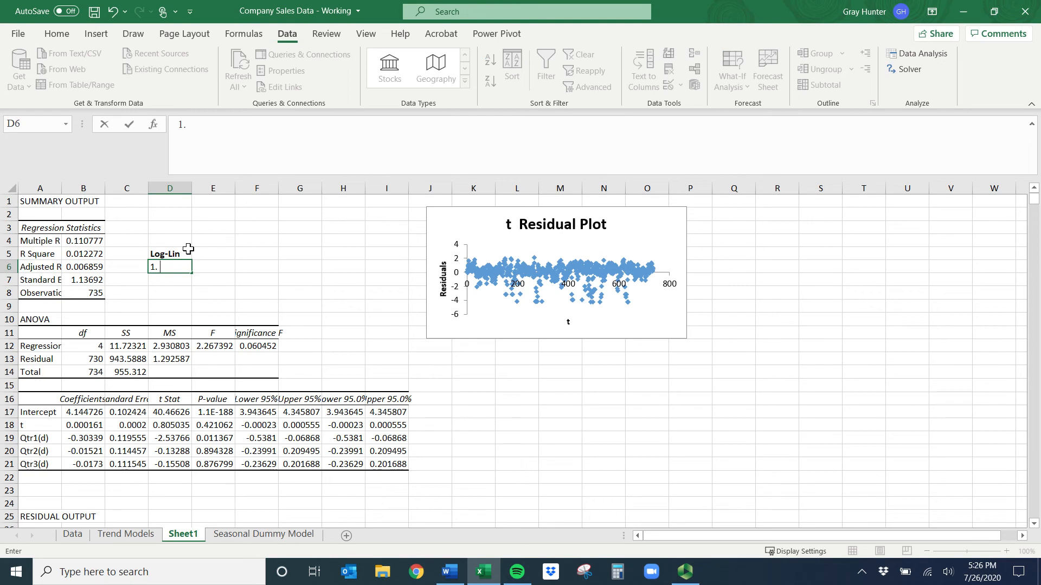
text(If we are making p)
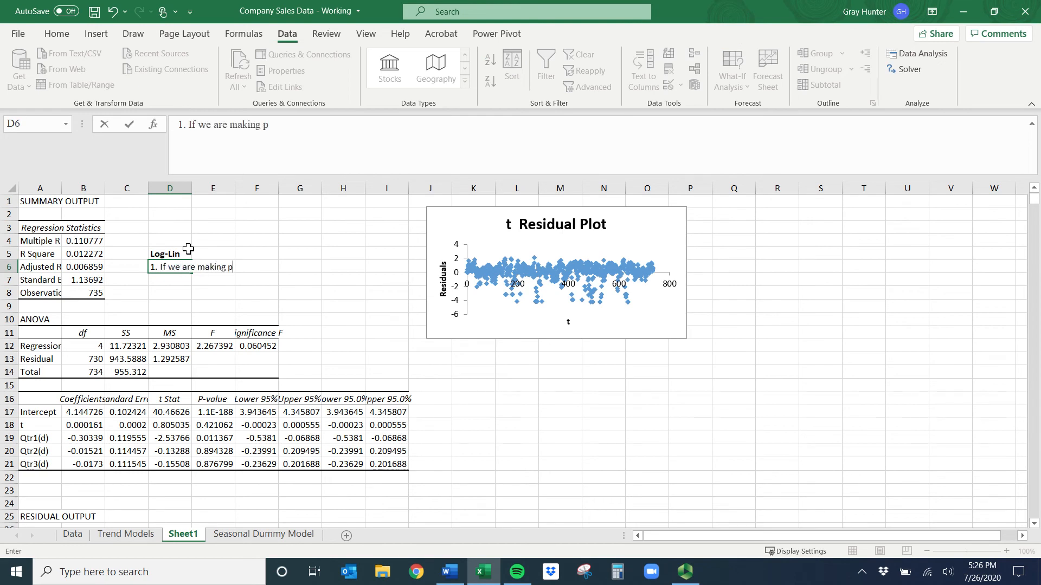
text(redicitons, we i)
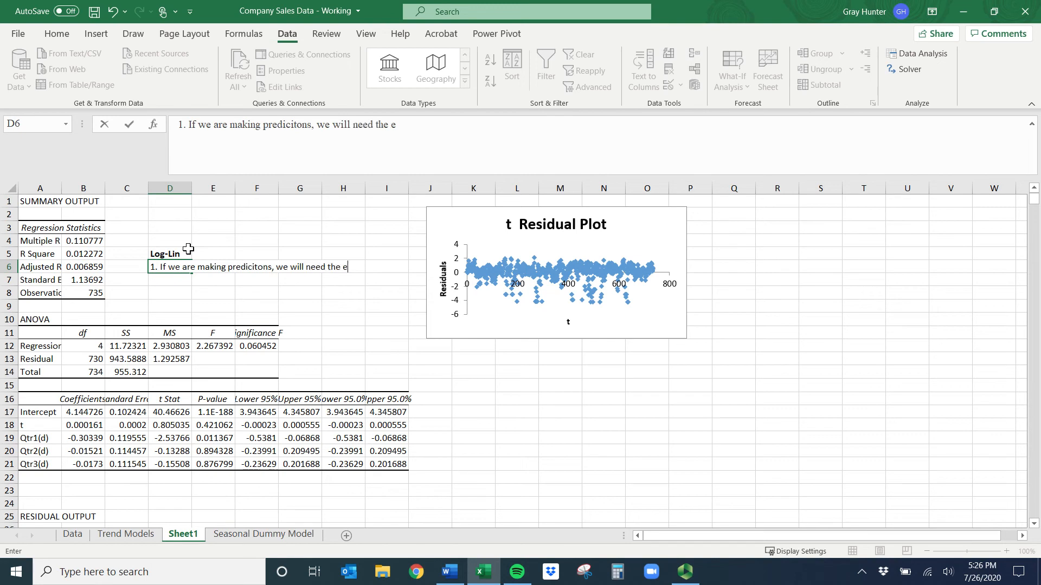
text(xponetia)
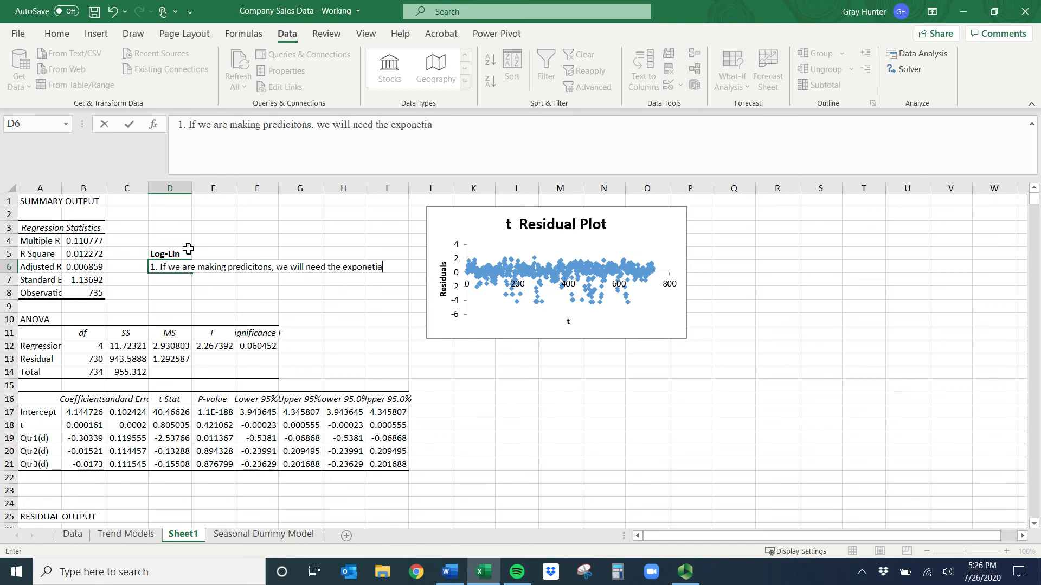
text(and the)
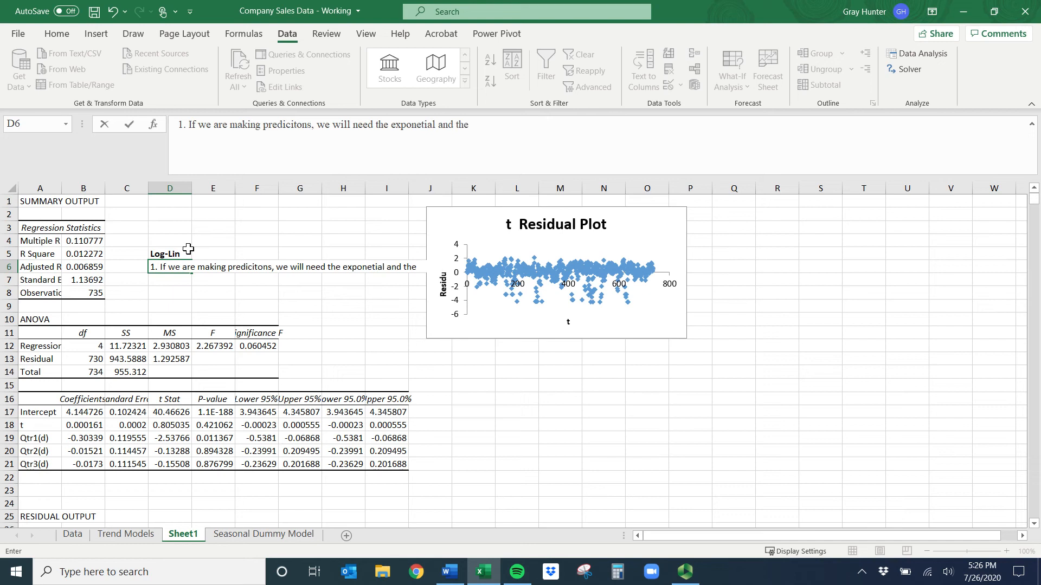
text(sta)
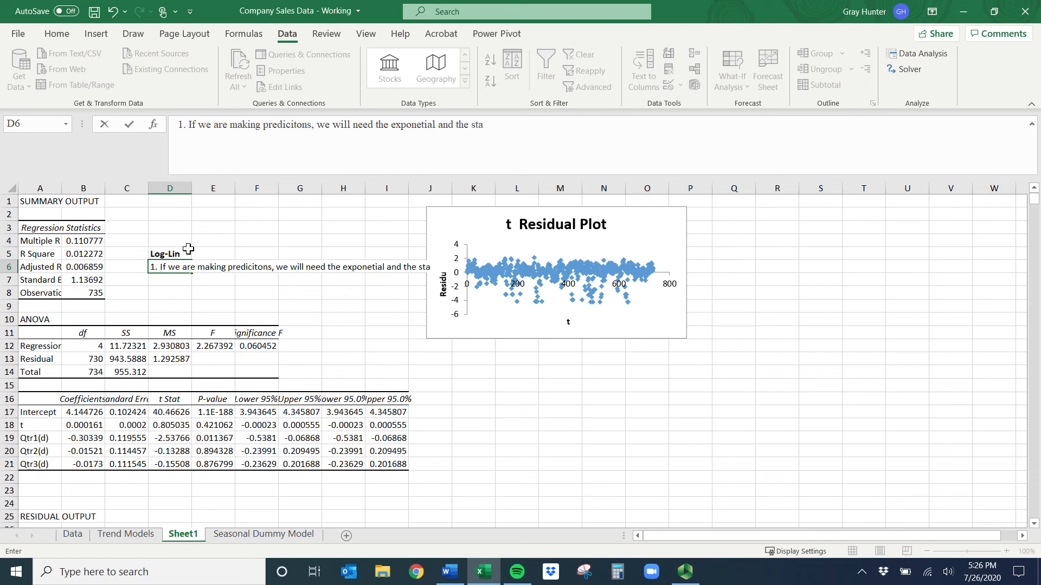
text(ndard)
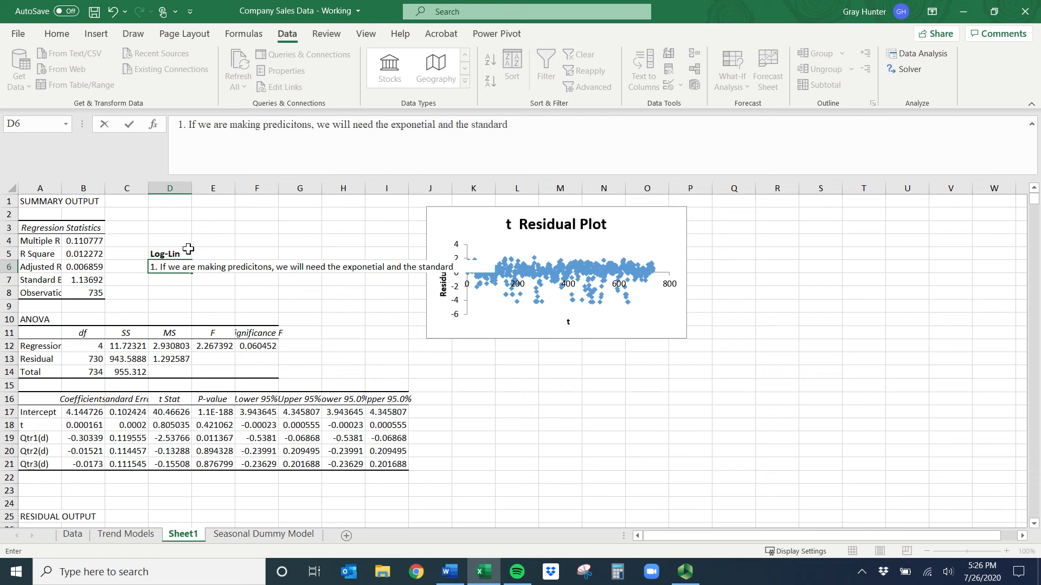
text(error)
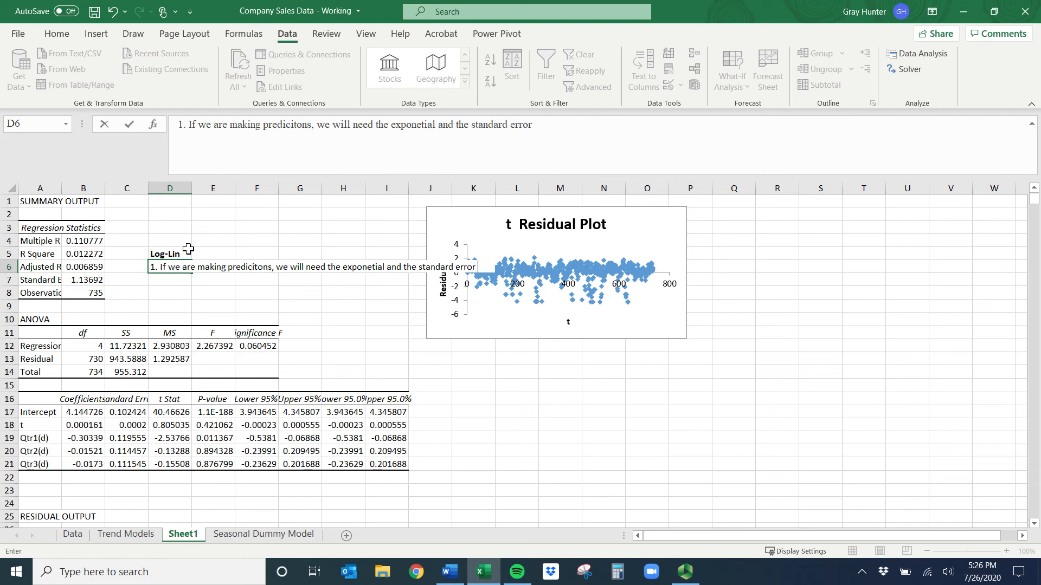
text(squared)
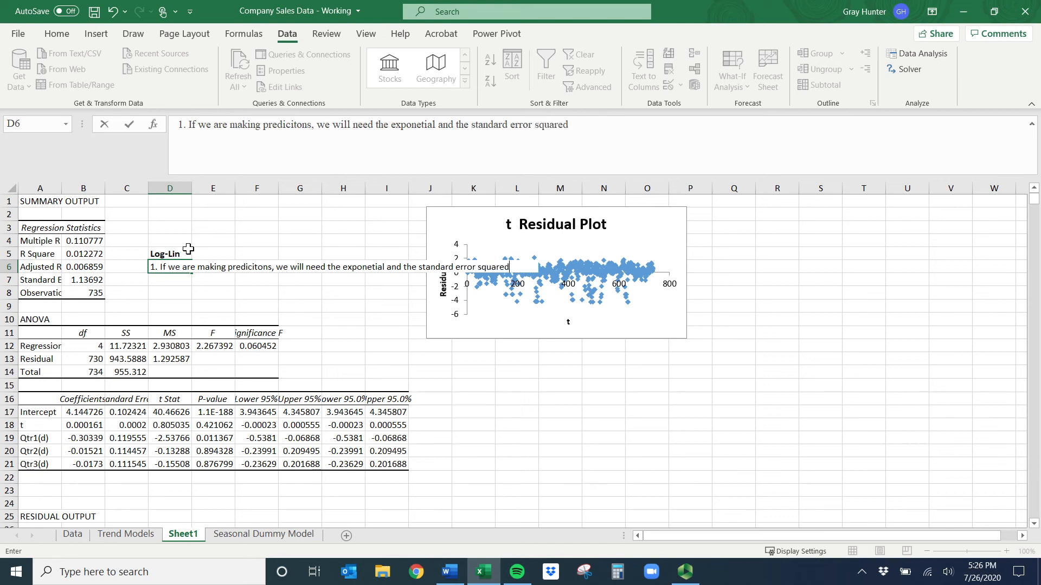
text(/2 too)
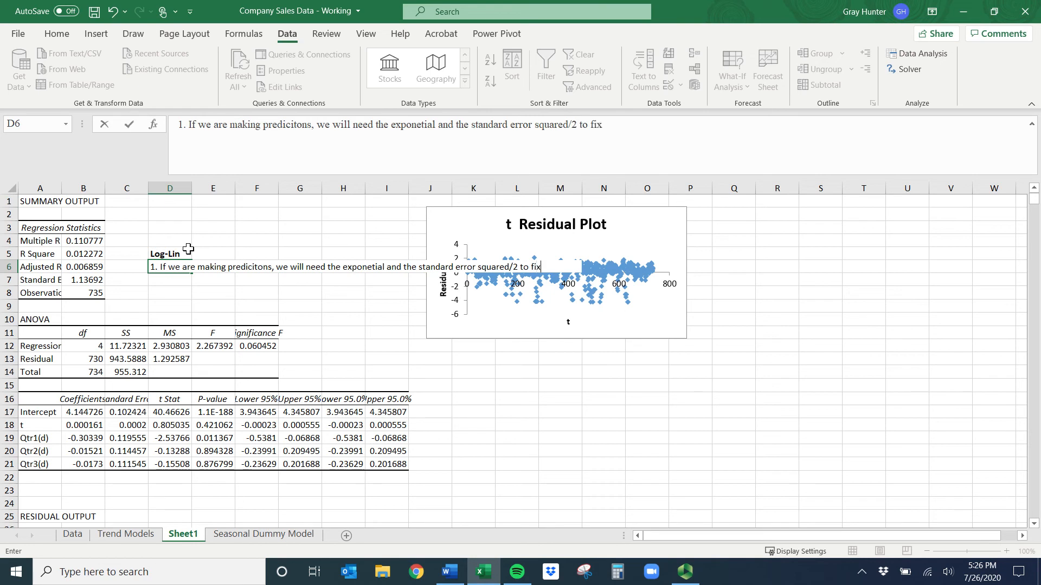
key(Backspace)
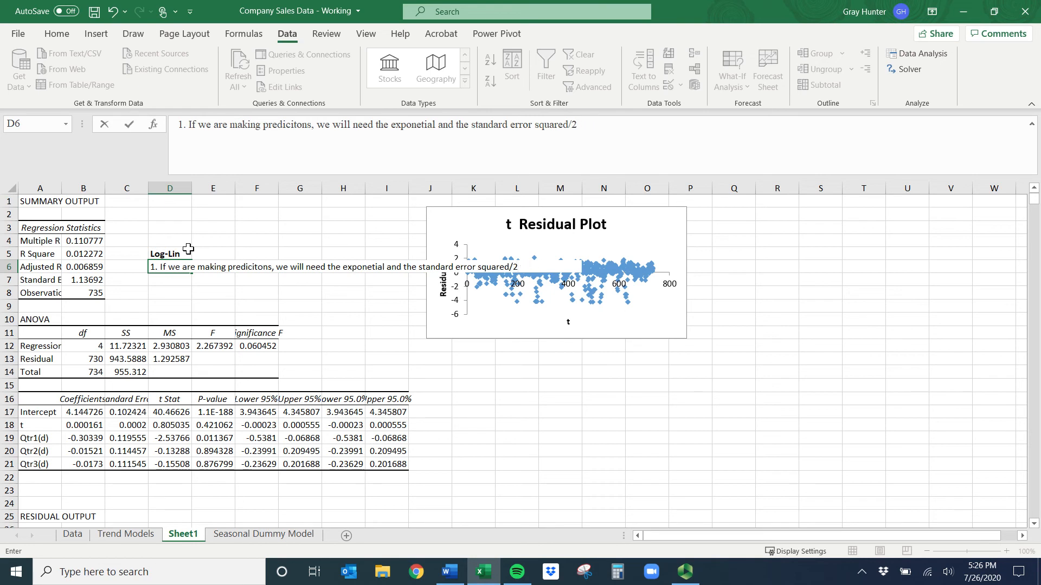
key(enter)
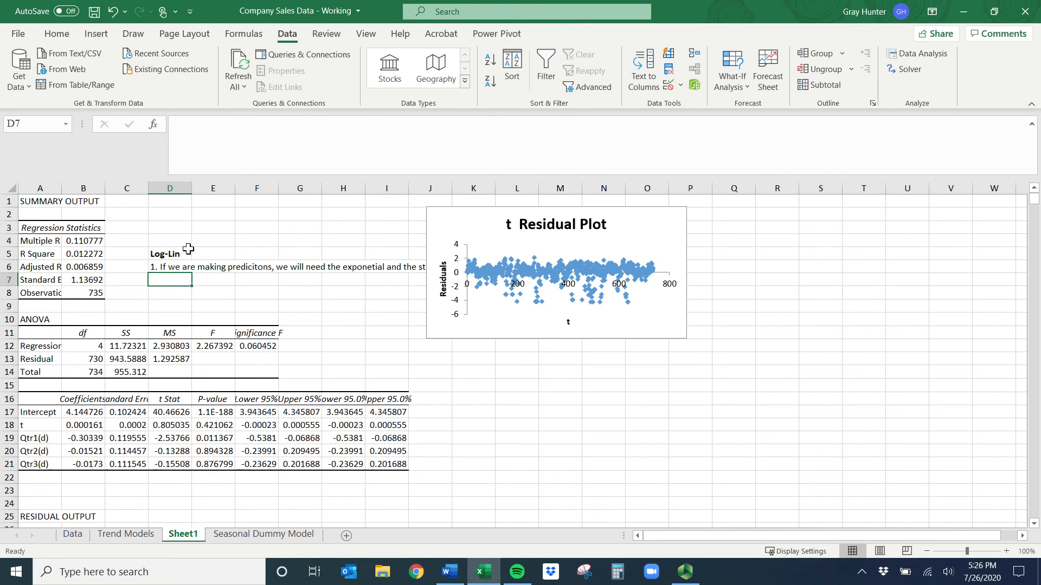
Step: Enter note 2 on interpreting coefficients as talked about in class
text(2. If i)
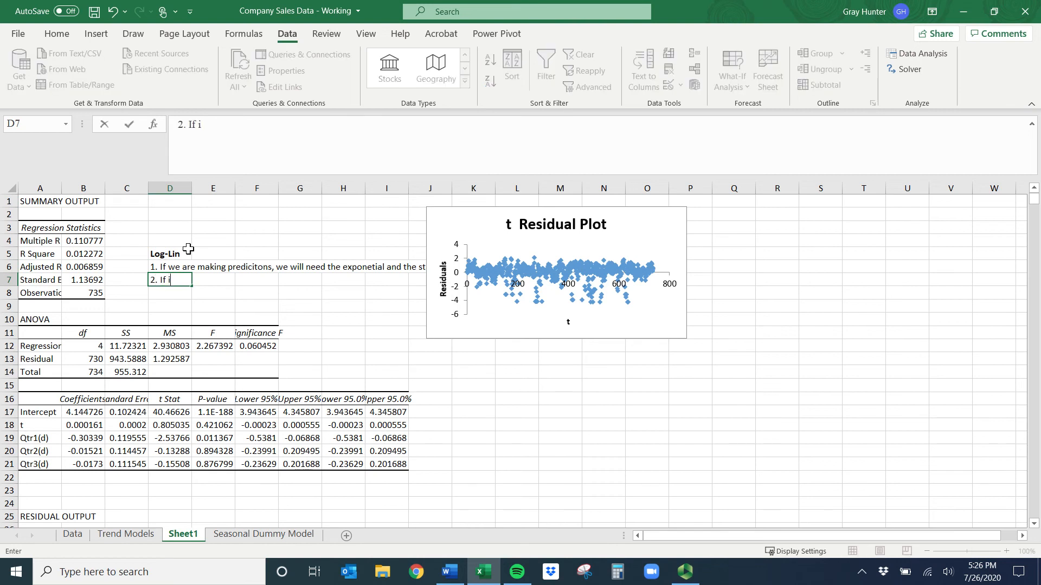
text(nterpreting coefficient, ln)
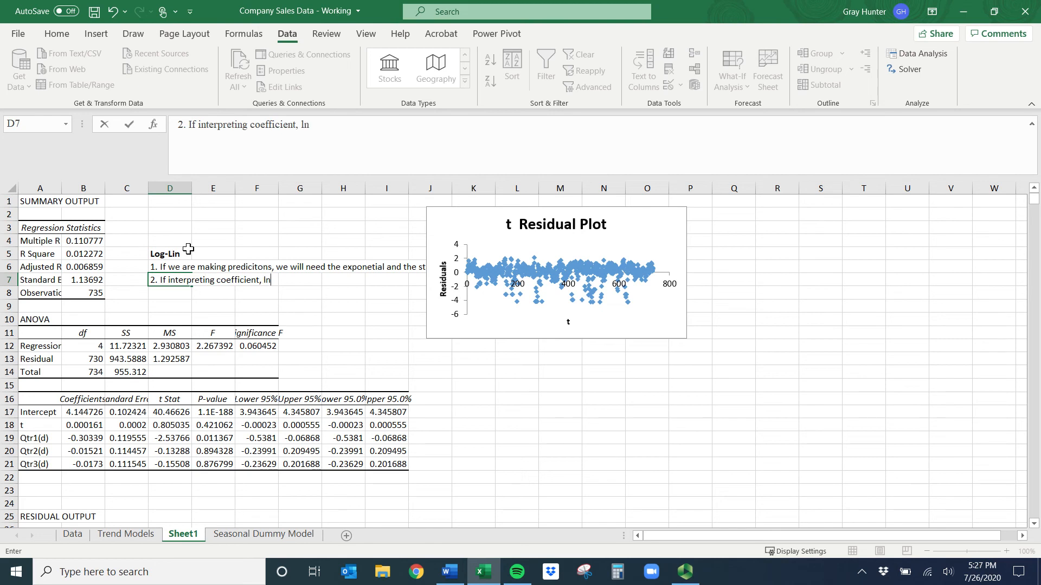
text(the un)
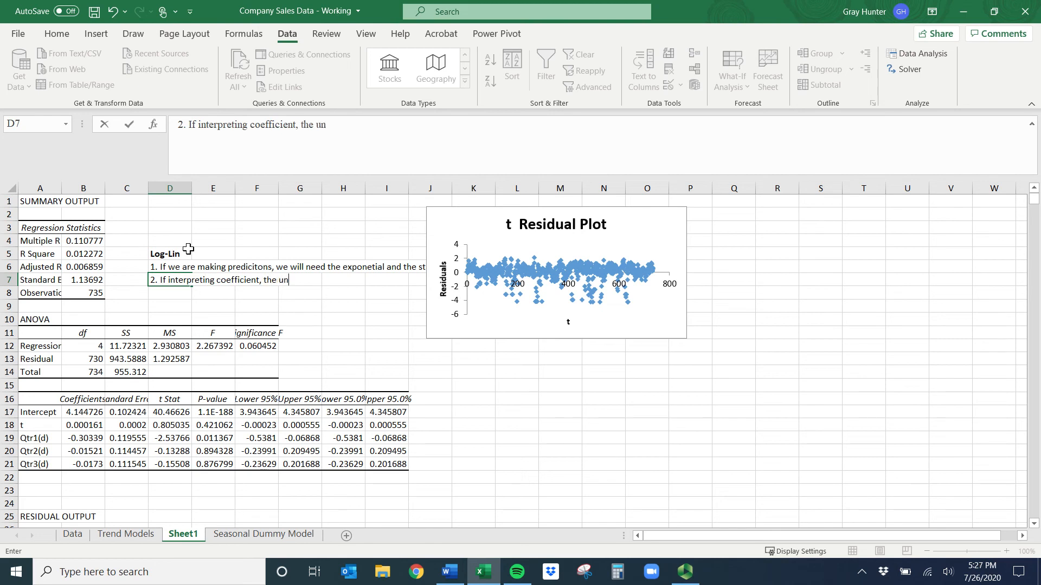
text(ts sold vc)
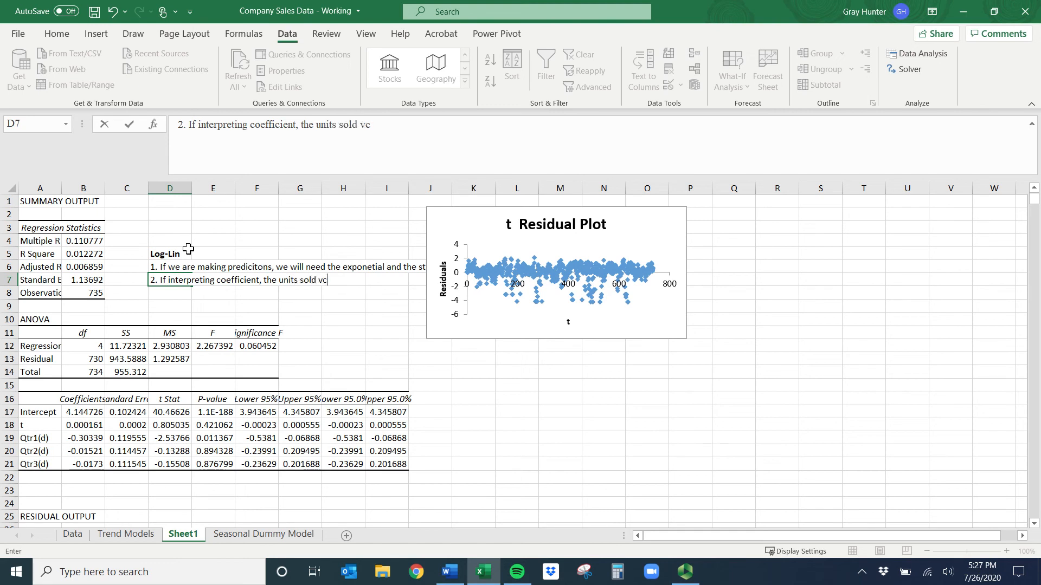
text(riba)
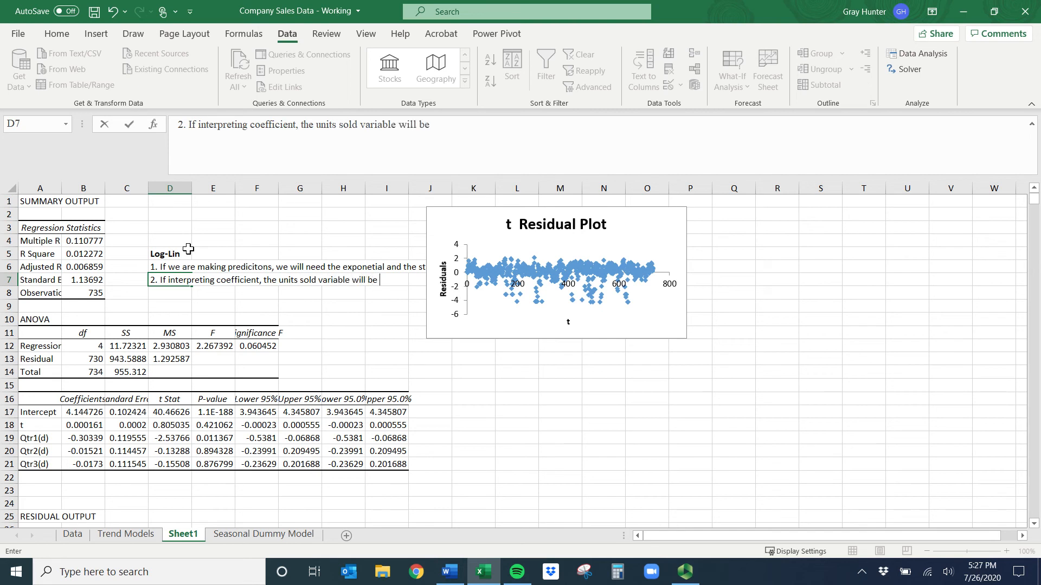
text(talked about in)
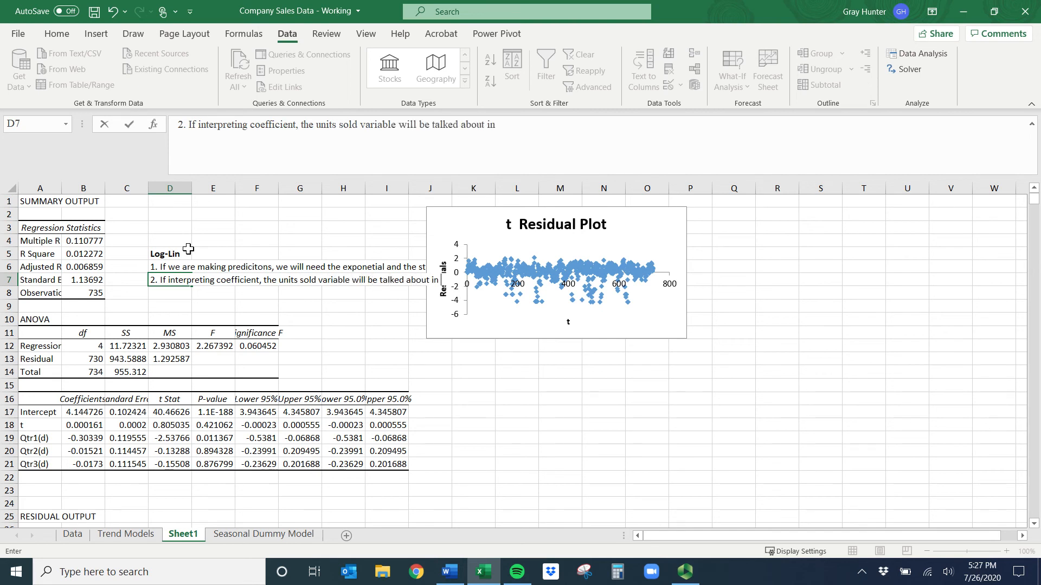
key(enter)
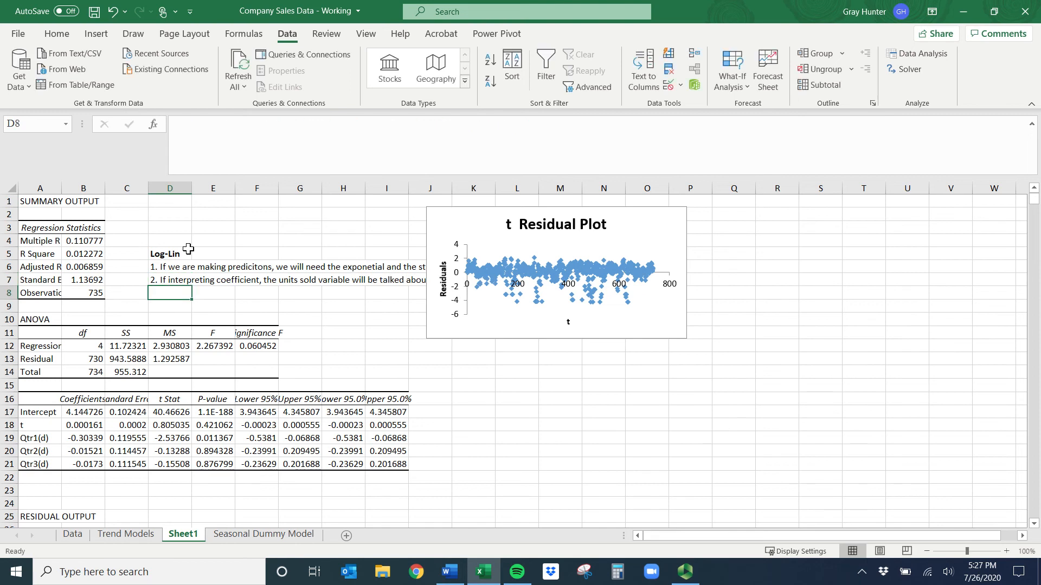
Step: Enter note 2a: multiply all right-hand-side coefficients by 100 for percent interpretation
text(3.)
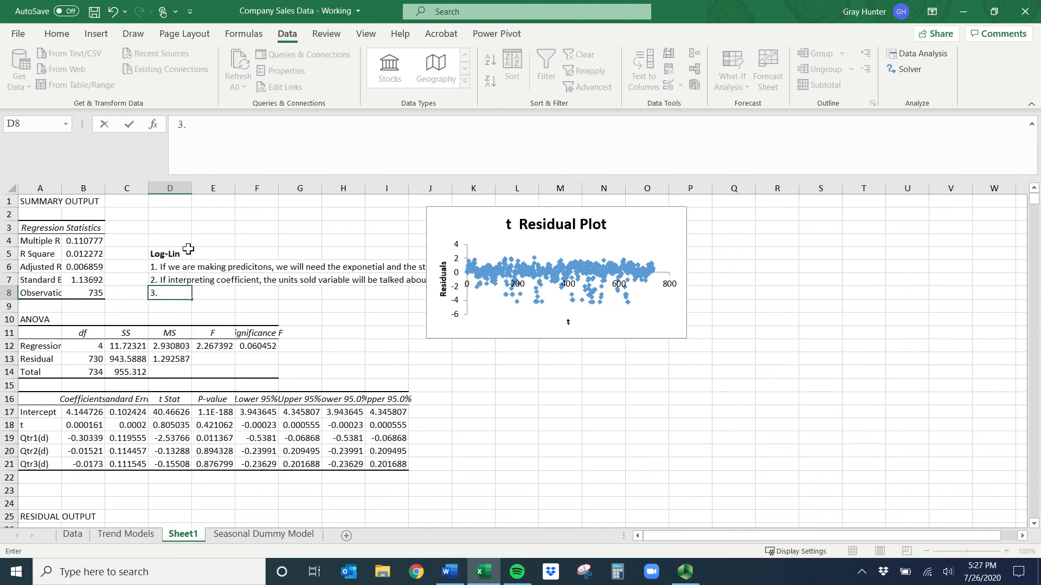
text(if inte)
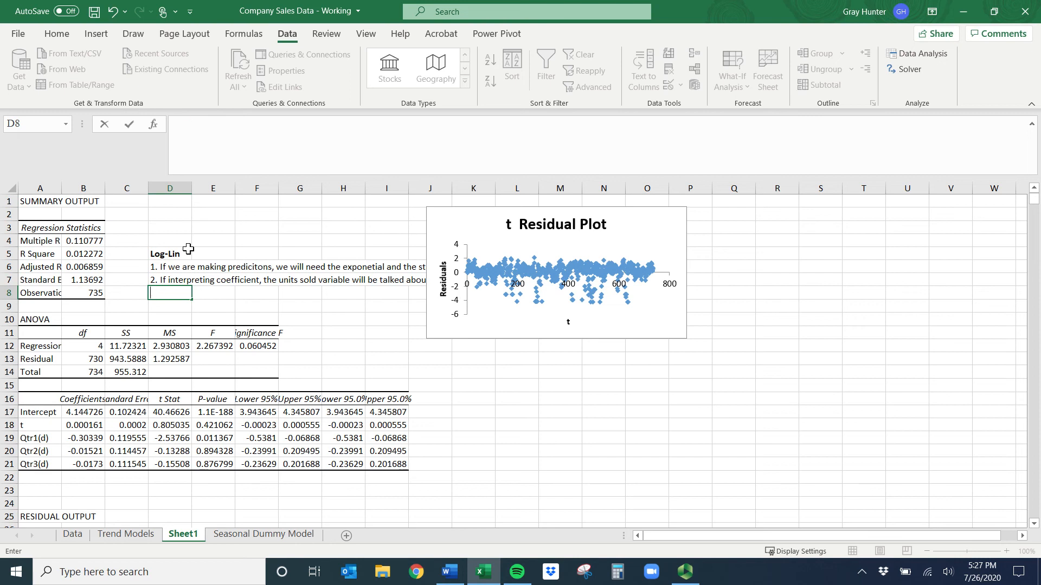
text(2)
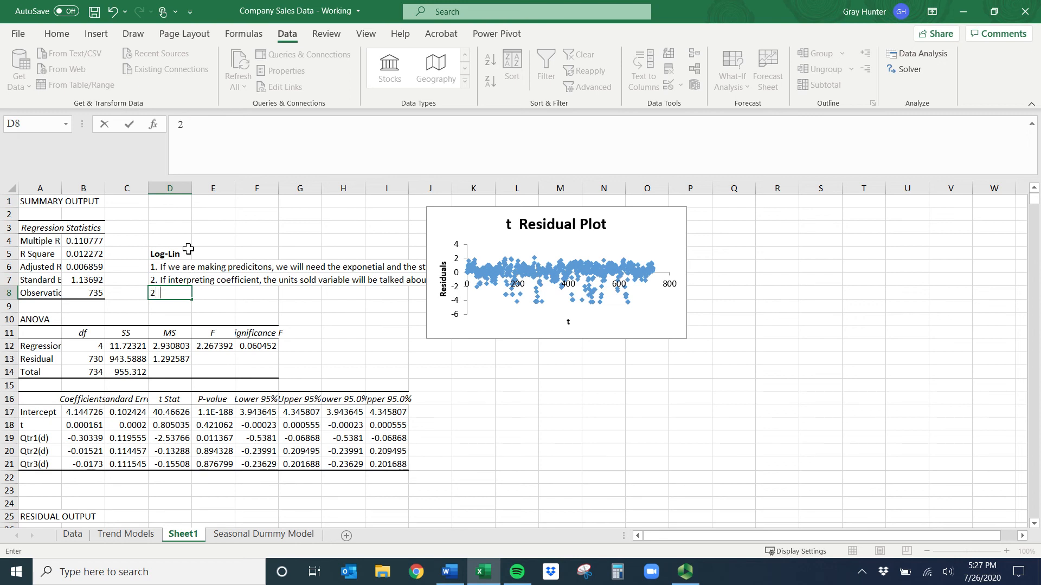
text(a. If inte)
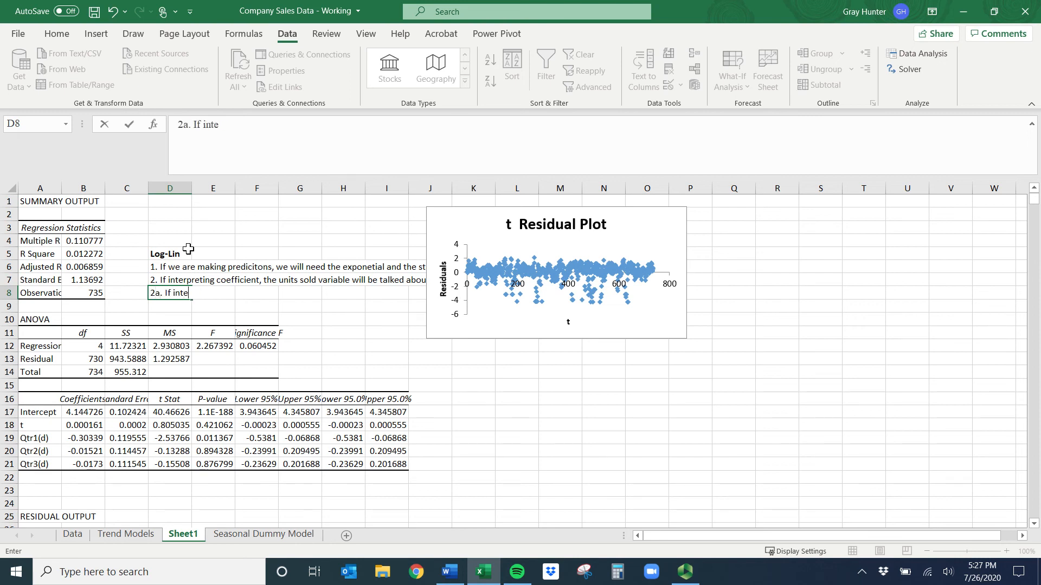
text(rpreting coefficients, we will multiplly)
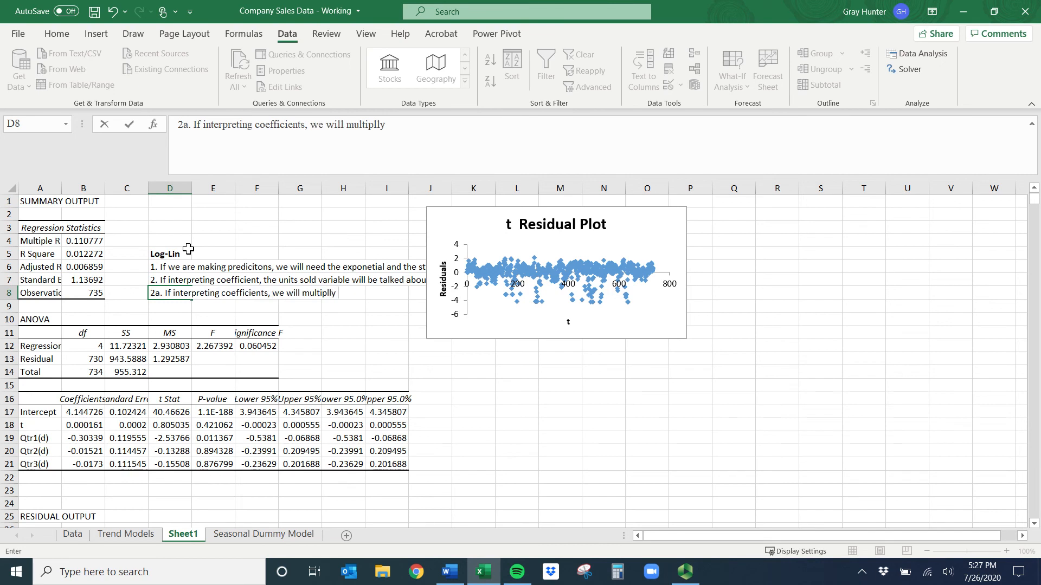
text(all the ones)
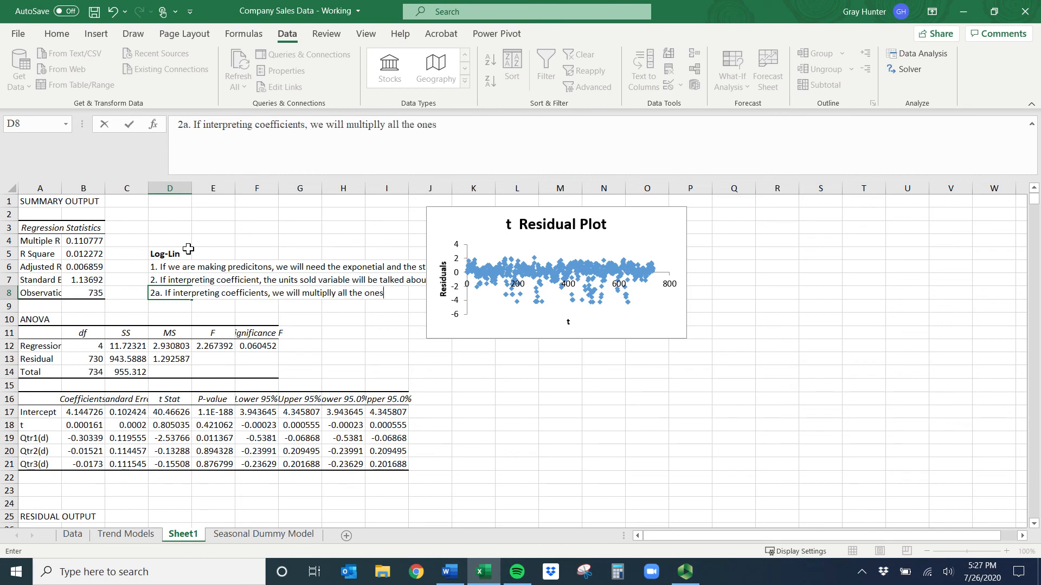
text(on the righr)
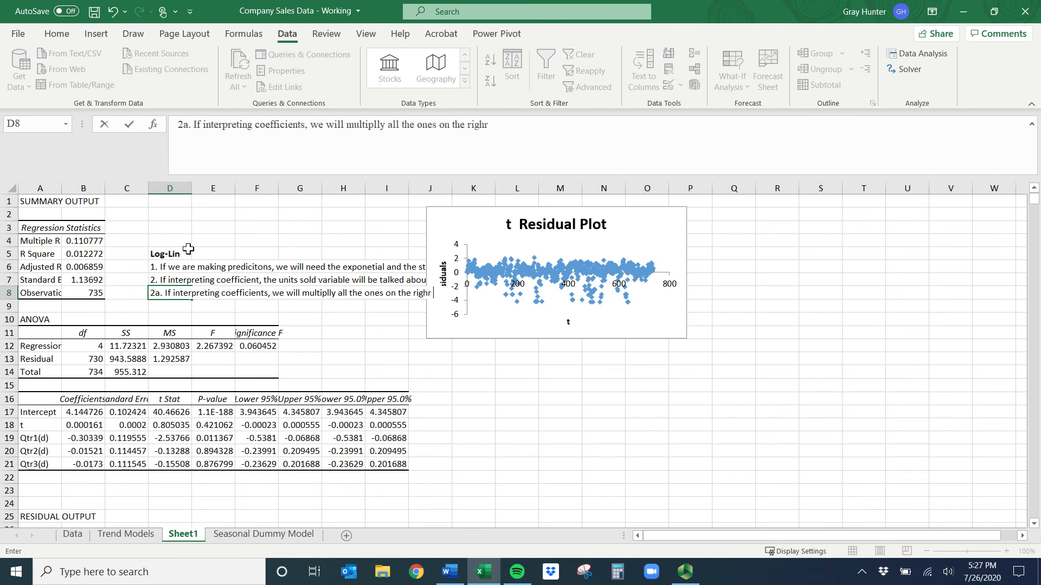
text(hand)
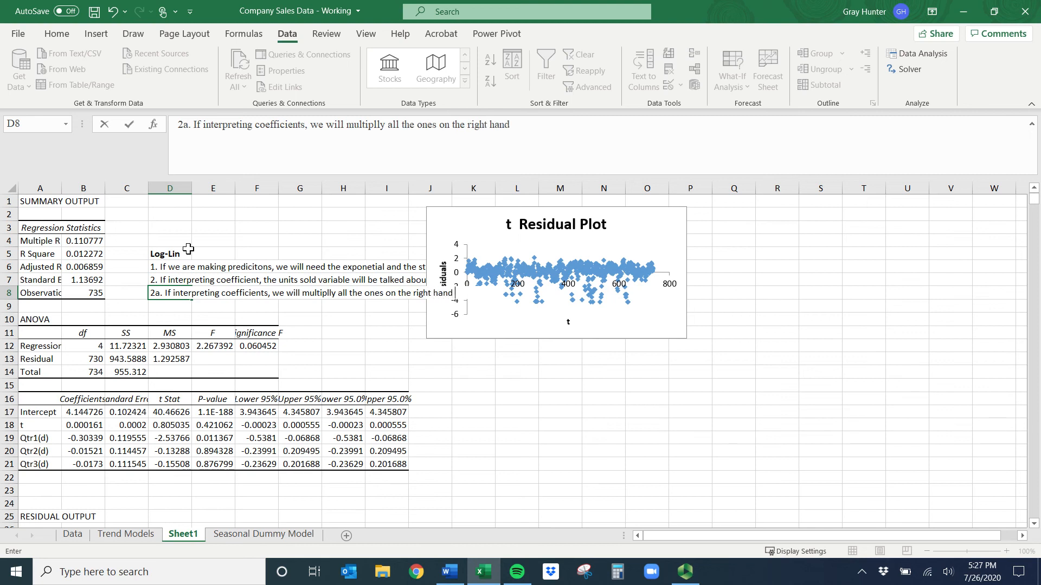
text(side by 100)
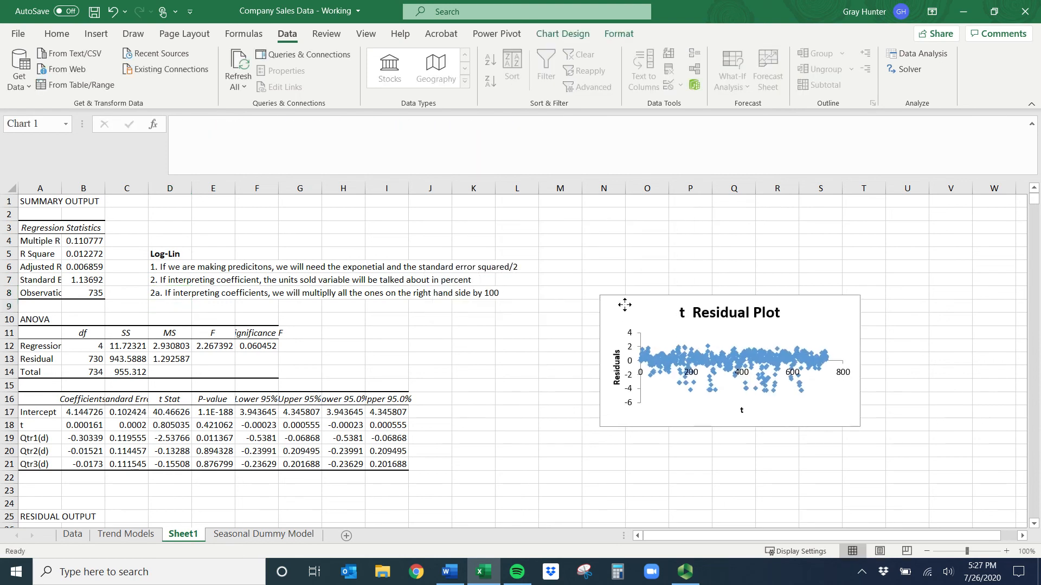
Step: In B22 write 'As time increases by 1 day, units sold increases by 0.0161%, OAAEC'
click(39, 477)
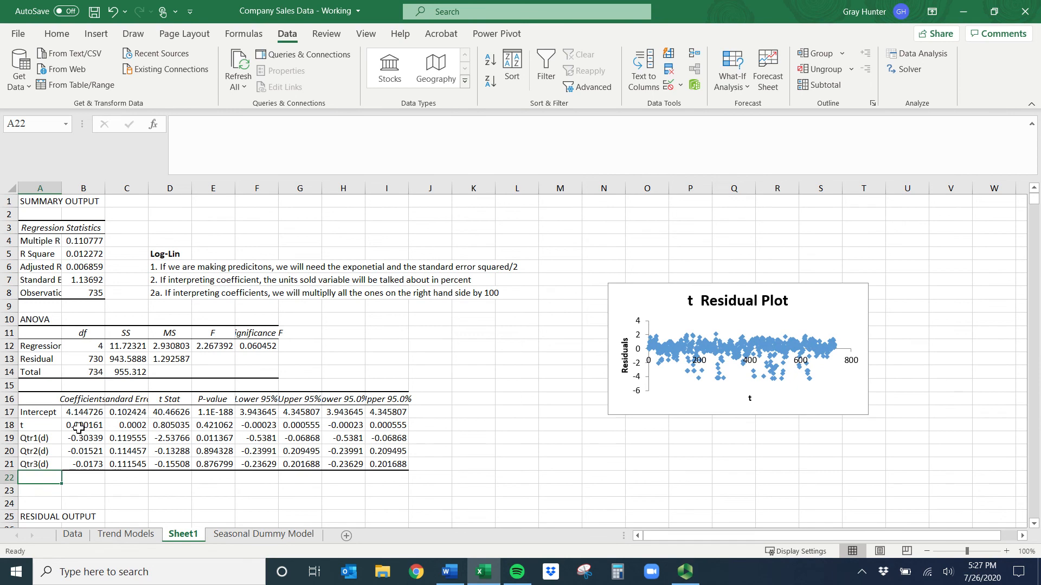
click(84, 476)
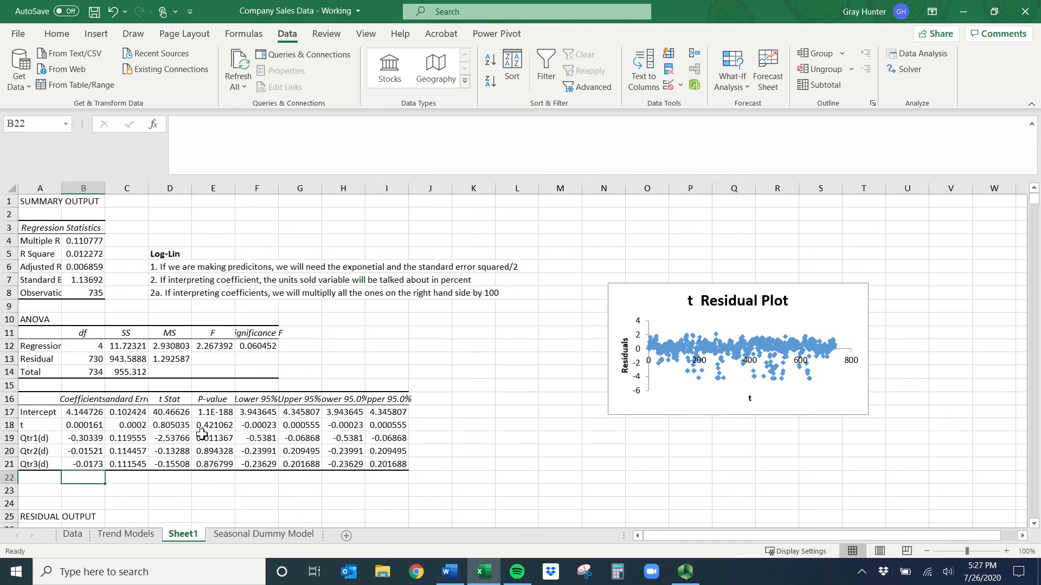
click(214, 425)
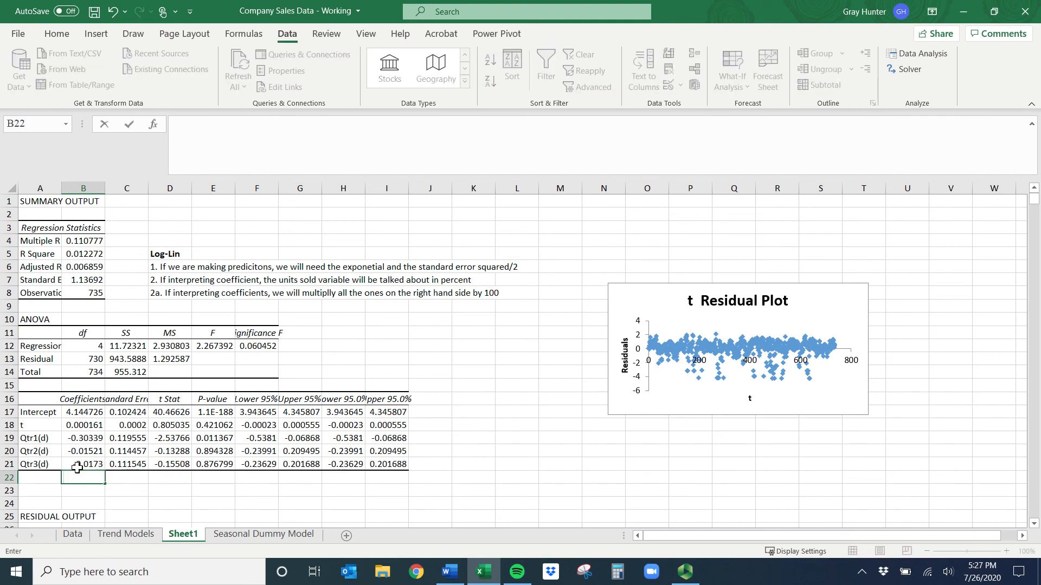
text(As time increases b)
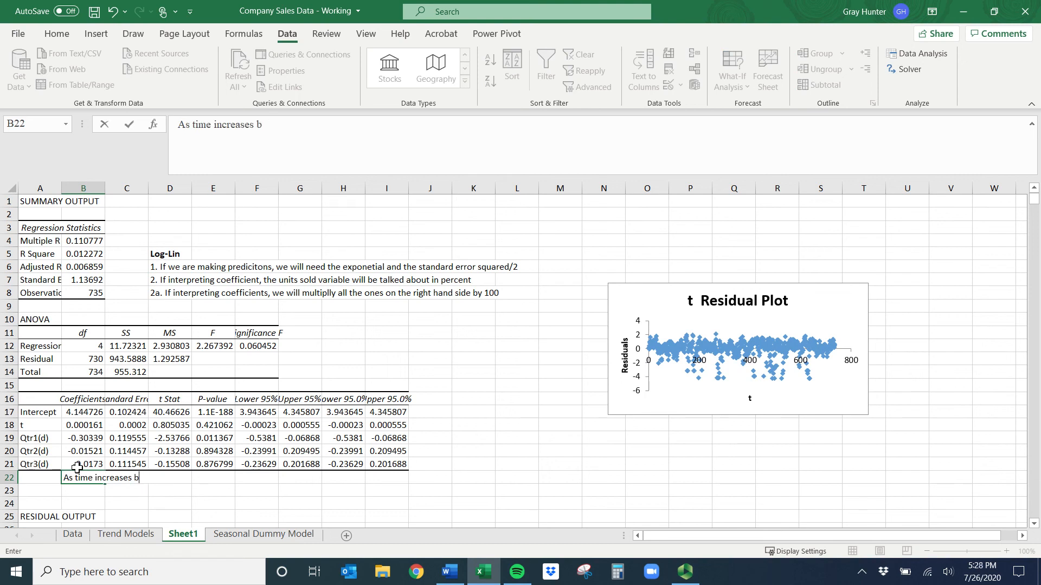
text(y 1 dat,)
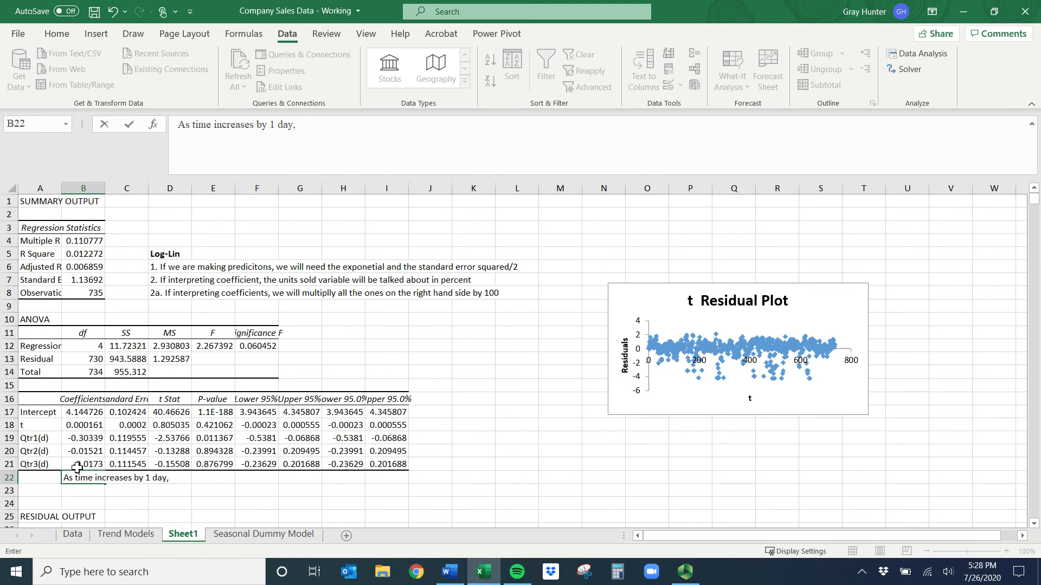
text(untis)
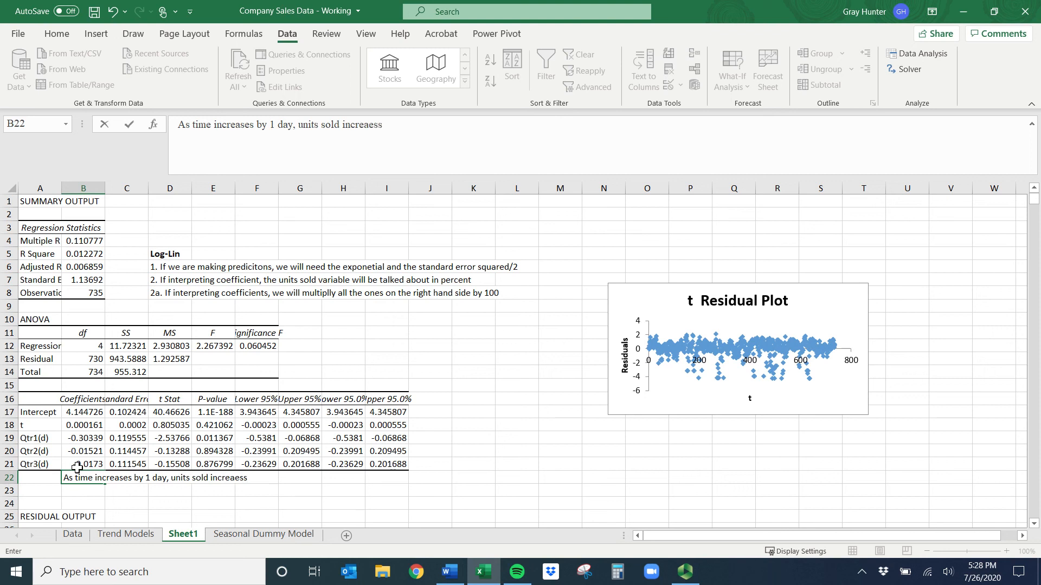
key(Backspace)
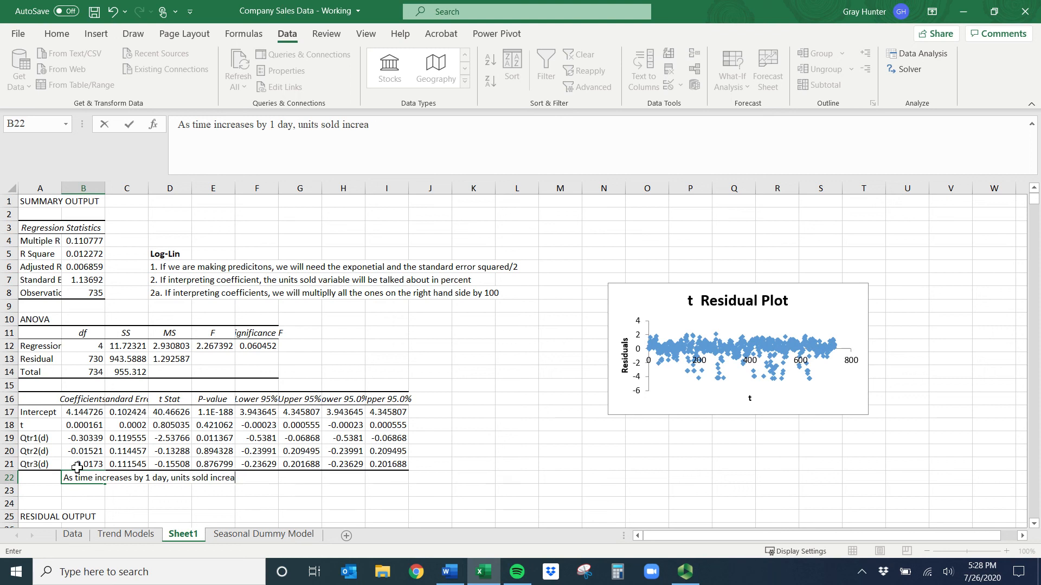
text(ses by)
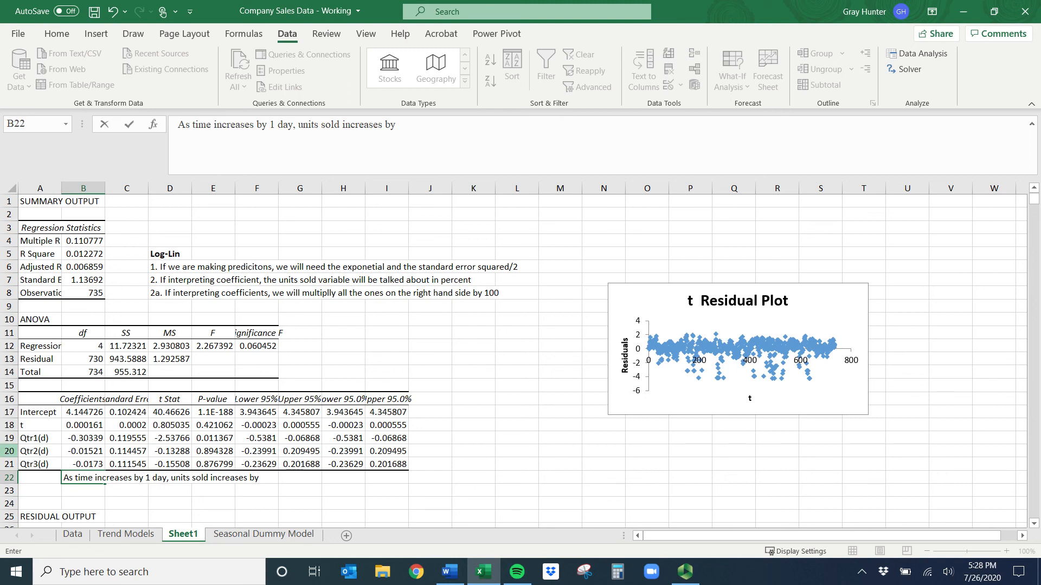
text(0)
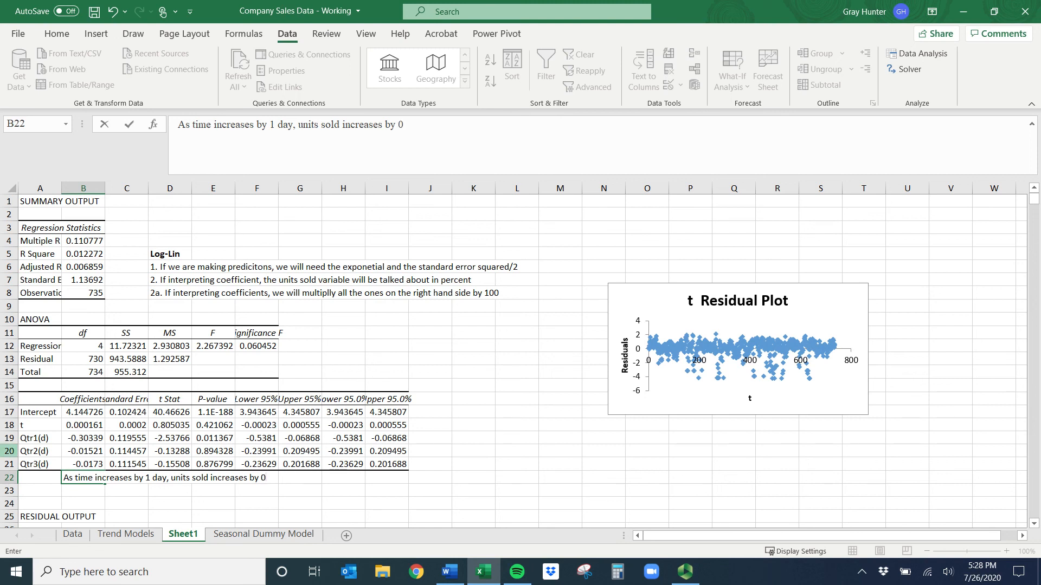
text(.0161)
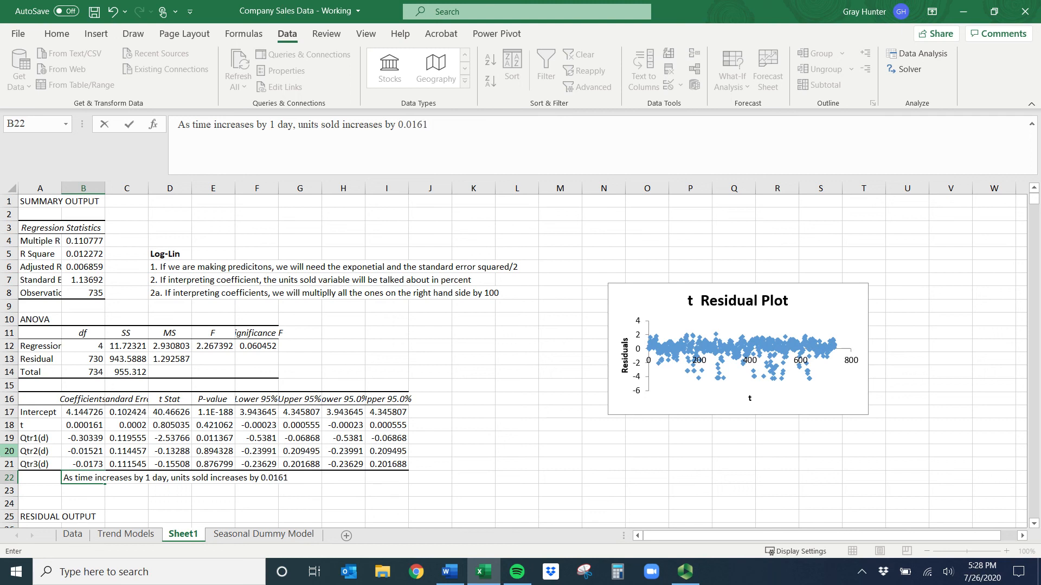
text(%)
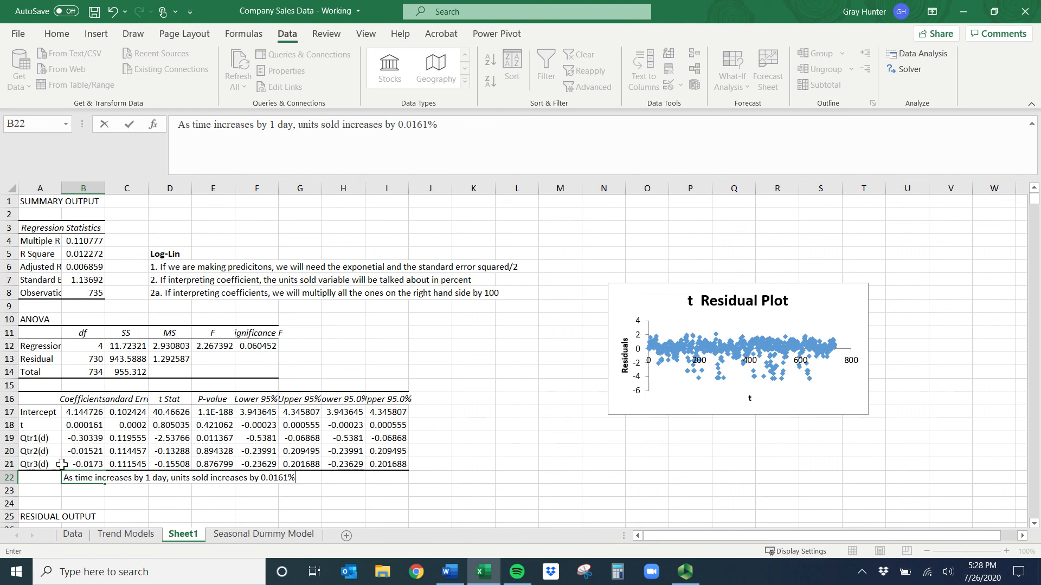
text(, OAAEC)
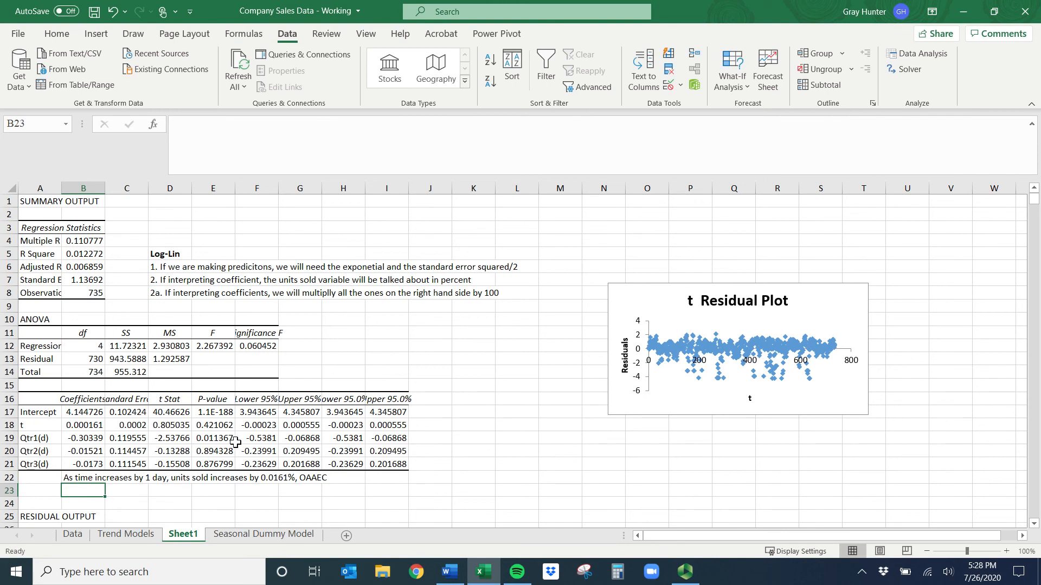
Step: In B23 write 'Sales in Quarter 1 are 30.339% lower than in Quarter 4!'
click(39, 438)
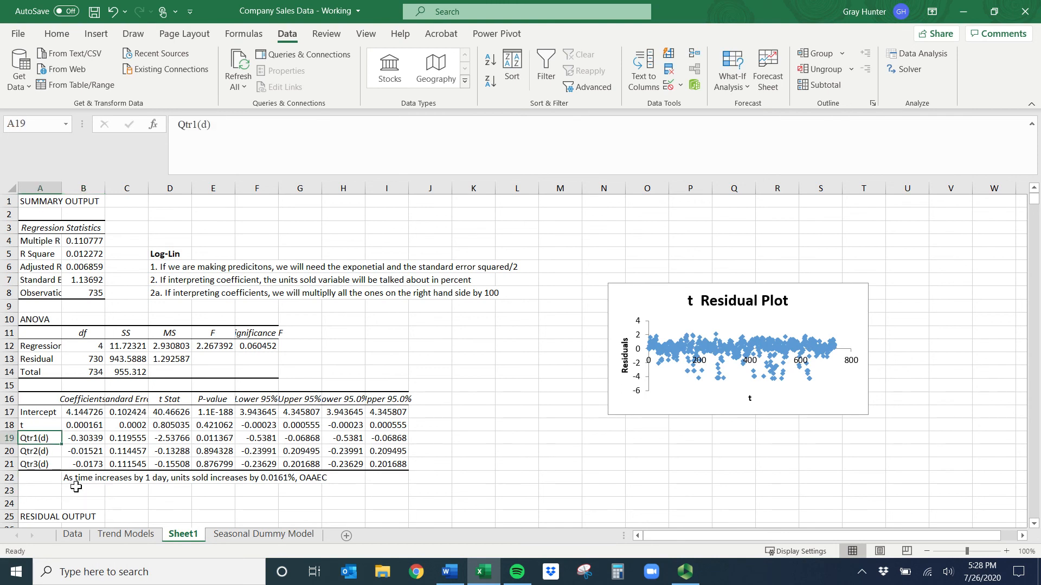
text(Sales in)
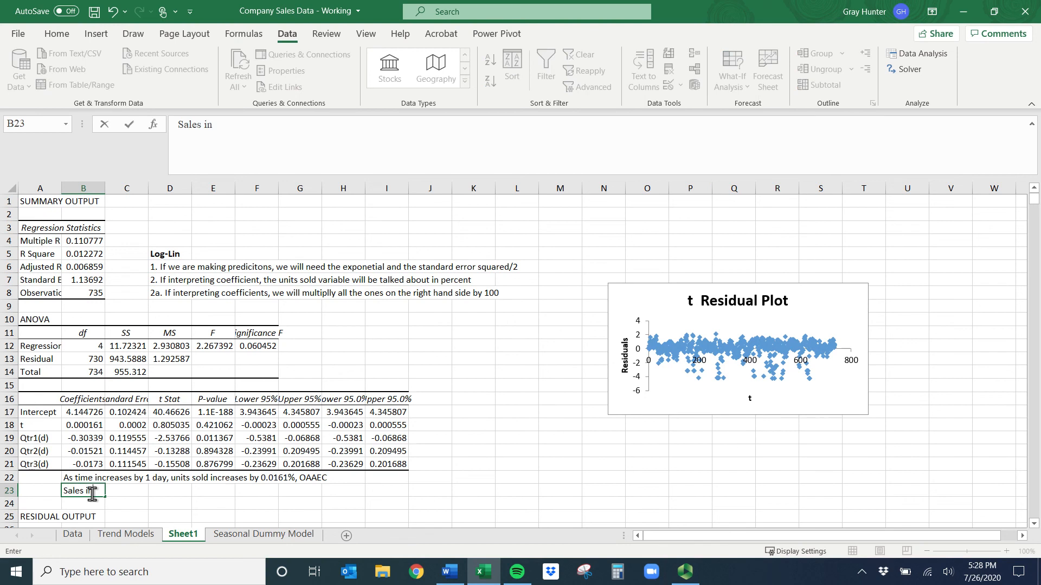
text(Quart)
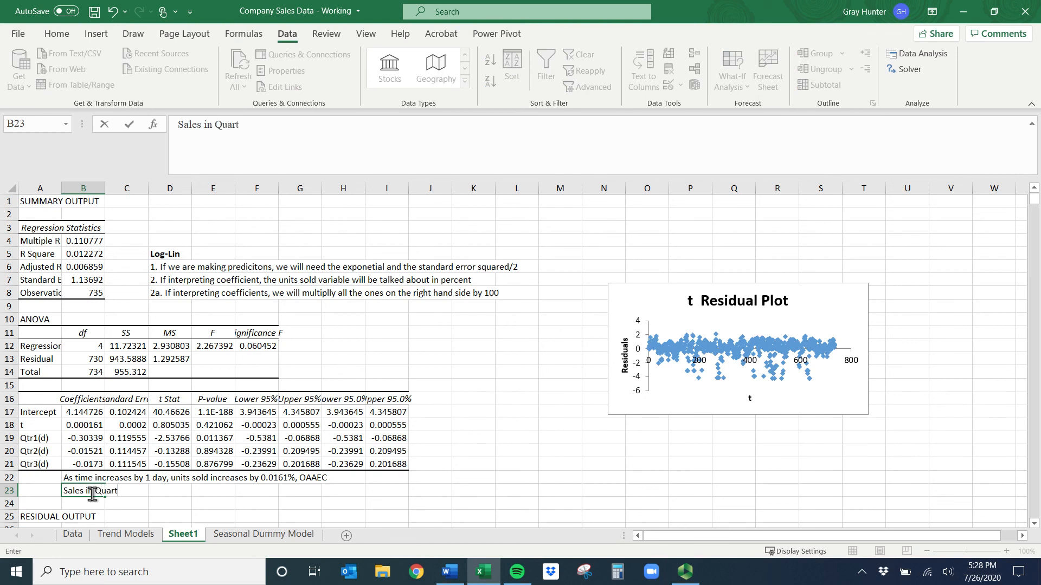
text(er 1)
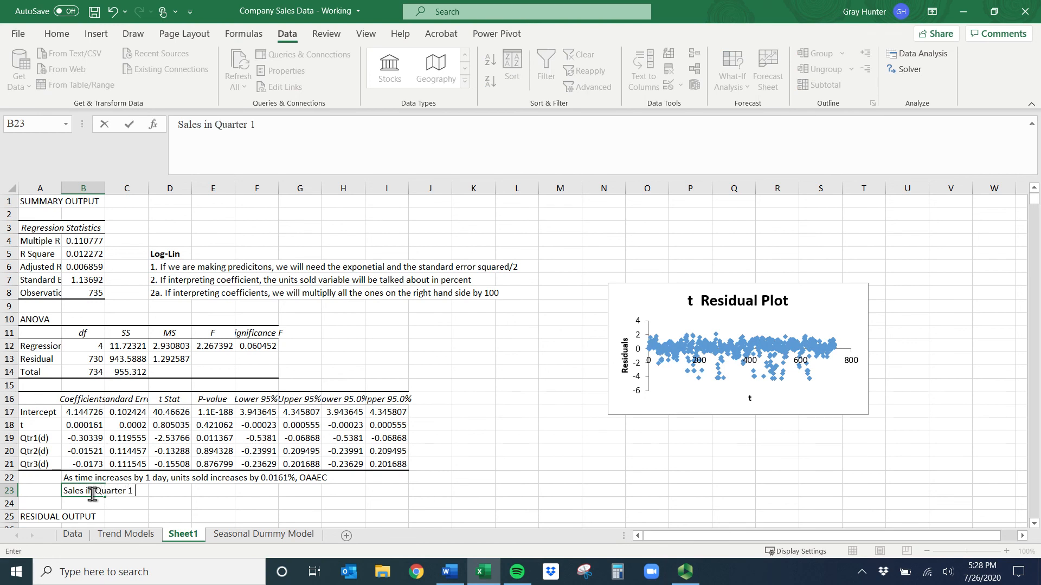
text(are)
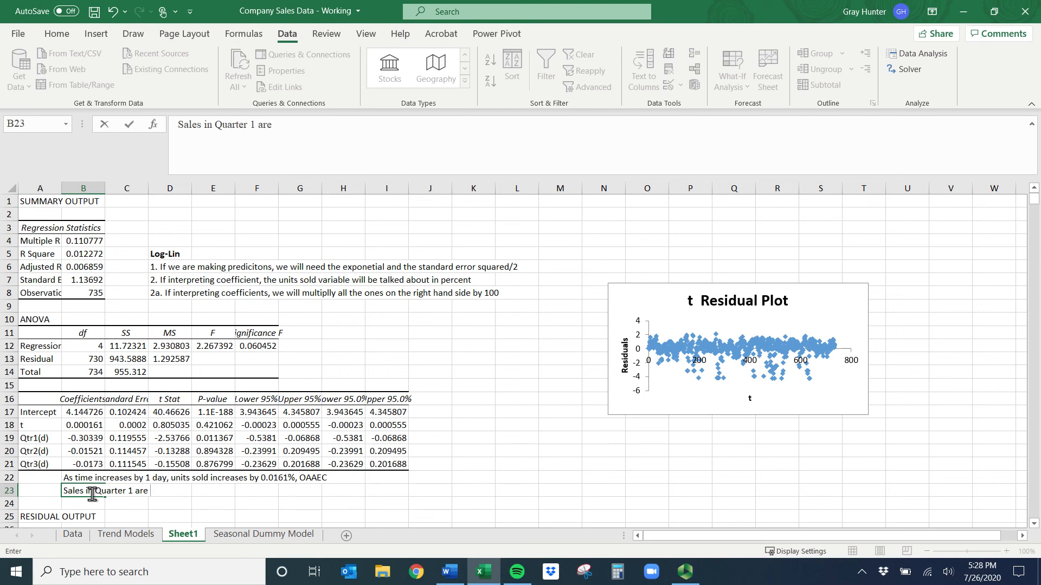
text(30)
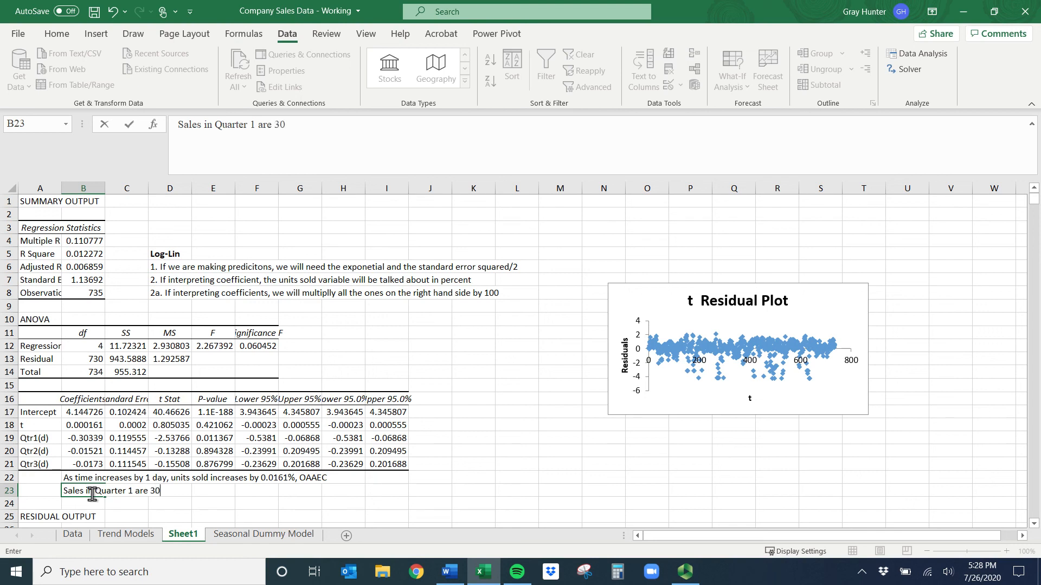
text(.339%)
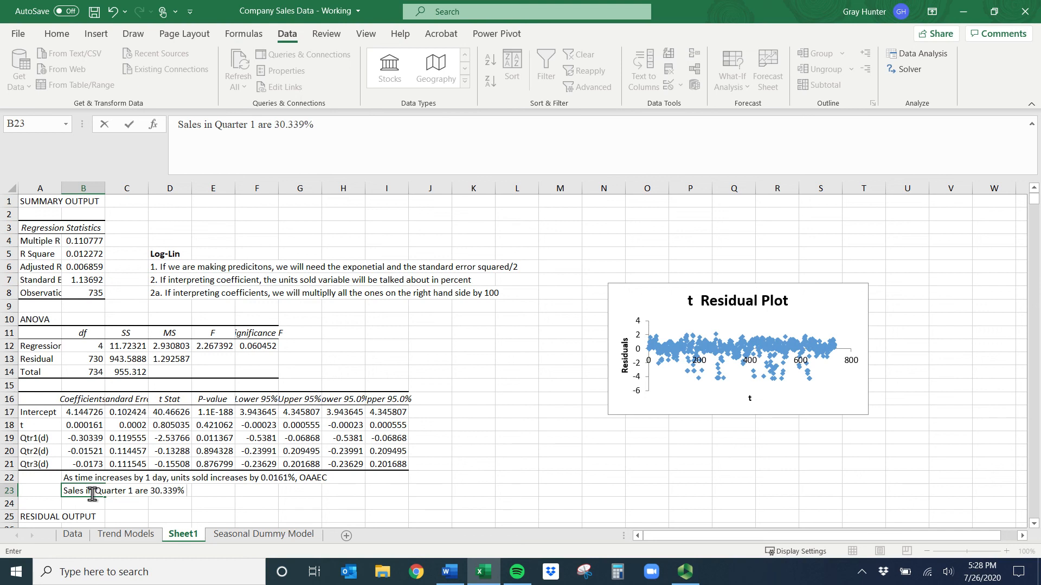
text(lower than in)
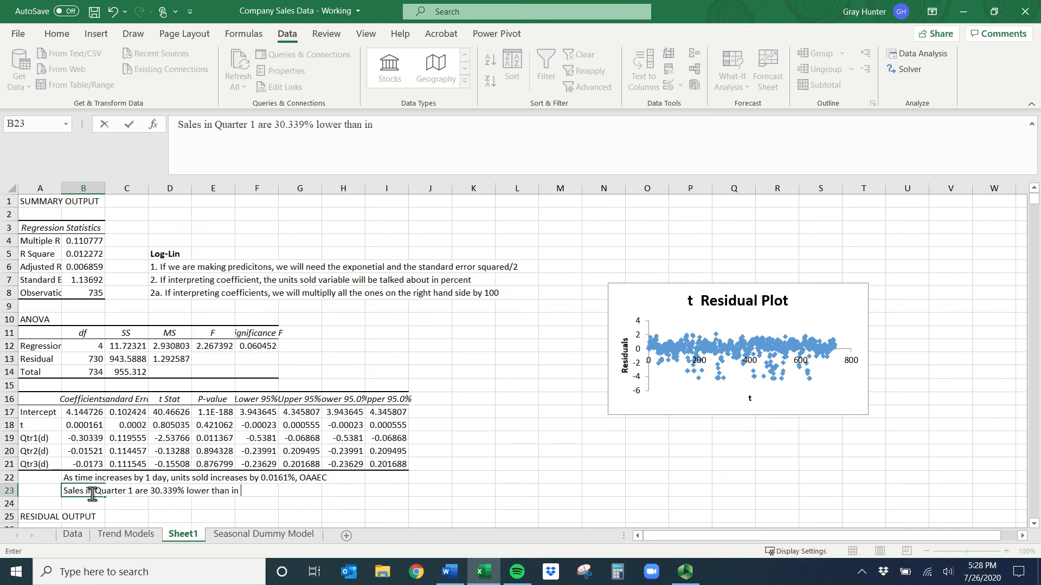
text(Quarter)
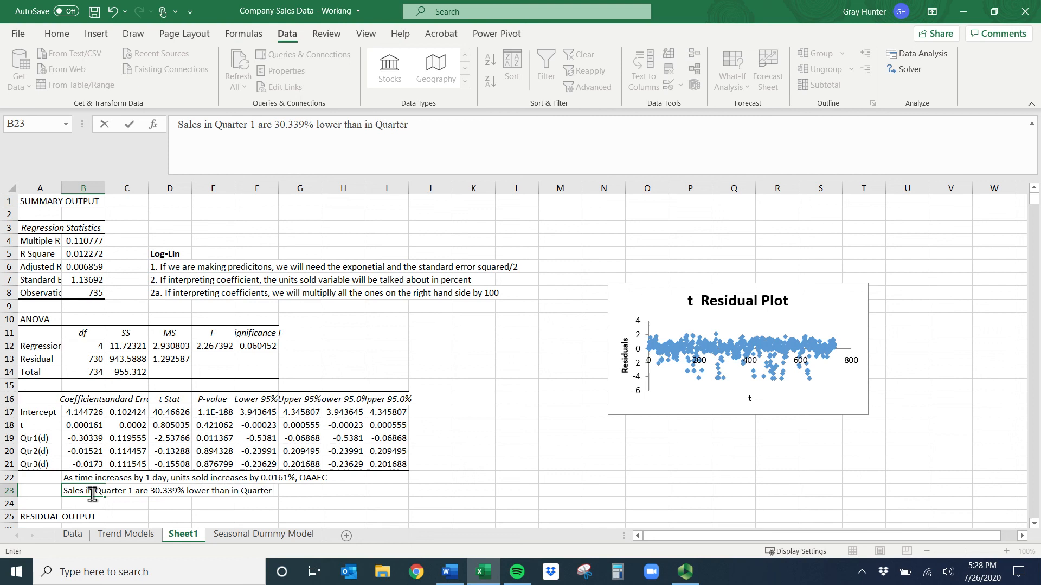
key(enter)
text(3.)
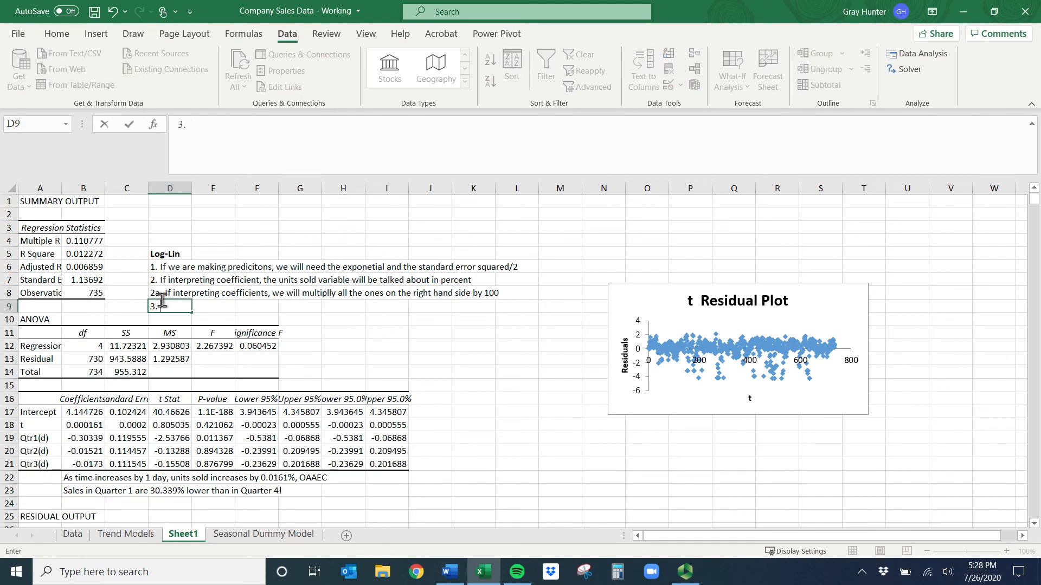
Step: In D9 write '3. Can't compare this to previous model with the given Adjusted R square or Se'
text(Can't cop)
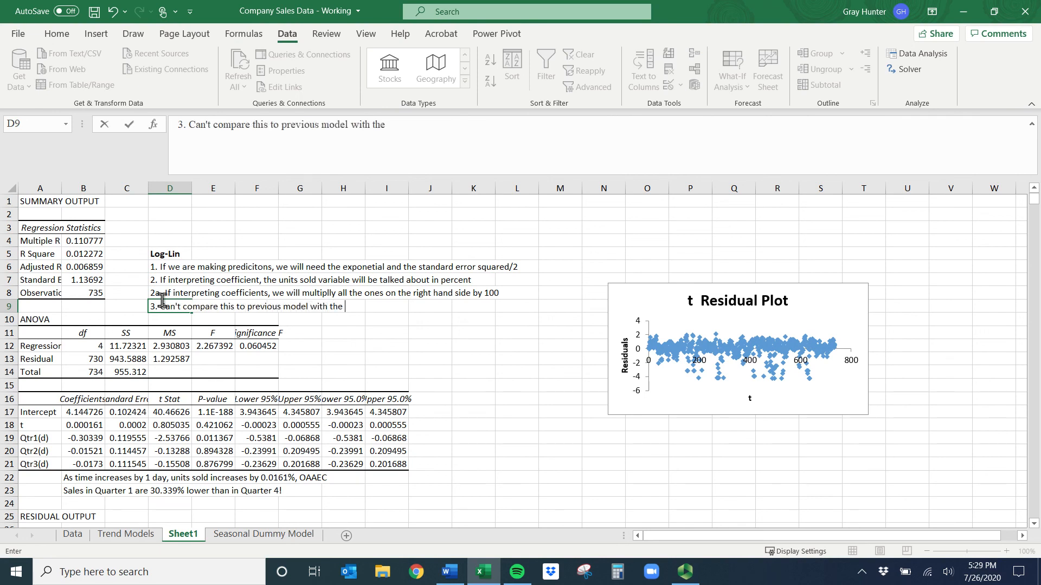
text(given)
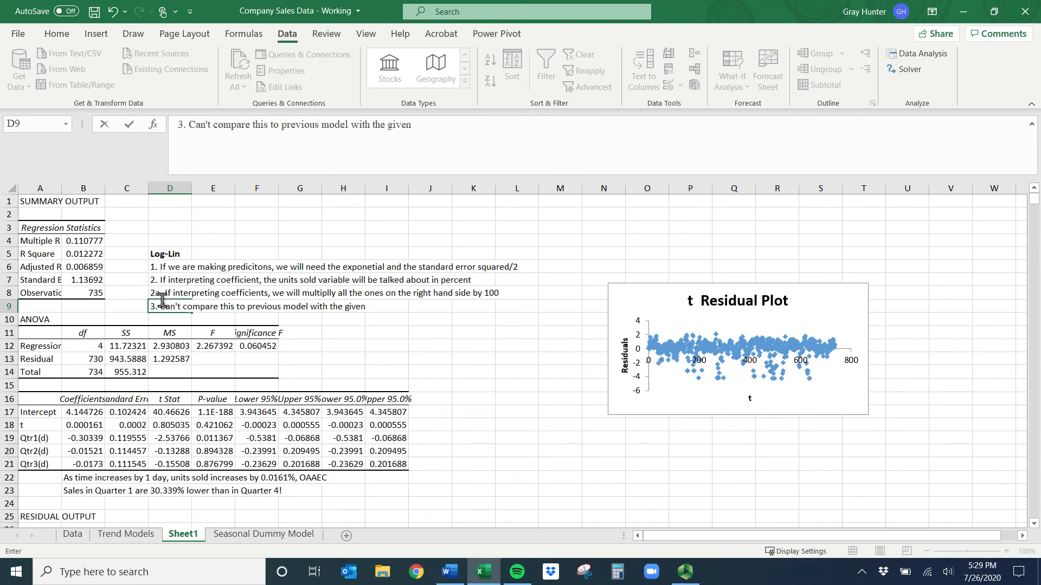
text(Adjusted)
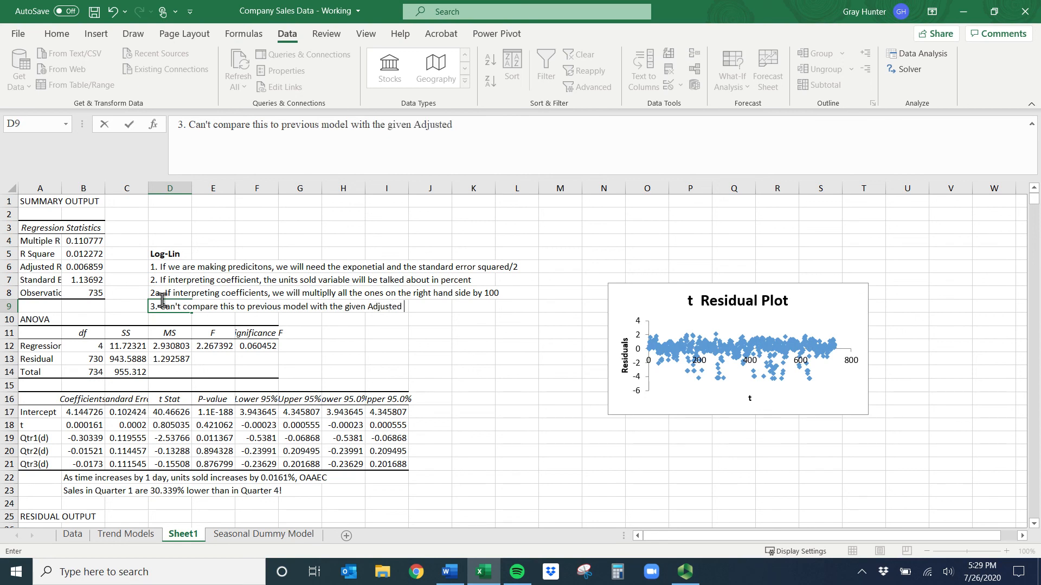
text(R square or Se)
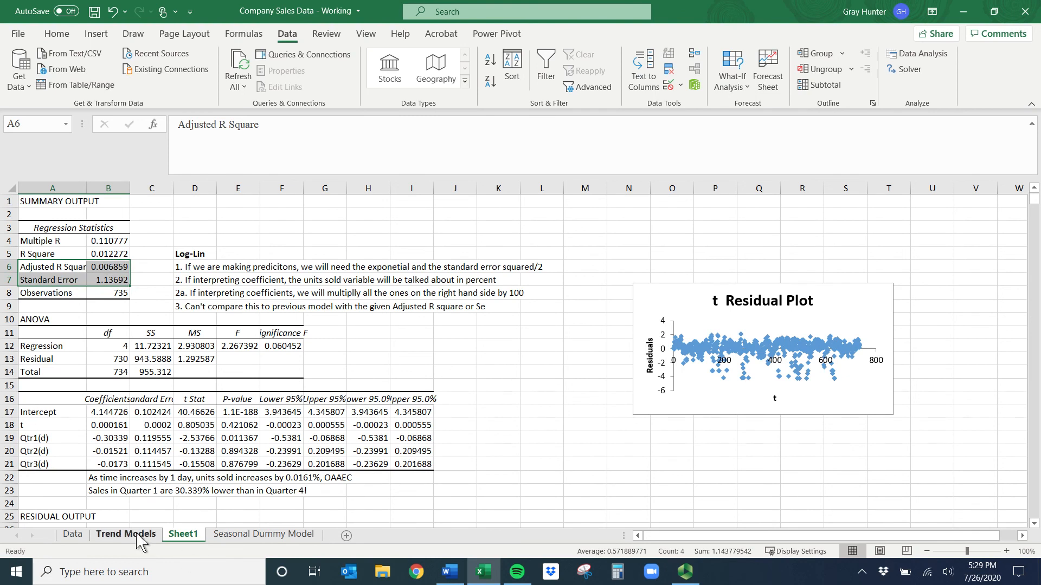
Step: Switch to the Seasonal Dummy Model sheet
click(262, 534)
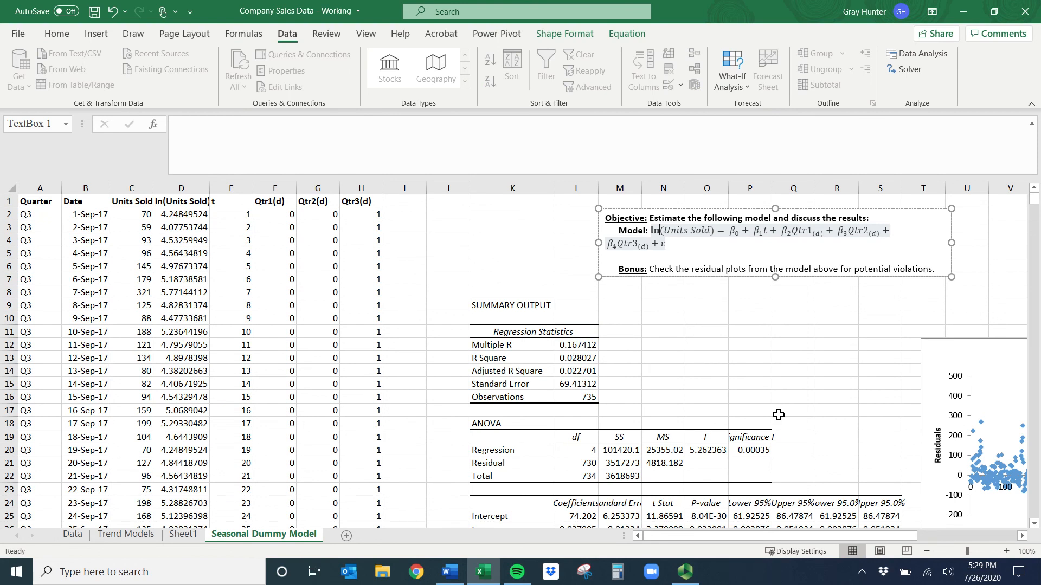
mouse_move(738, 341)
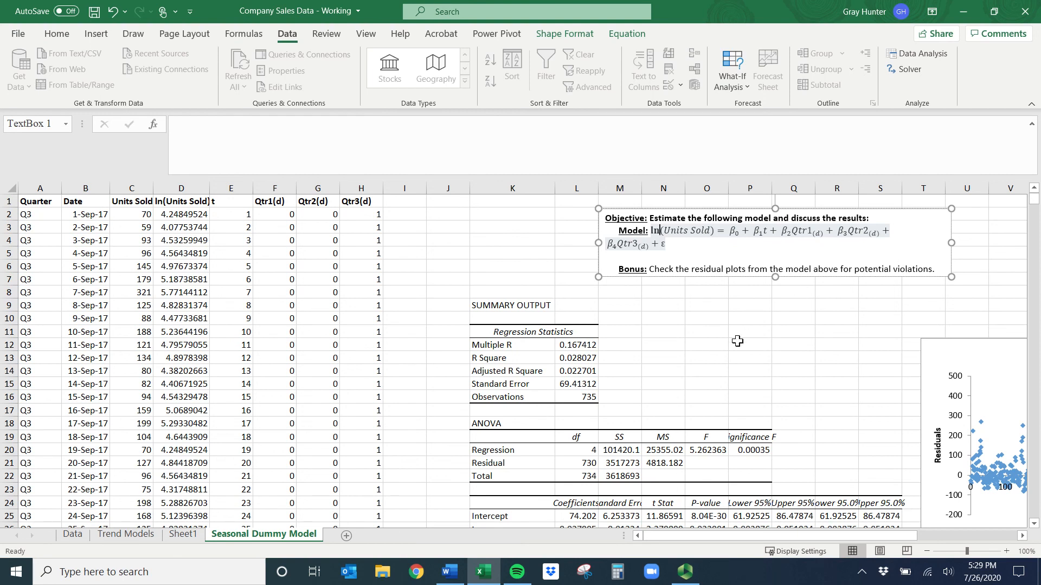